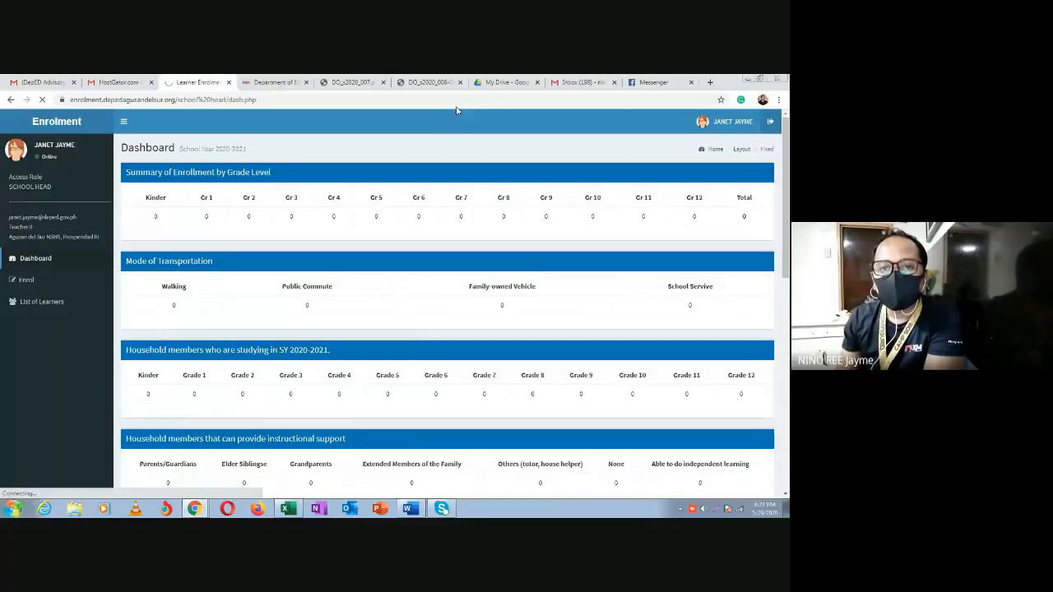
Switch to the DepEd Order DO_s2020_007.pdf tab and view page 6's enrollment paragraphs.
left_click(349, 82)
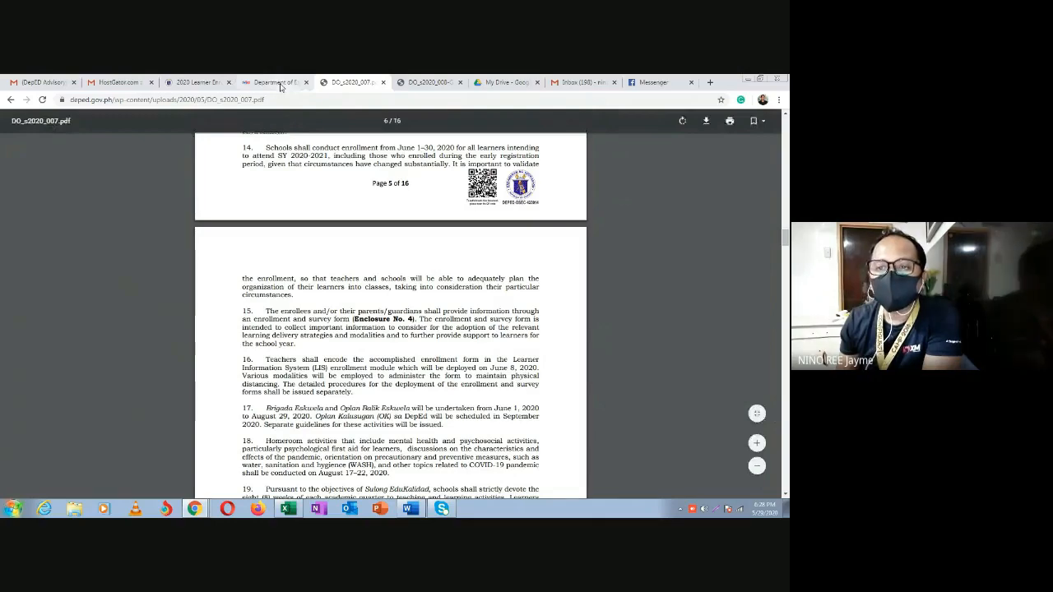
Switch to the 2020 Learner Enrollment tab showing the login with saved credentials.
left_click(196, 82)
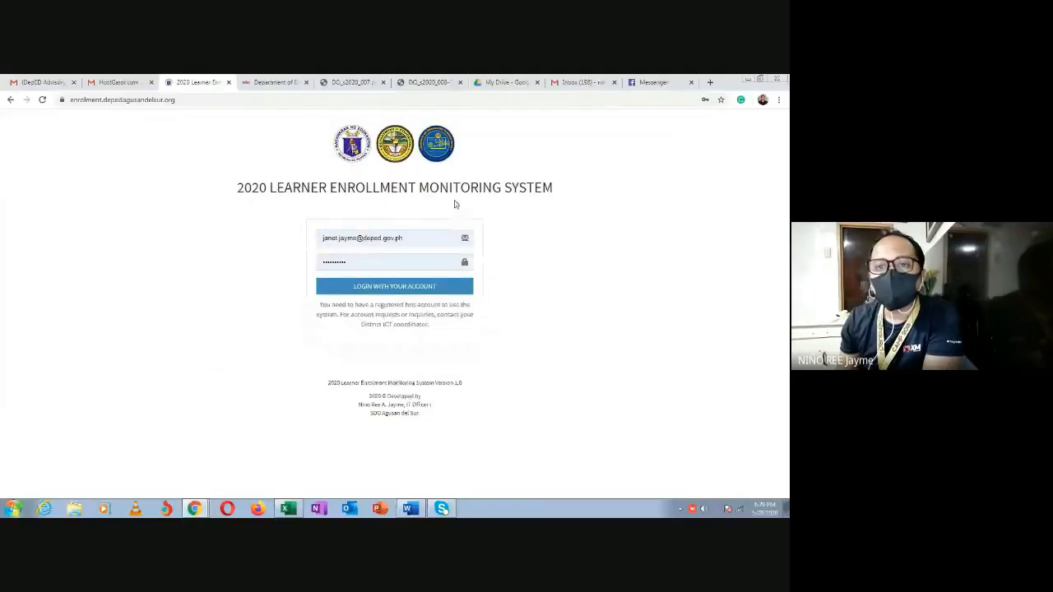
mouse_move(428, 82)
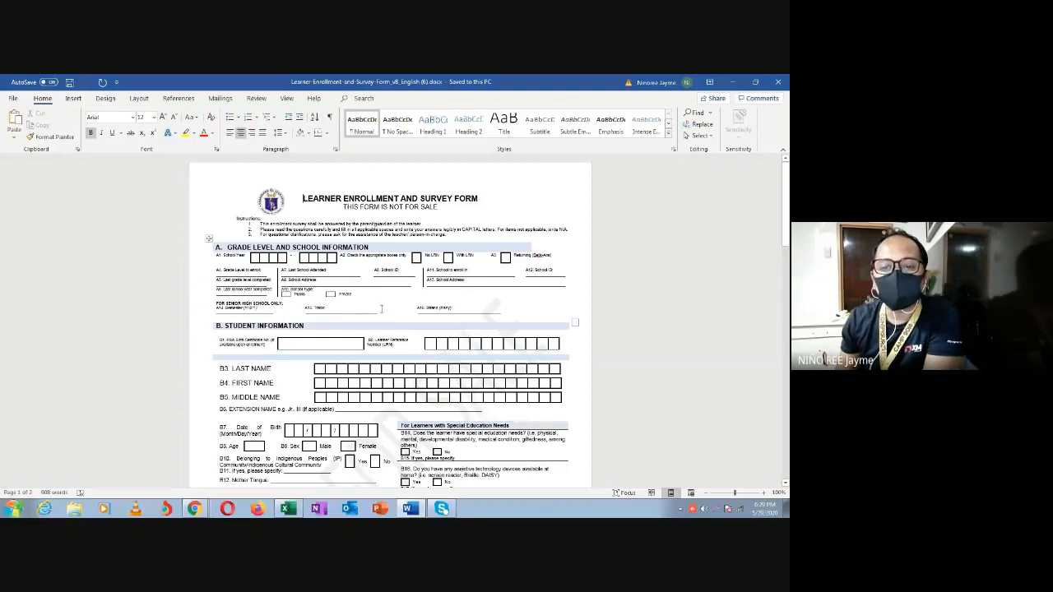
Scroll through the Learner Enrollment and Survey Form document in Word.
scroll("down", 3)
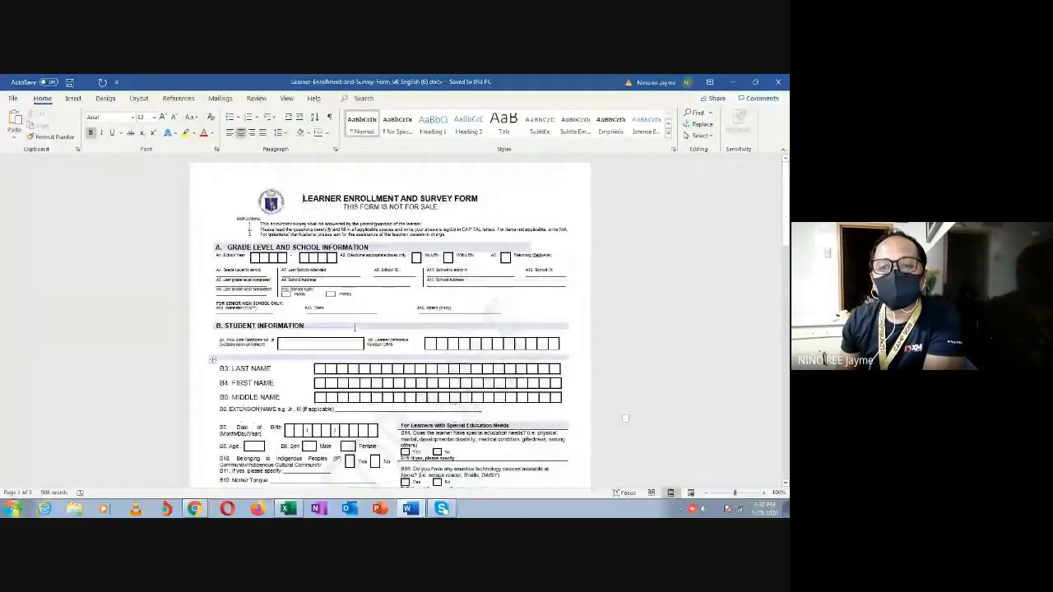
scroll("down", 3)
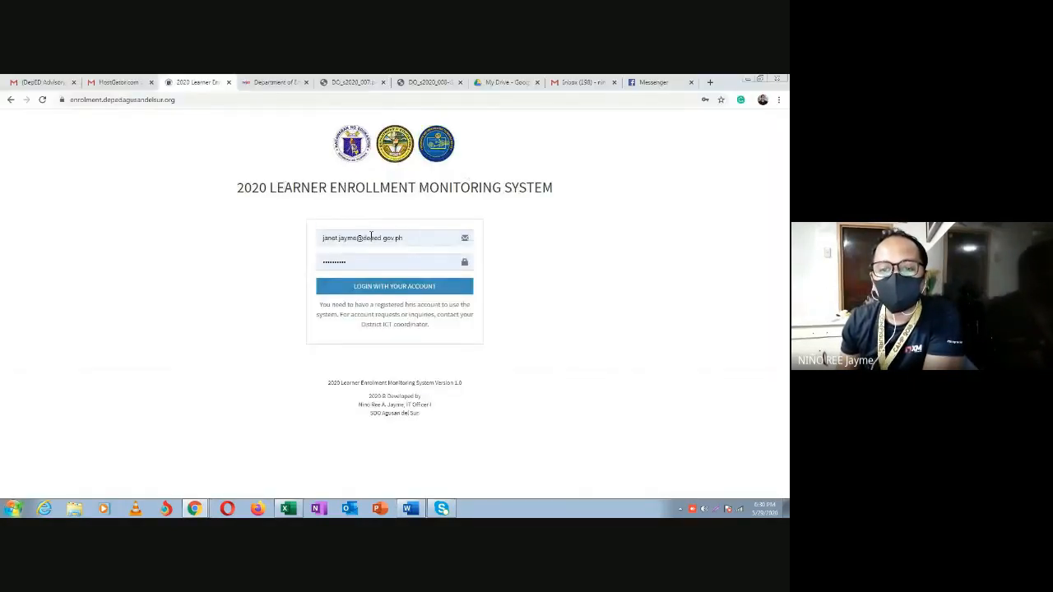
Log in as school head and open the blank Learners Enrolment and Survey form.
left_click(394, 286)
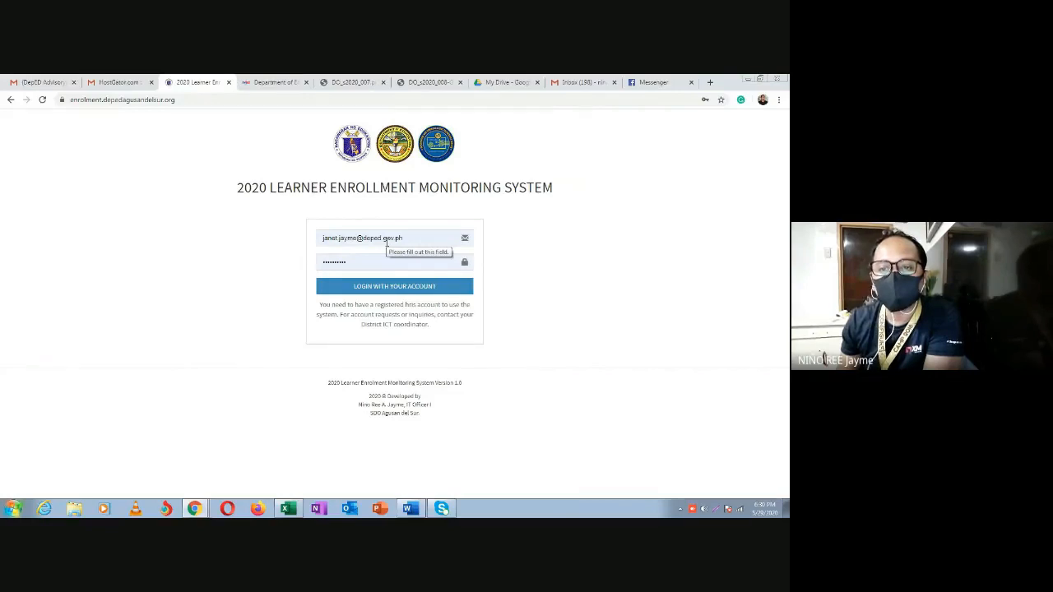
left_click(394, 285)
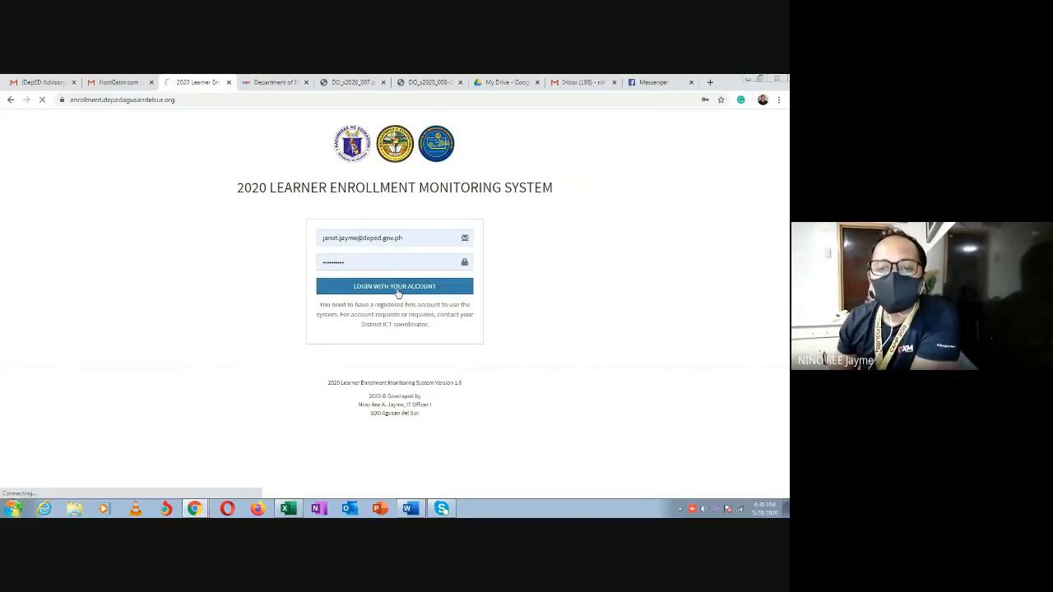
left_click(394, 286)
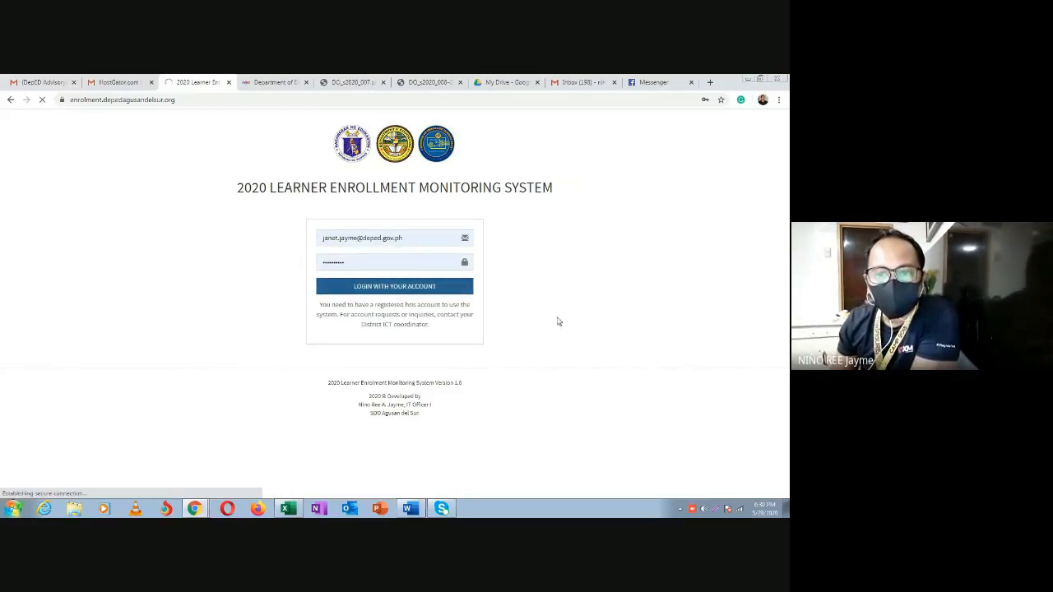
left_click(394, 286)
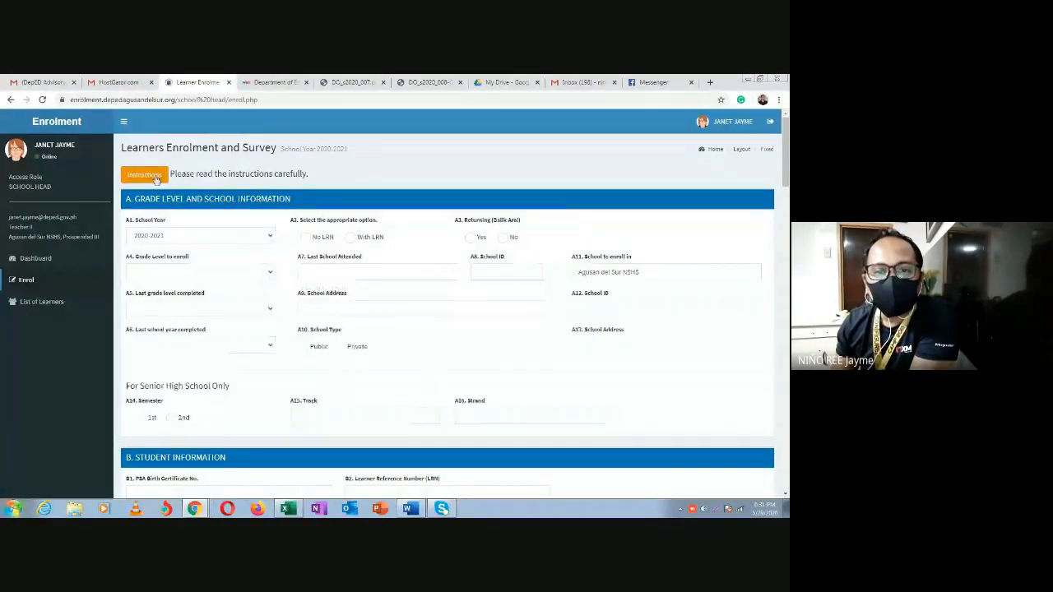
Read and dismiss the enrolment Instructions popup, then head to the Dashboard.
left_click(143, 174)
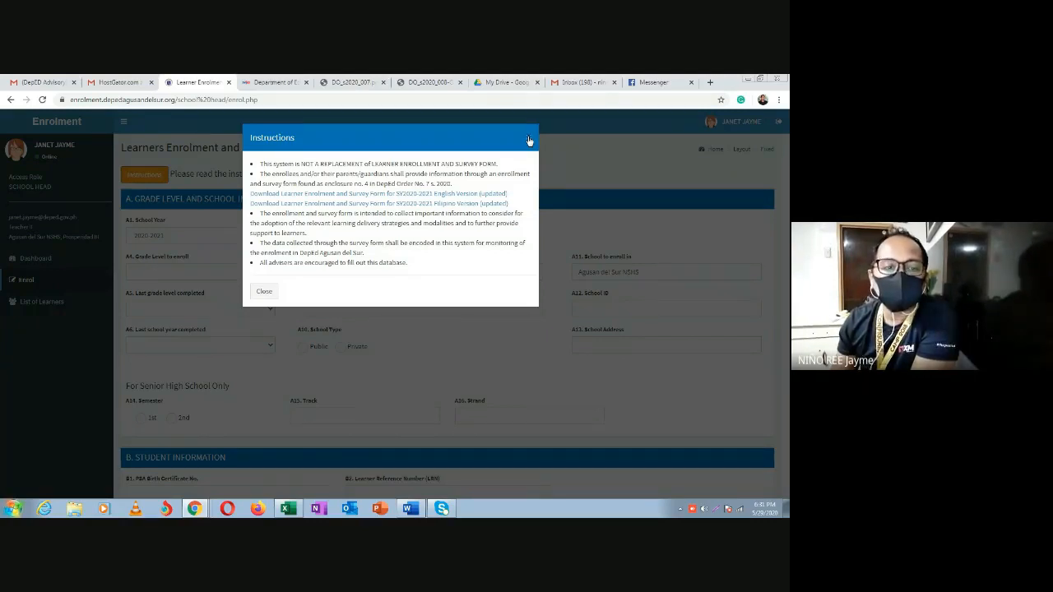
left_click(263, 291)
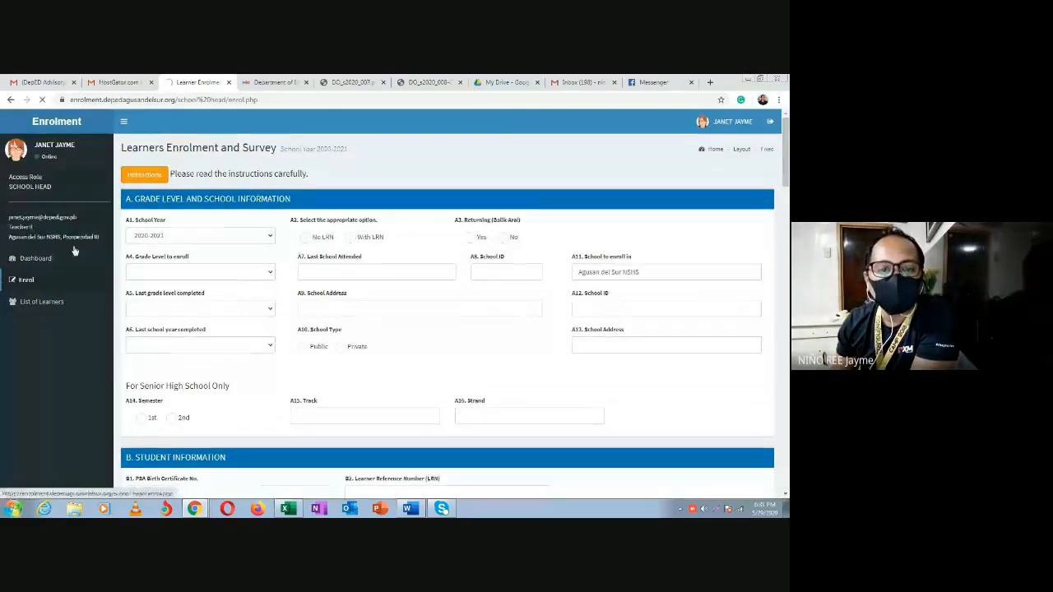
left_click(34, 258)
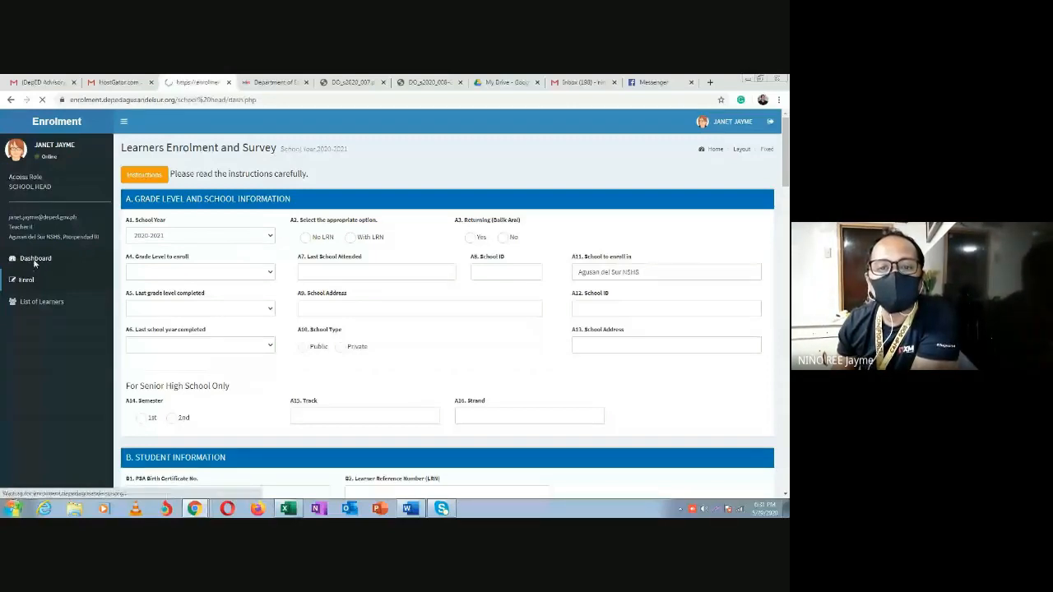
Load the Dashboard and scroll through the all-zero transportation-to-internet summary tables.
left_click(34, 258)
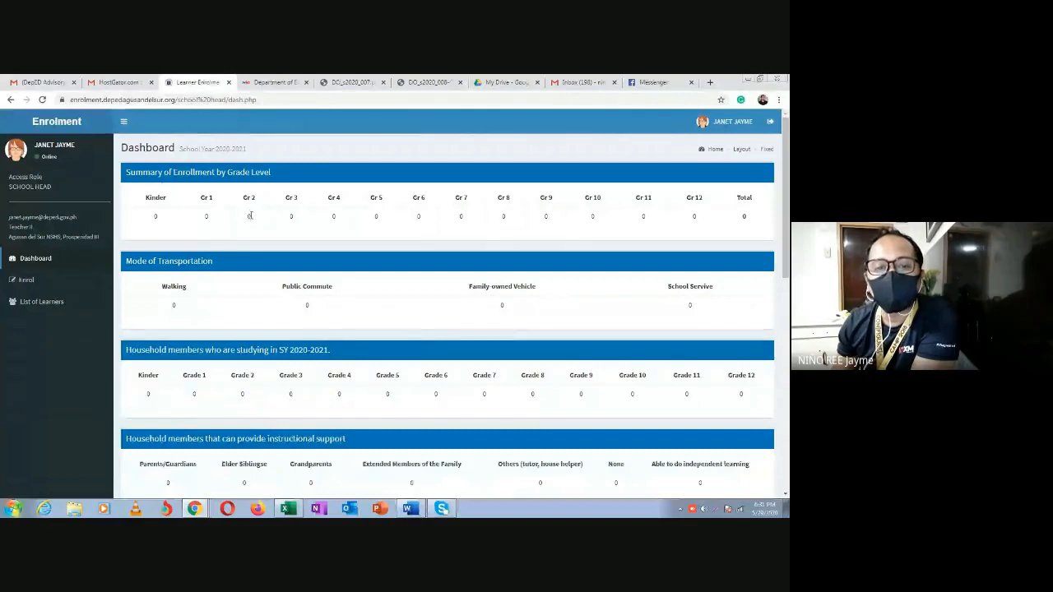
mouse_move(313, 216)
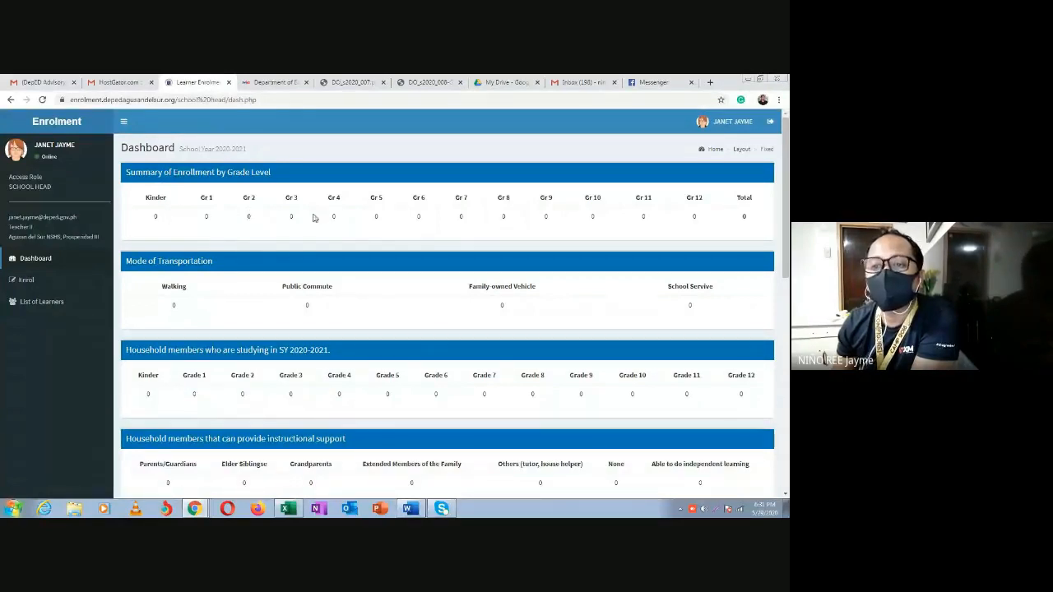
mouse_move(512, 220)
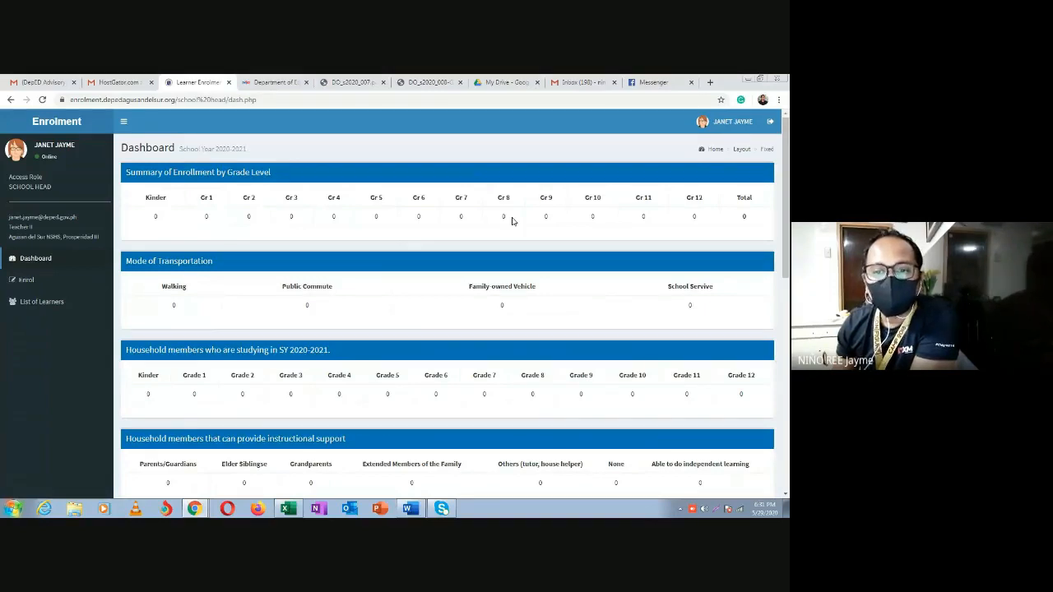
mouse_move(142, 218)
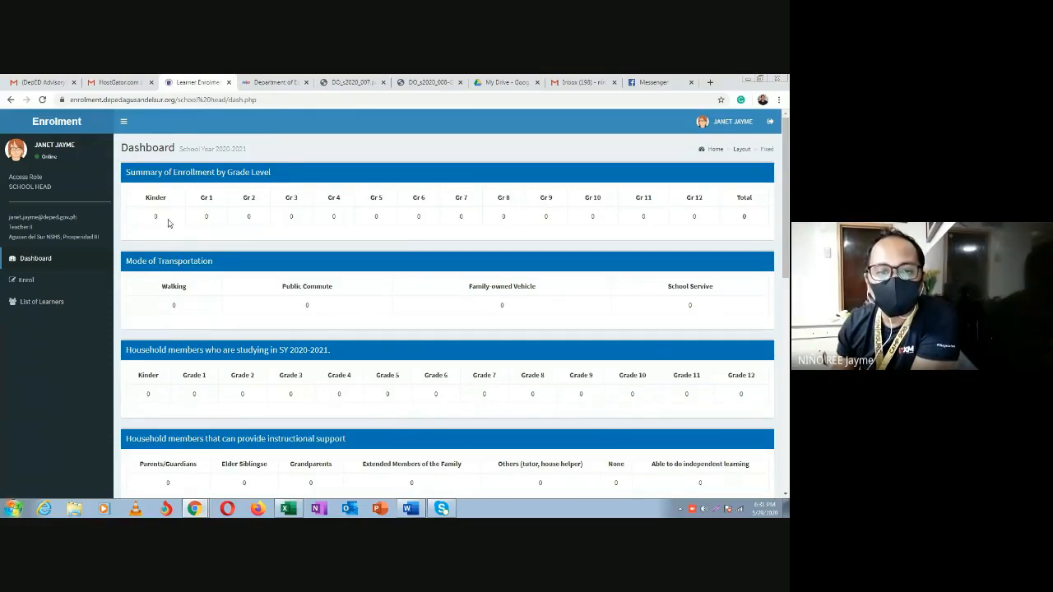
mouse_move(270, 212)
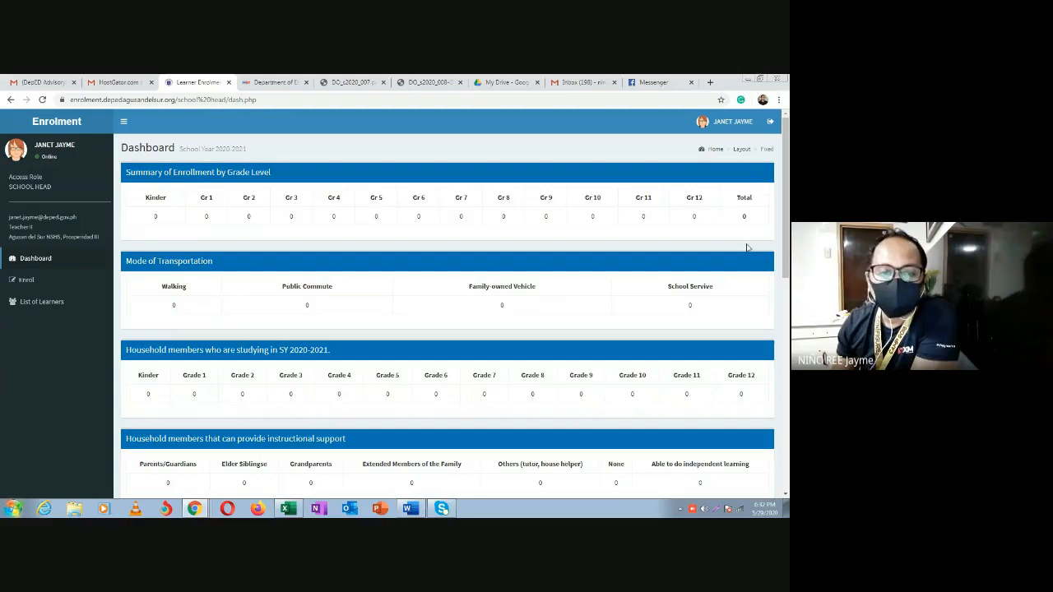
mouse_move(514, 299)
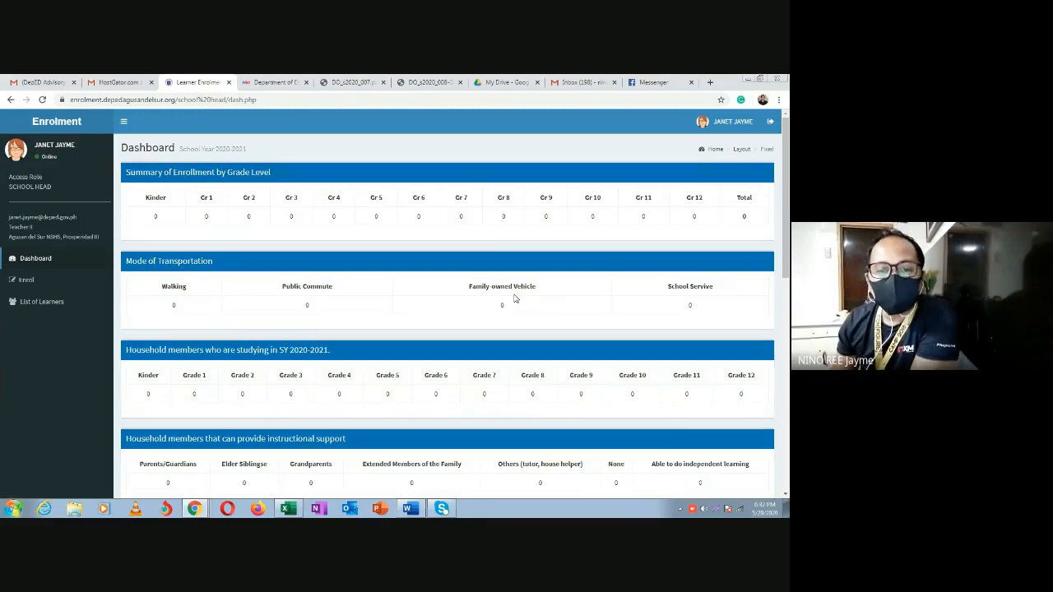
scroll("down", 3)
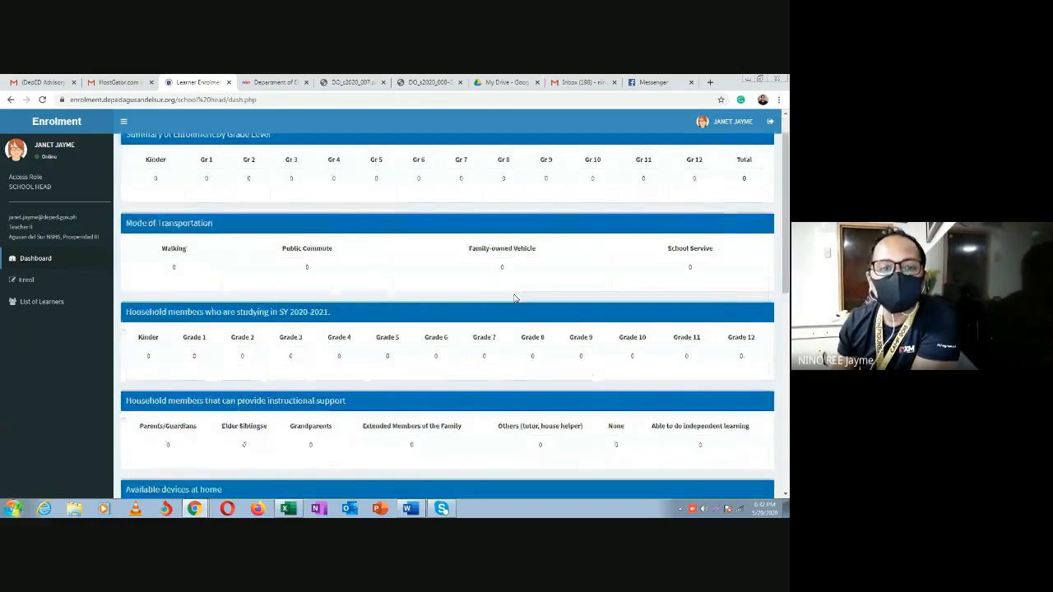
scroll("down", 3)
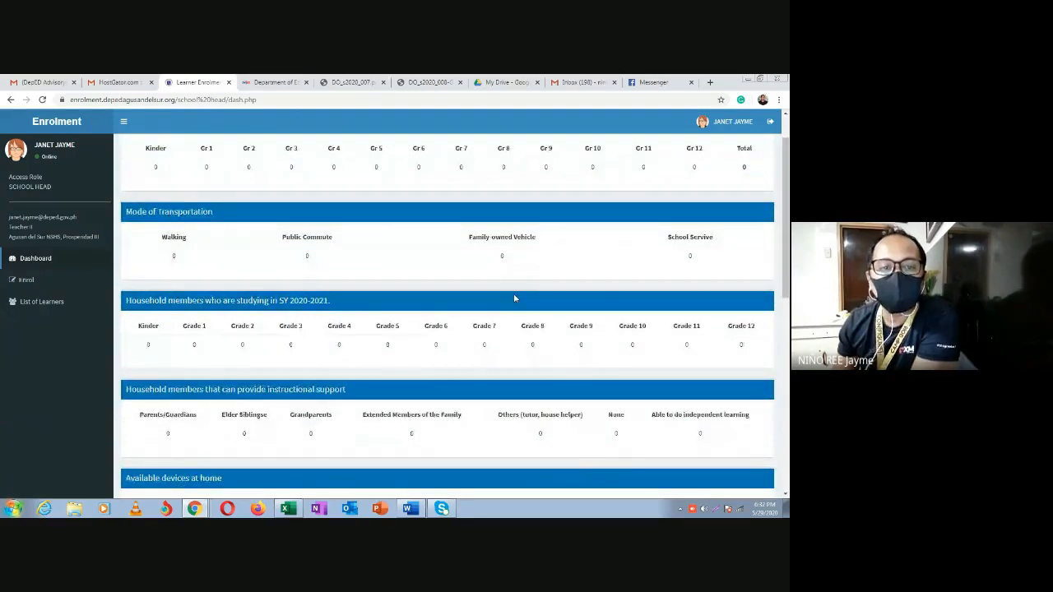
mouse_move(481, 297)
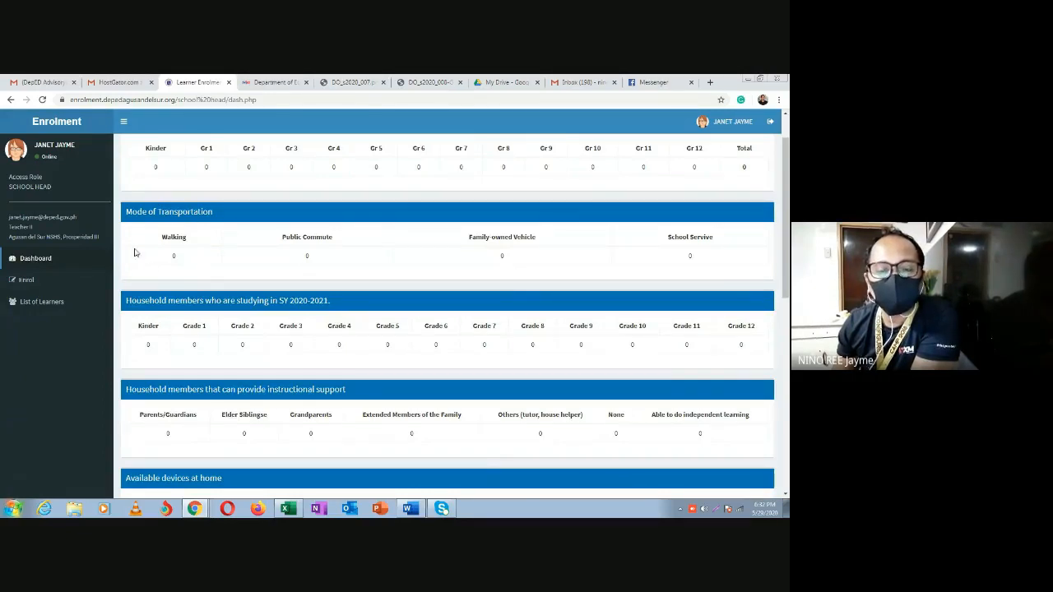
mouse_move(272, 221)
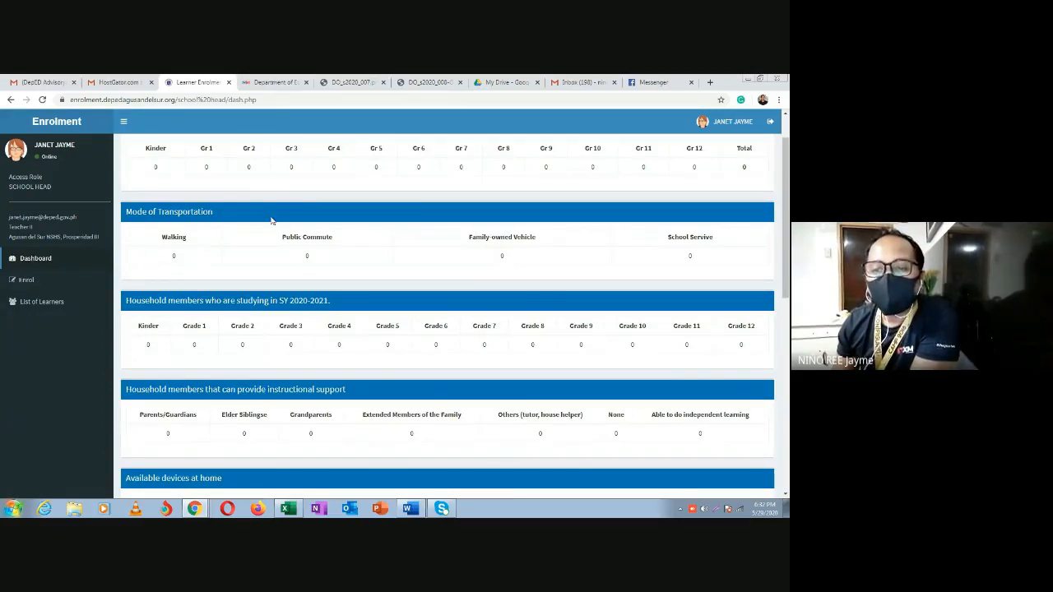
mouse_move(736, 269)
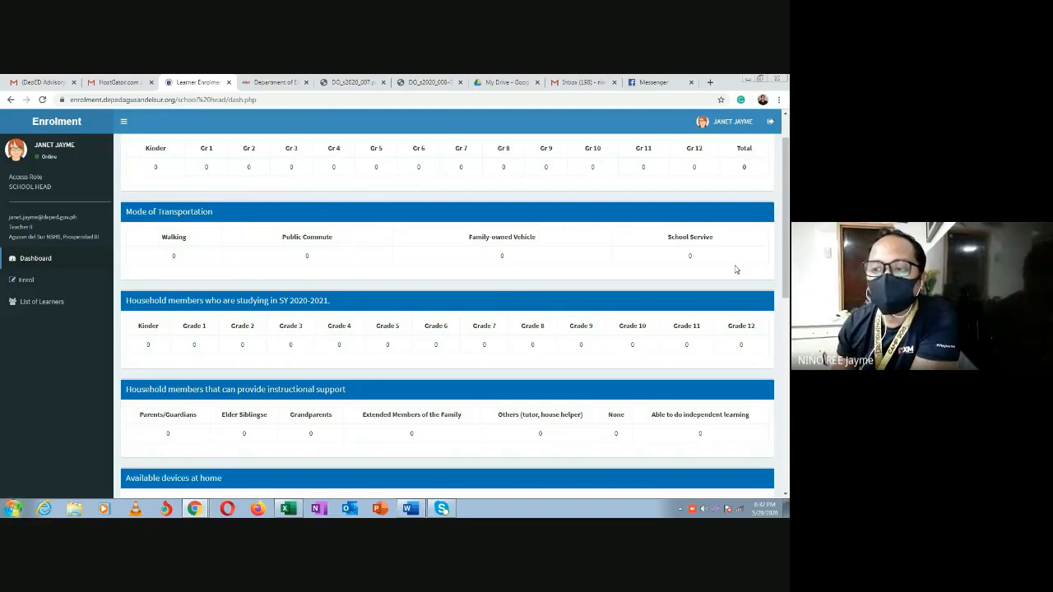
scroll("down", 3)
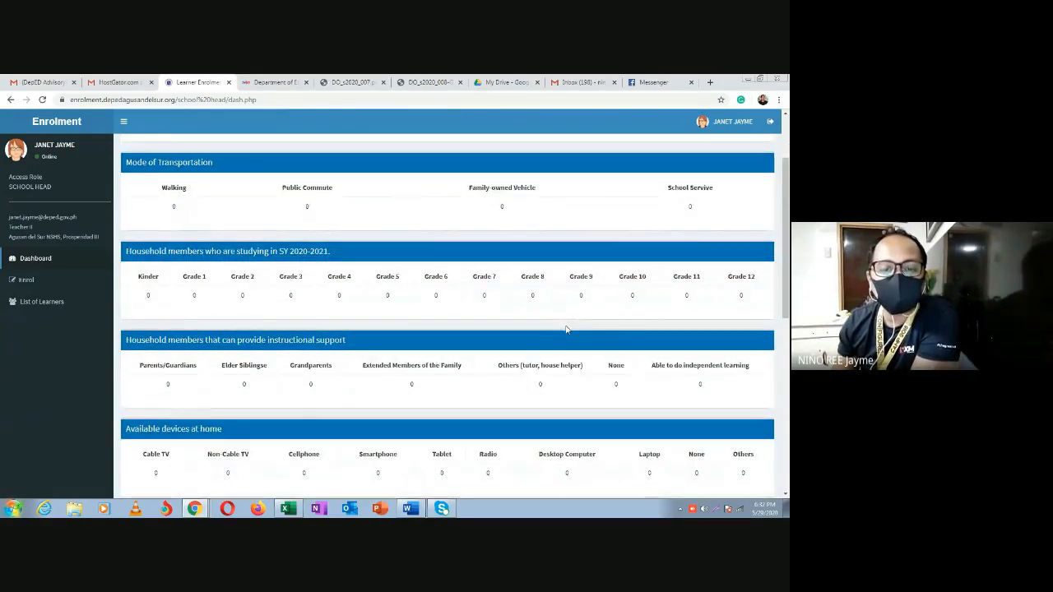
mouse_move(390, 334)
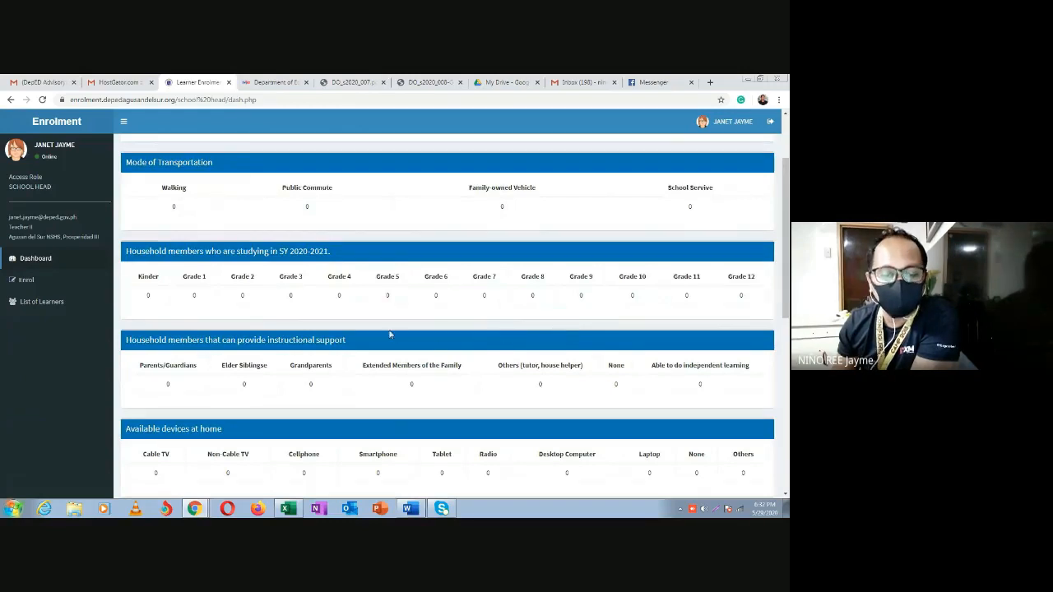
scroll("down", 3)
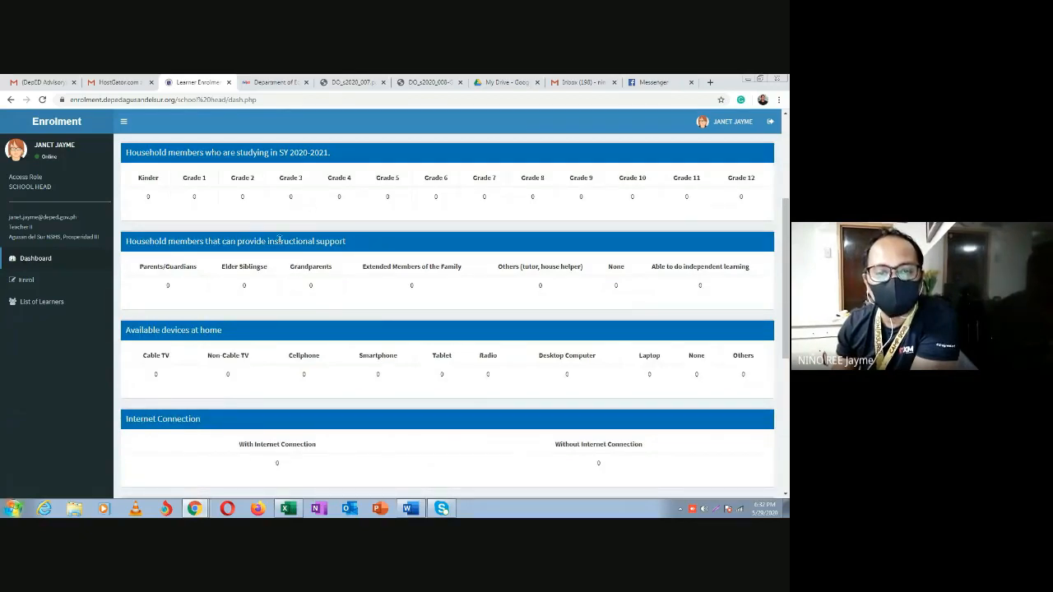
scroll("down", 3)
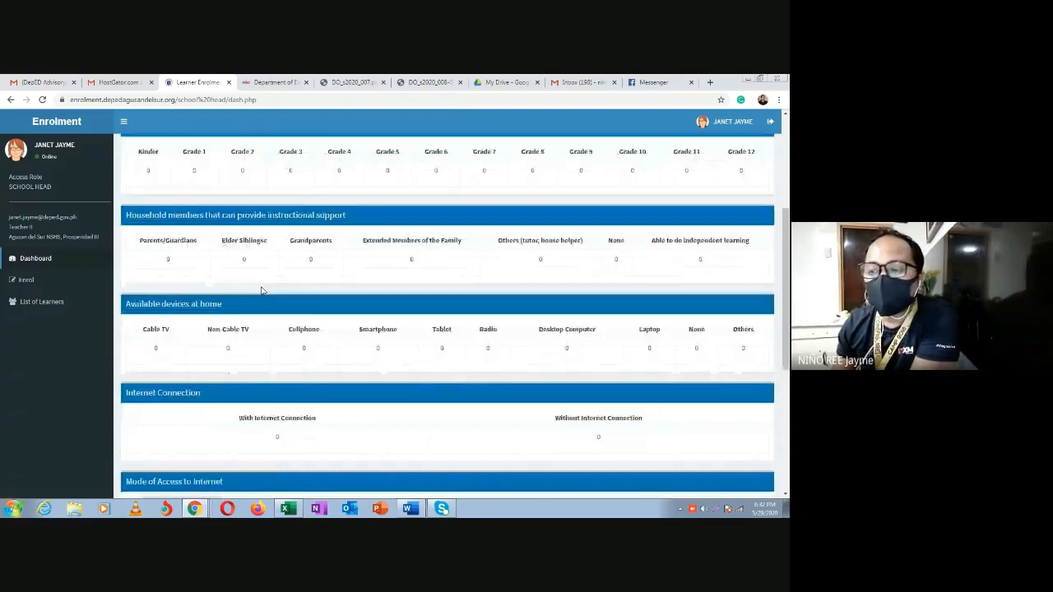
scroll("down", 3)
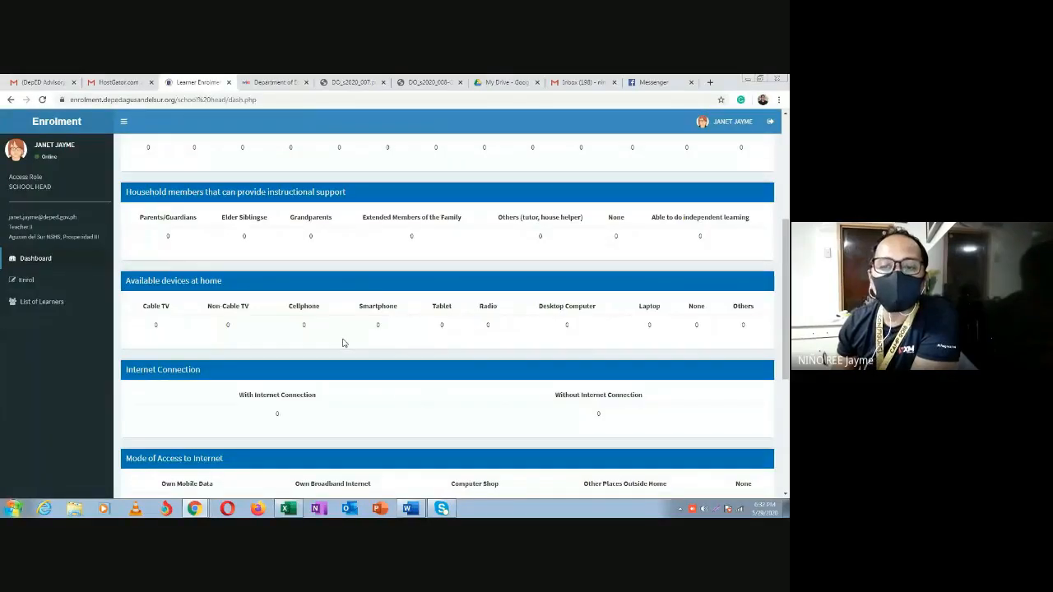
scroll("down", 3)
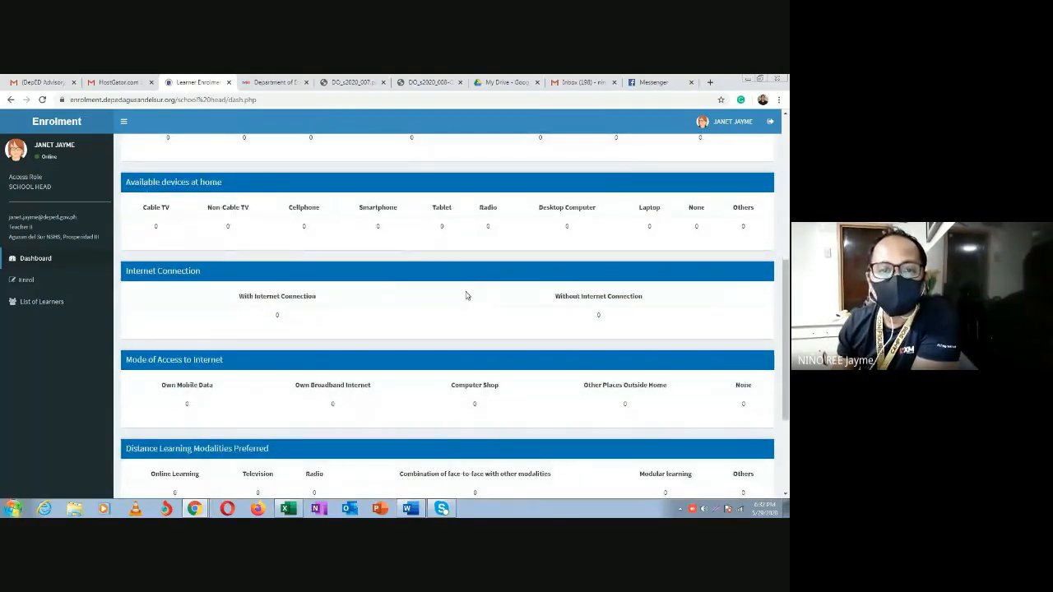
mouse_move(230, 255)
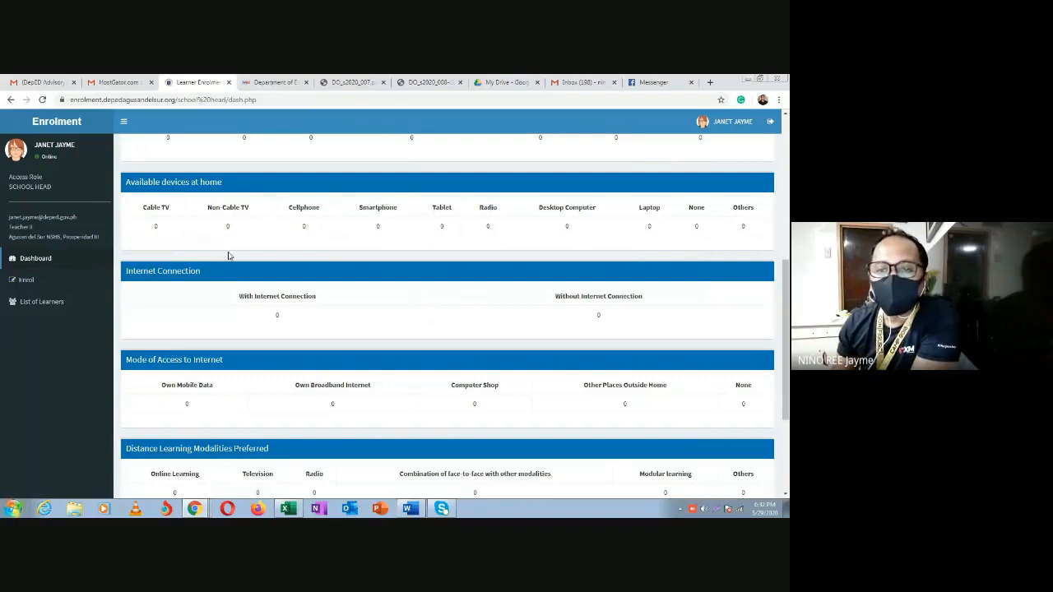
mouse_move(323, 250)
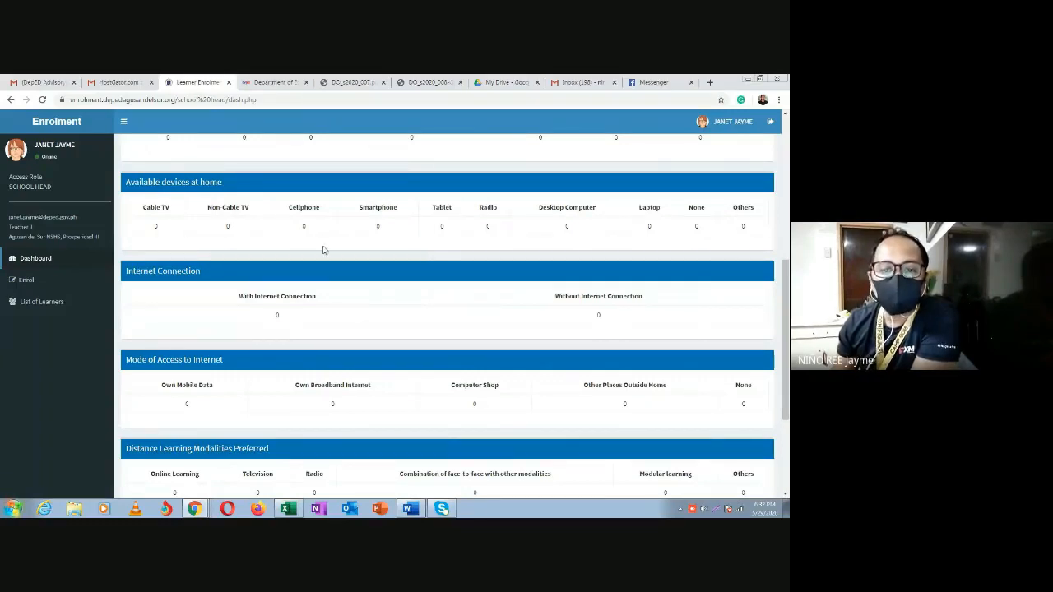
scroll("down", 3)
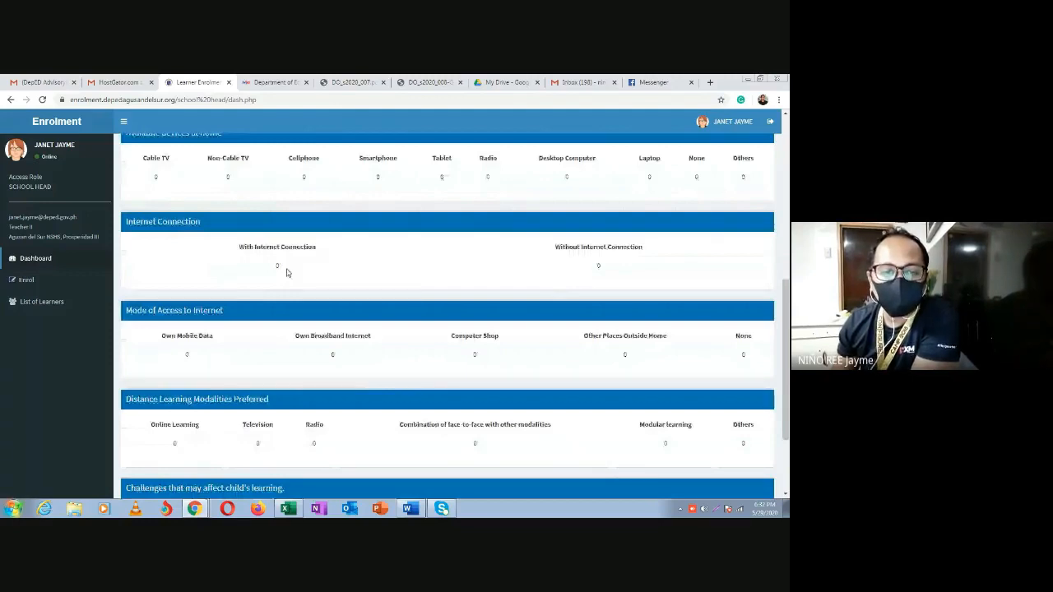
scroll("down", 3)
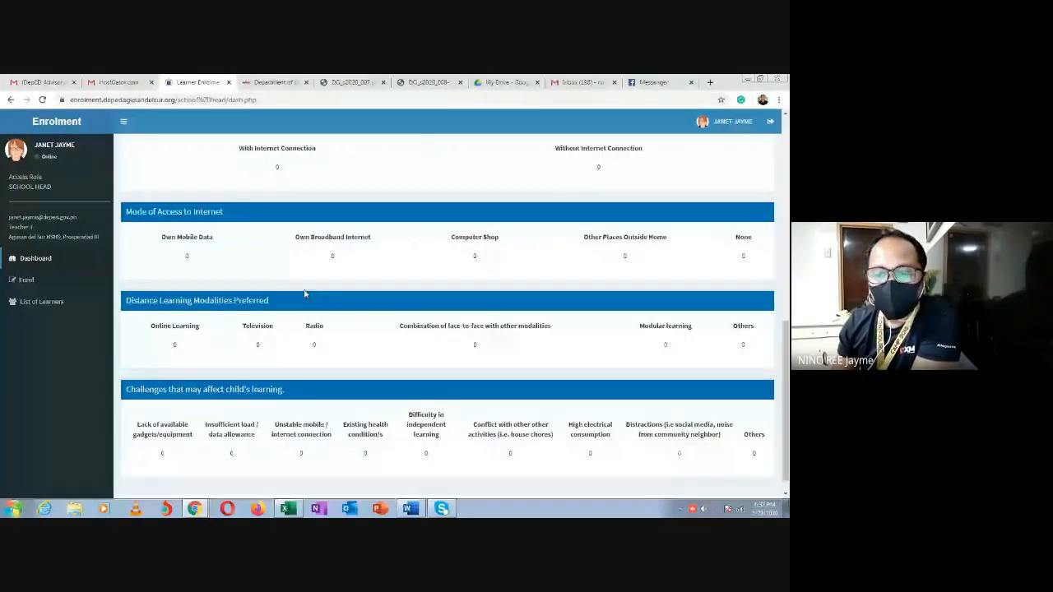
scroll("down", 3)
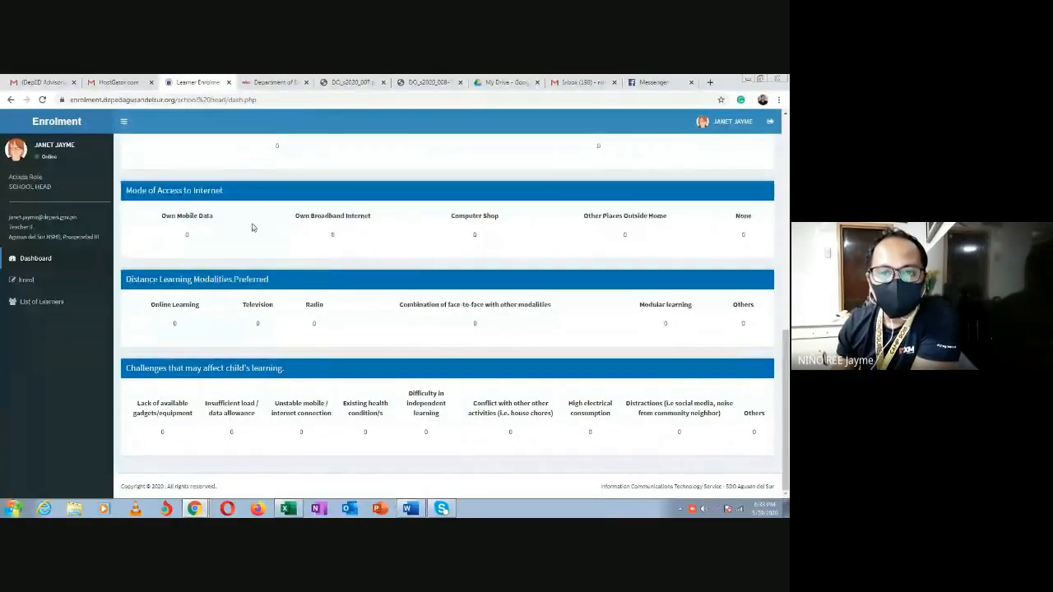
scroll("up", 3)
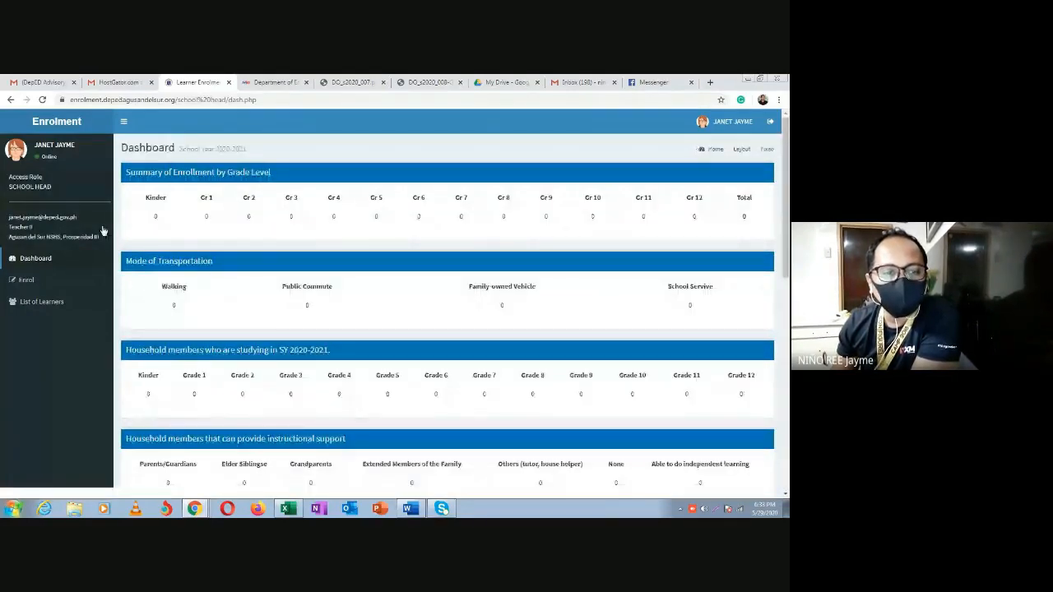
Open the blank 2020-2021 Learners Enrolment and Survey form from the Enrol sidebar item.
left_click(26, 280)
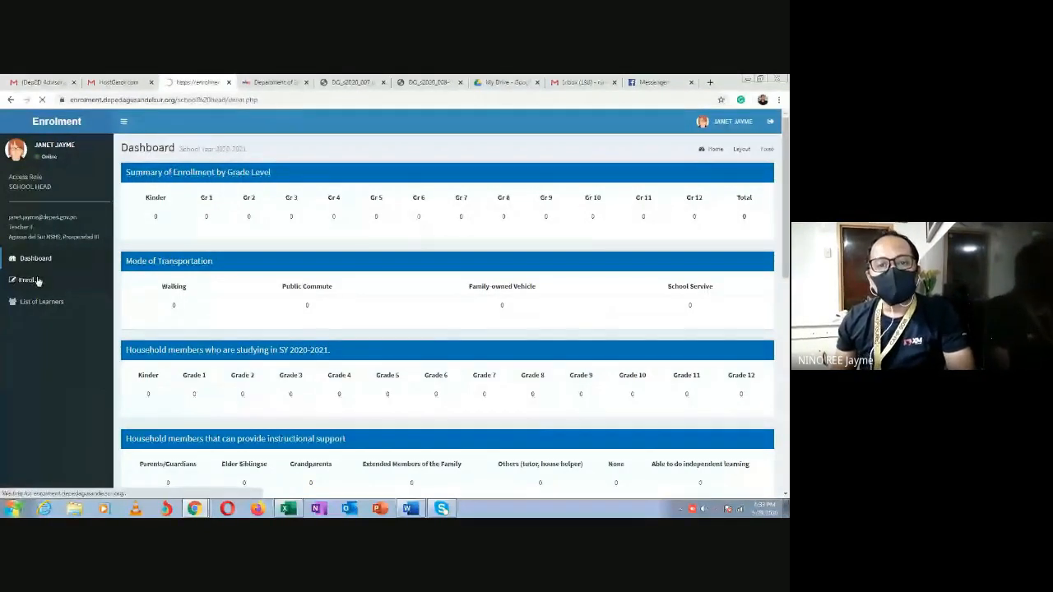
left_click(27, 280)
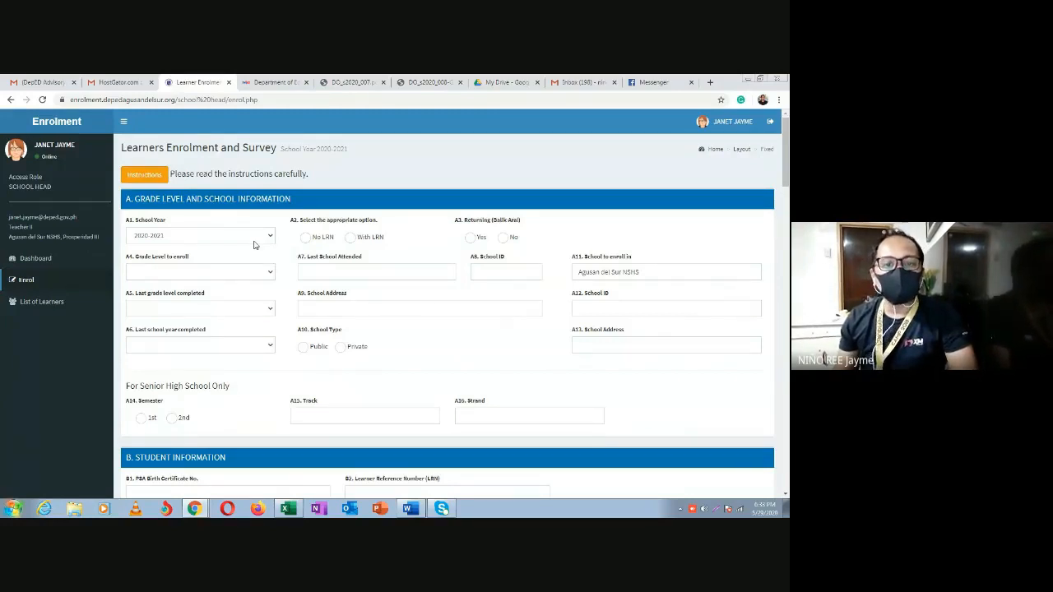
mouse_move(258, 239)
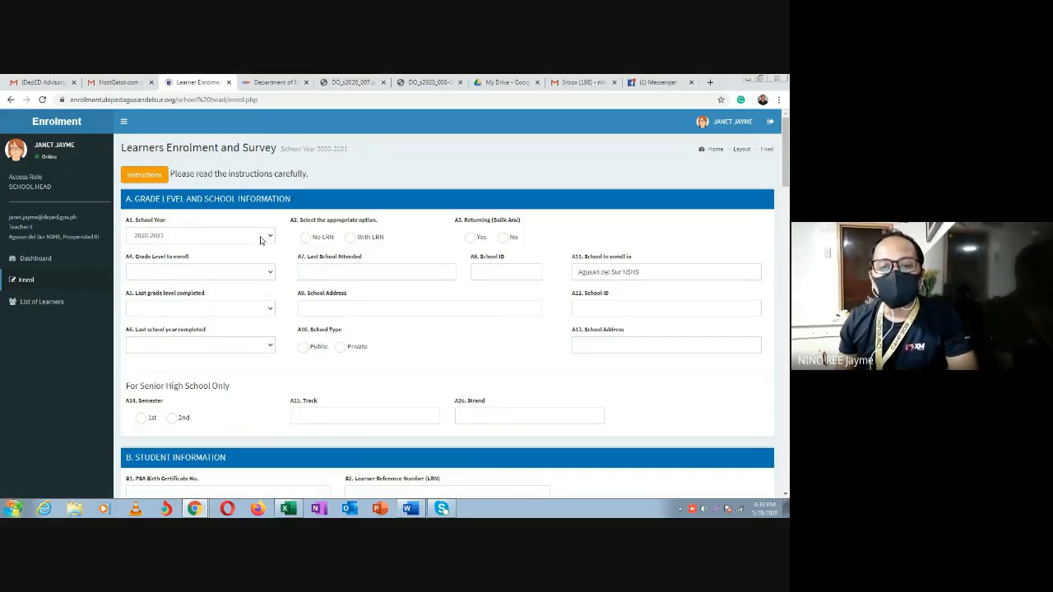
mouse_move(295, 231)
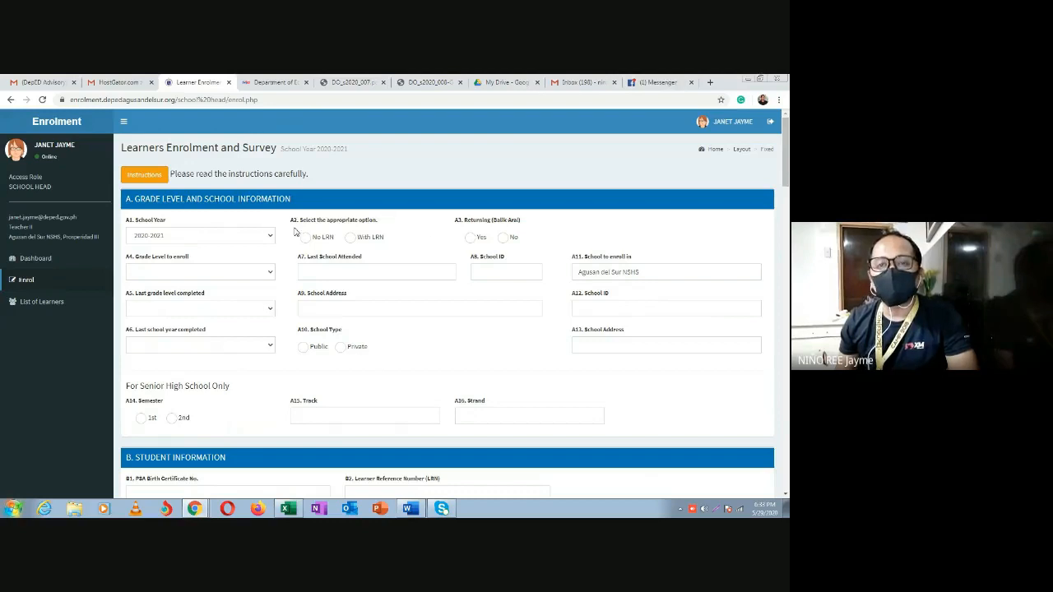
mouse_move(227, 337)
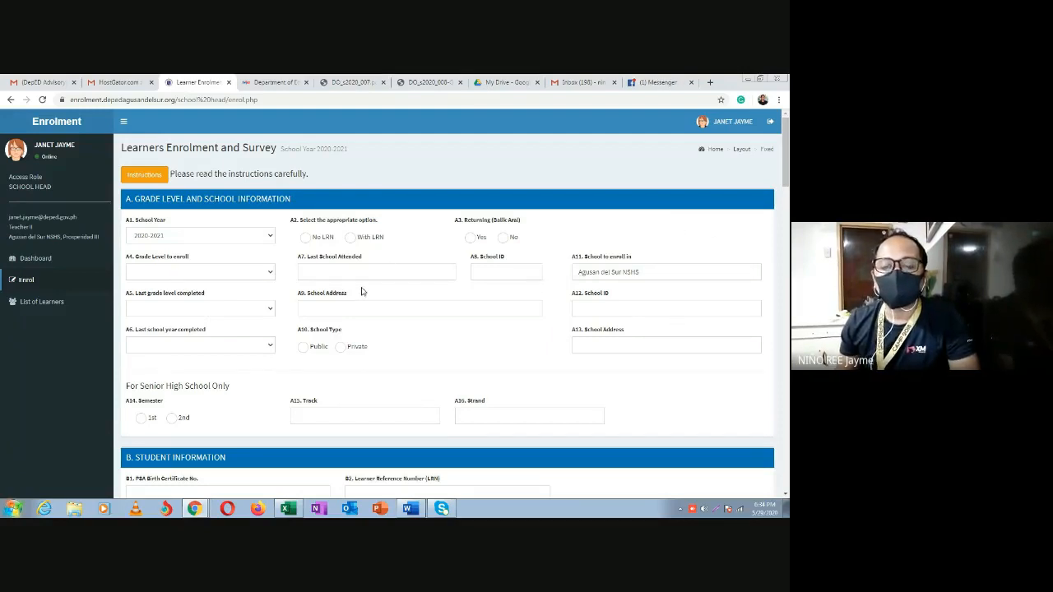
mouse_move(269, 282)
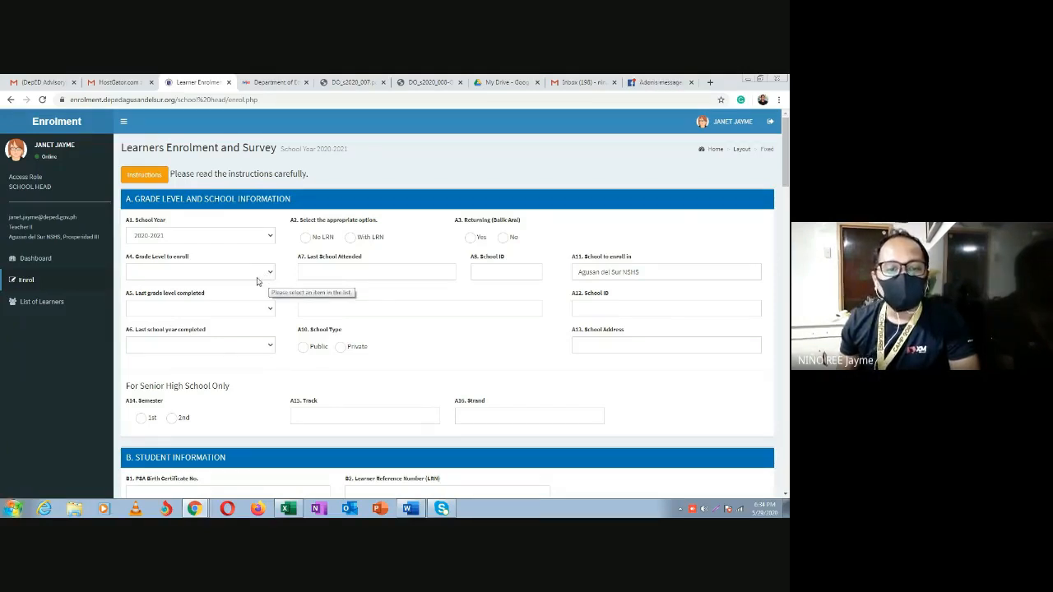
Set enrol grade to Grade 4, last completed Grade 3 in 2019-2020, with LRN.
left_click(200, 271)
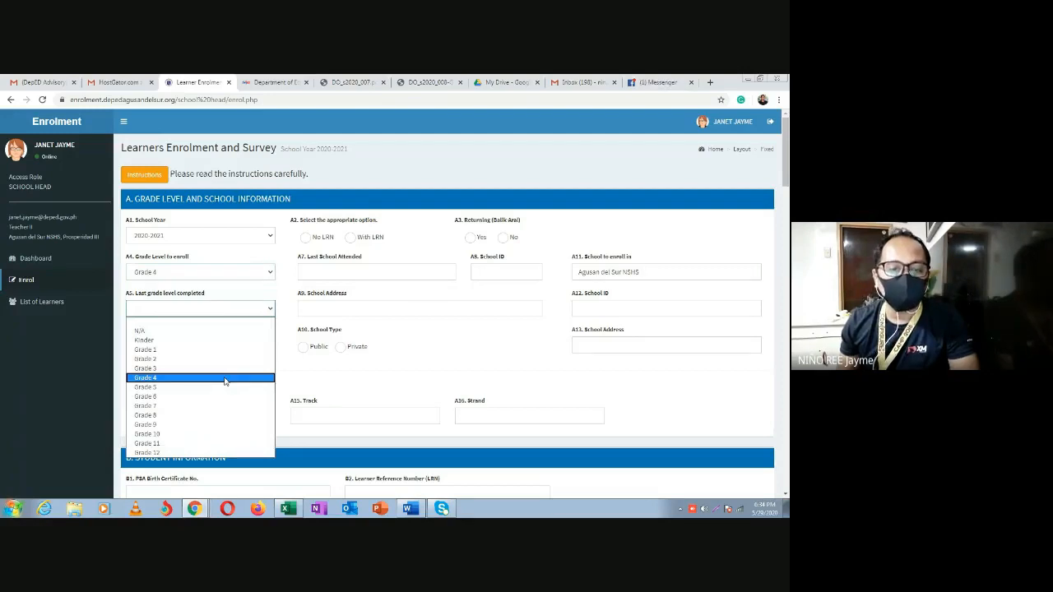
mouse_move(226, 369)
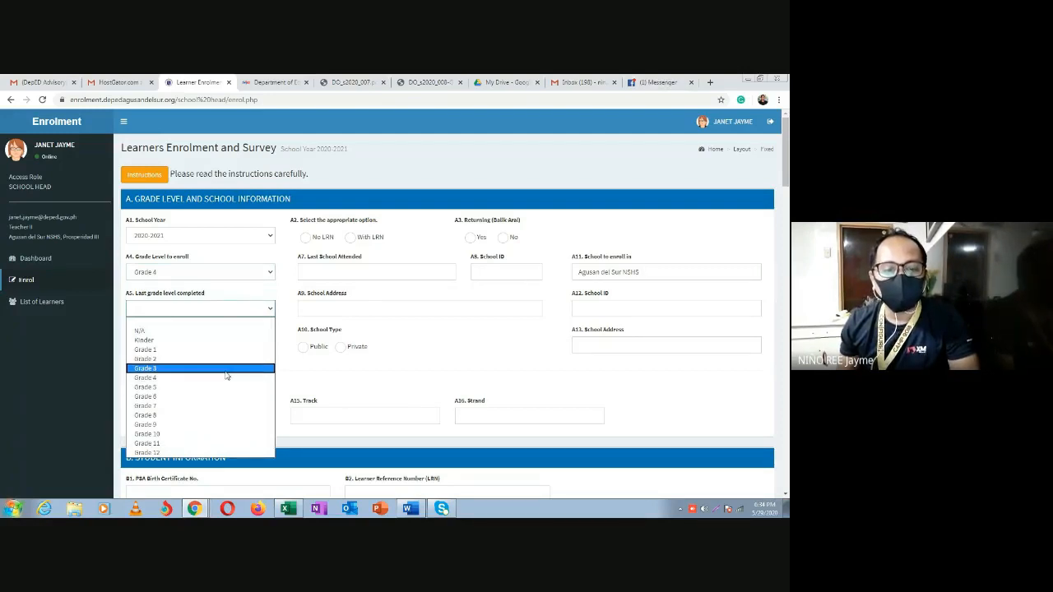
left_click(145, 367)
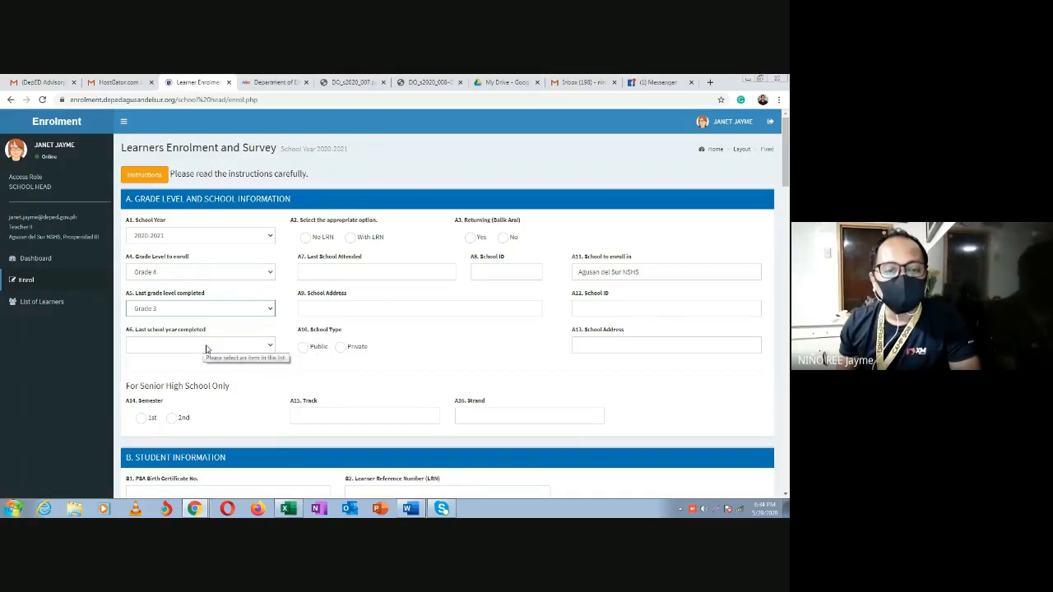
left_click(200, 345)
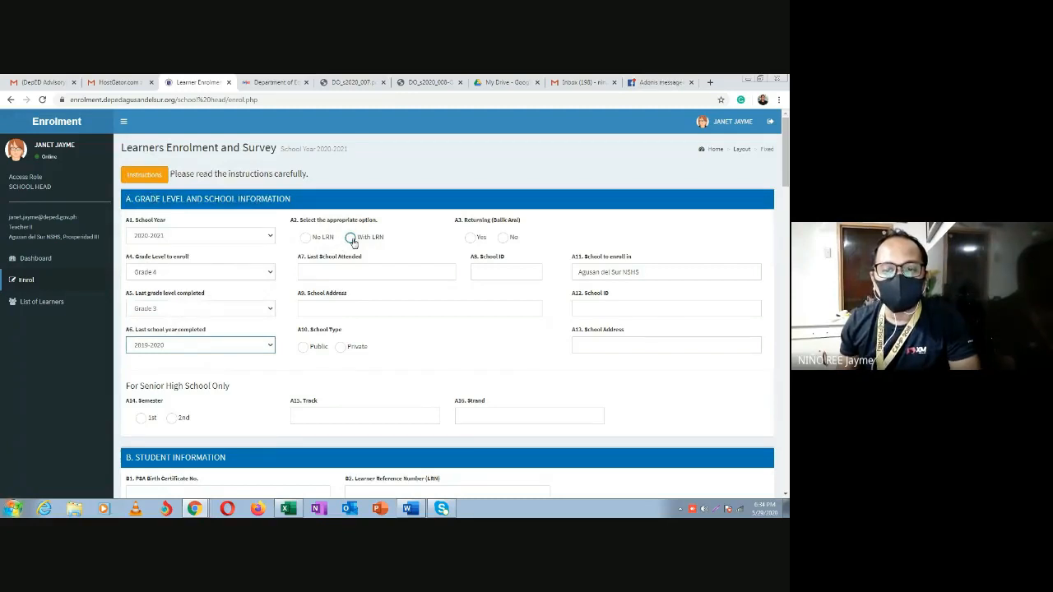
left_click(350, 237)
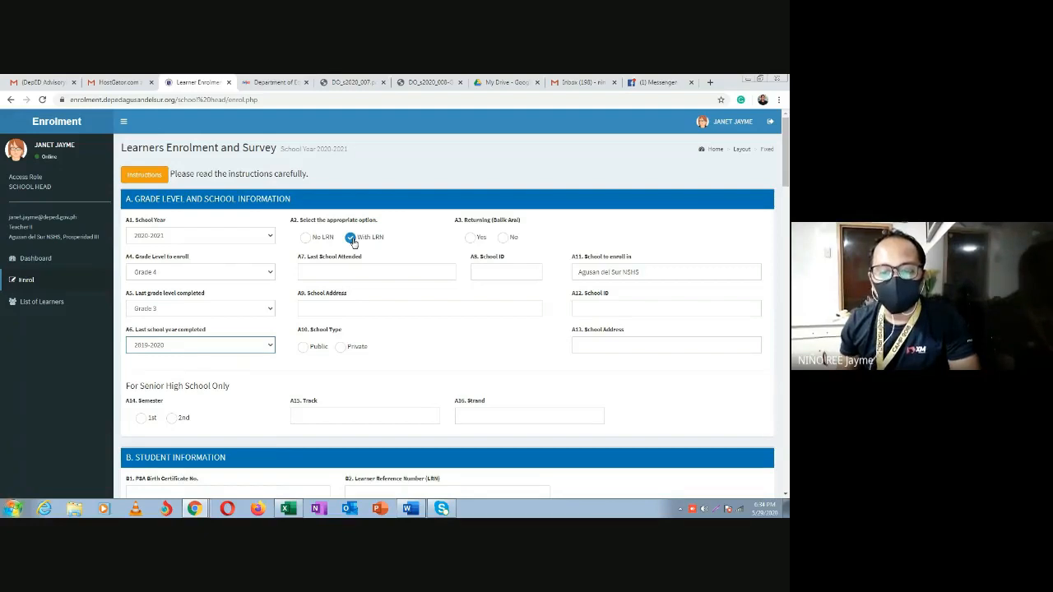
Enter the last school's details with San Francisco, Agusan Del Sur address, public type.
left_click(375, 272)
type("Pilot CES")
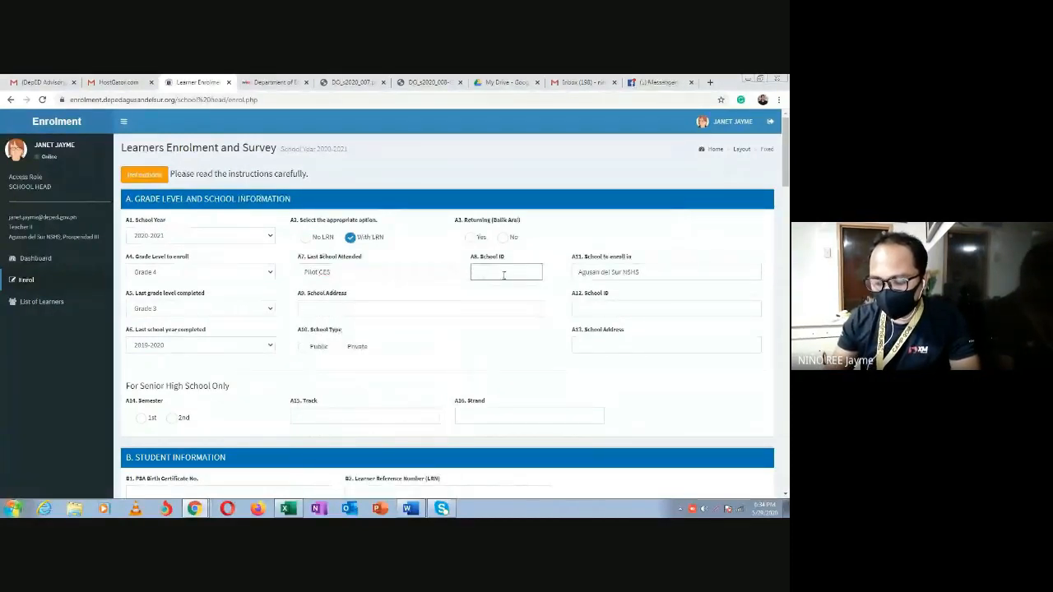
type("788456")
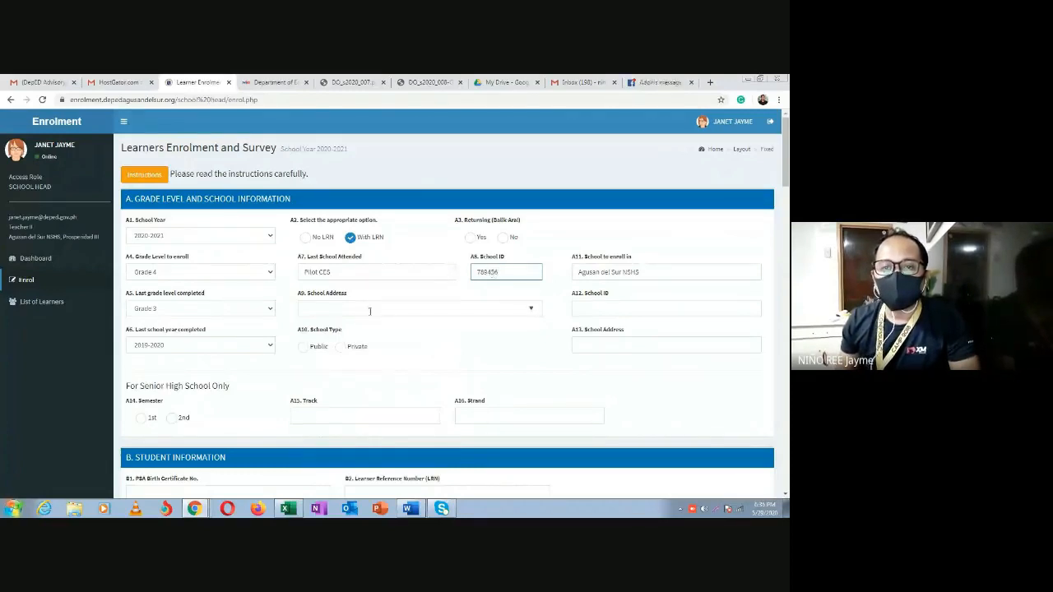
left_click(419, 308)
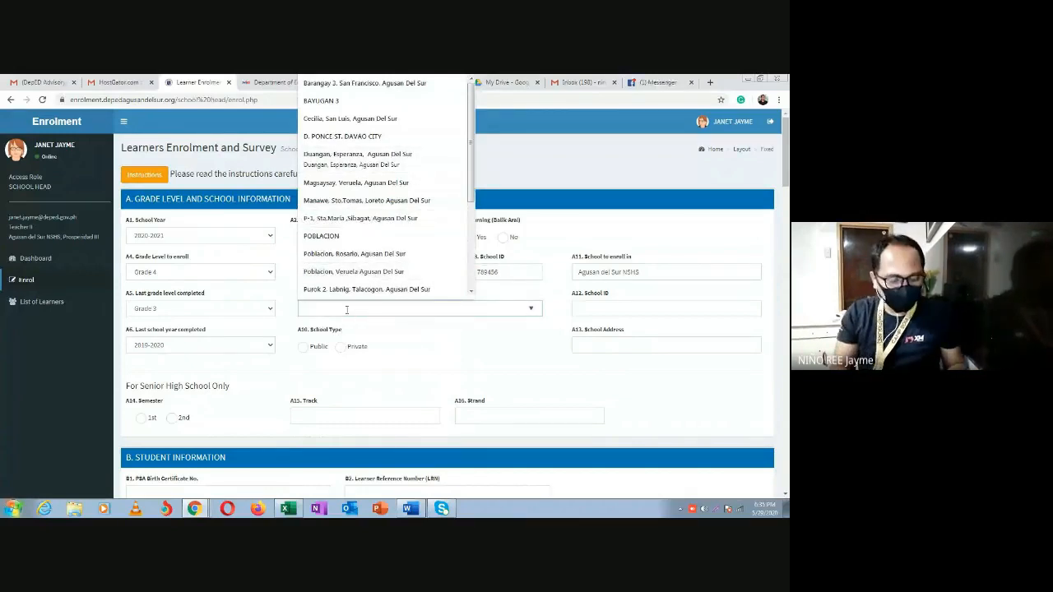
type("San")
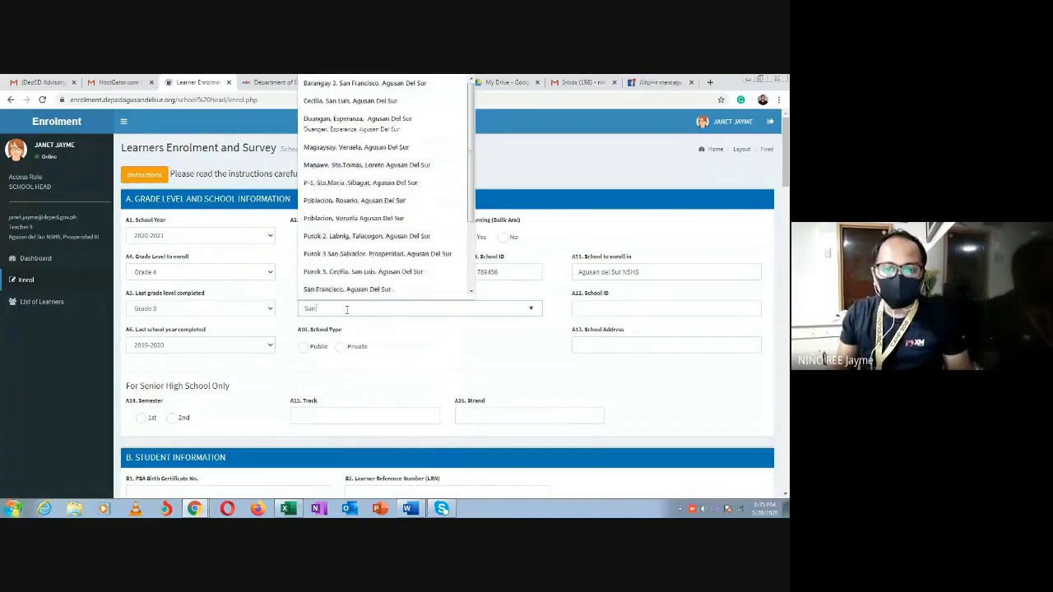
left_click(347, 289)
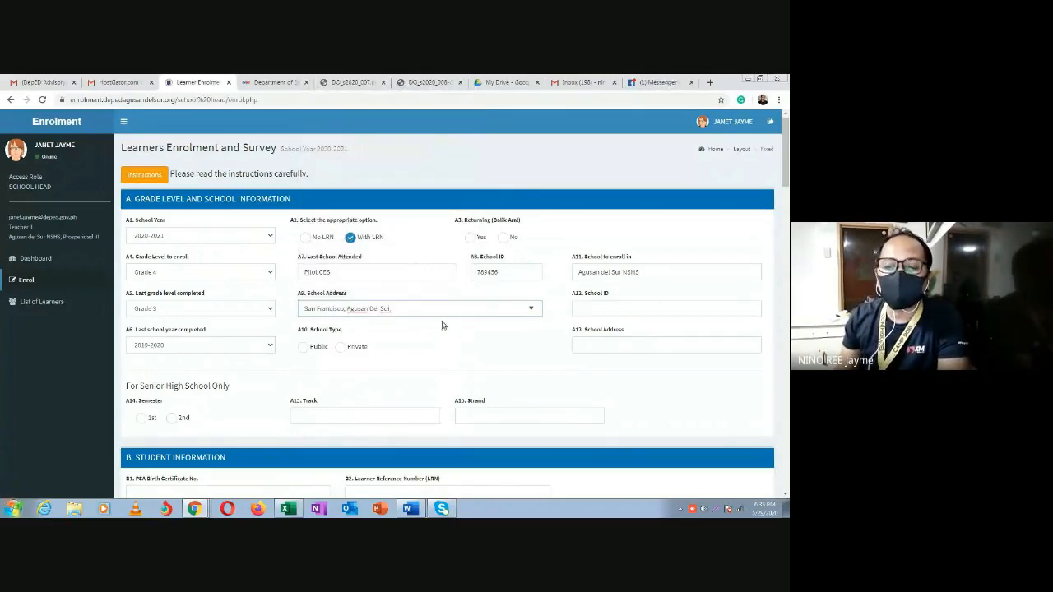
mouse_move(422, 307)
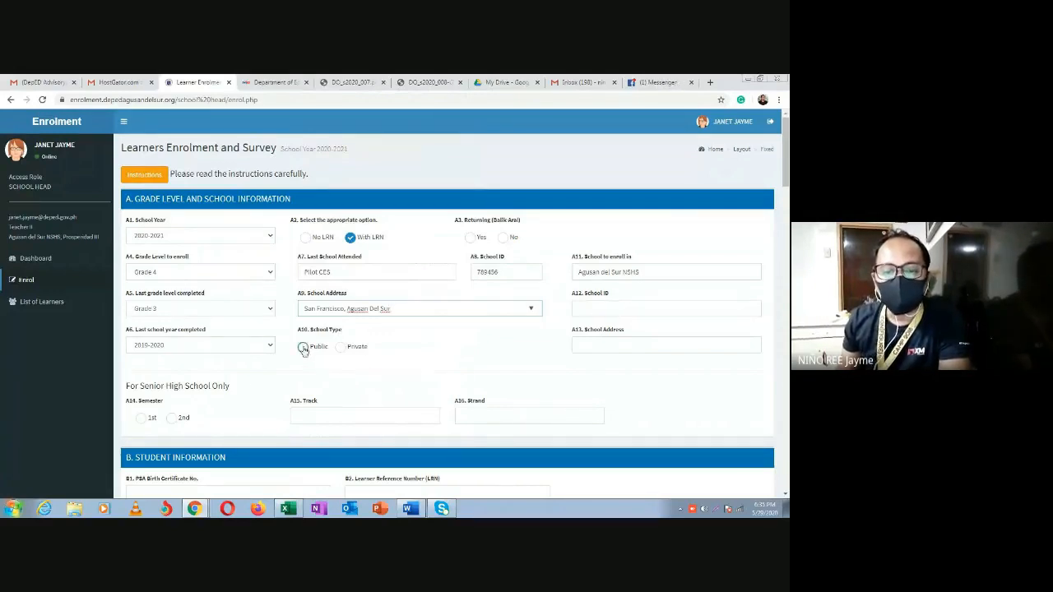
left_click(303, 346)
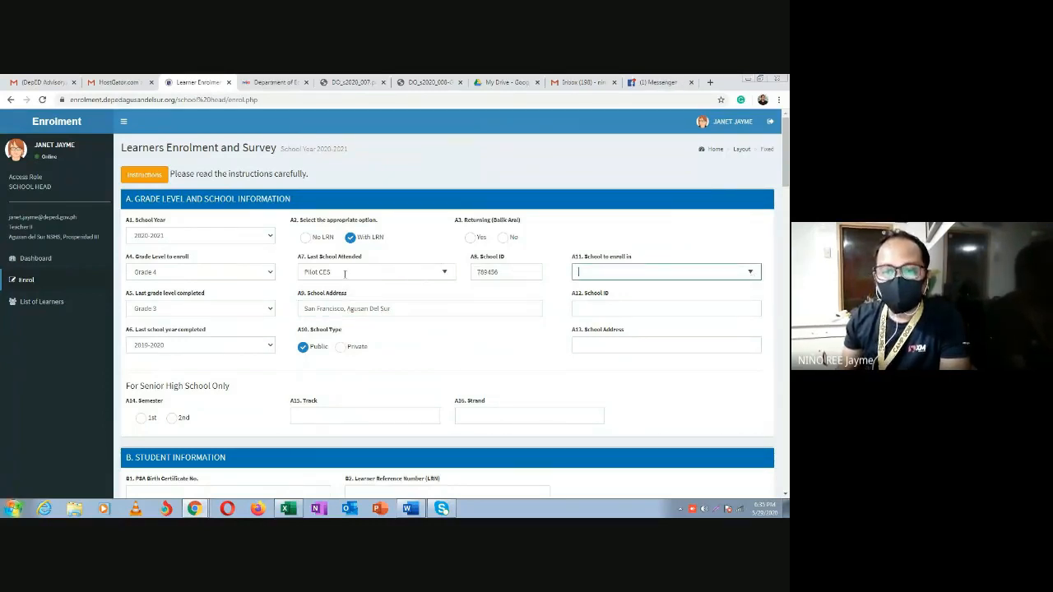
Copy Pilot CES into the school-to-enrol field and start pasting the school ID.
right_click(377, 272)
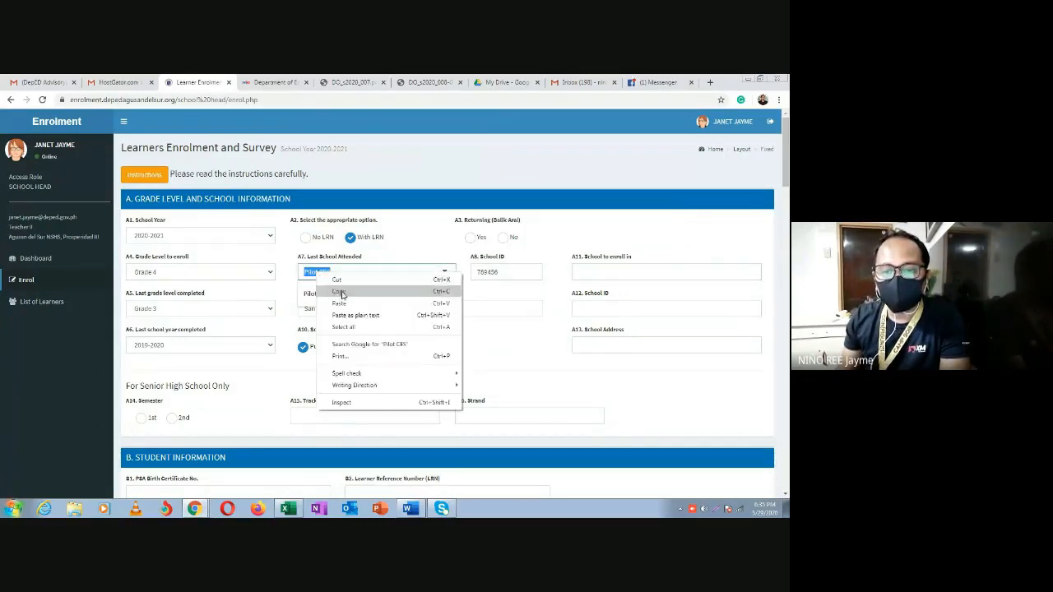
left_click(664, 271)
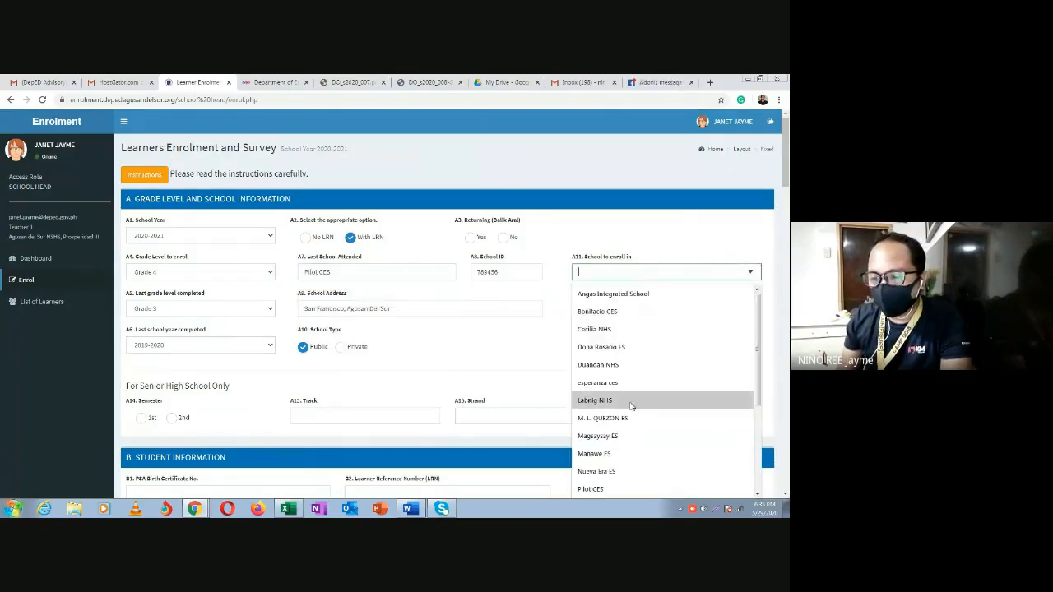
left_click(590, 488)
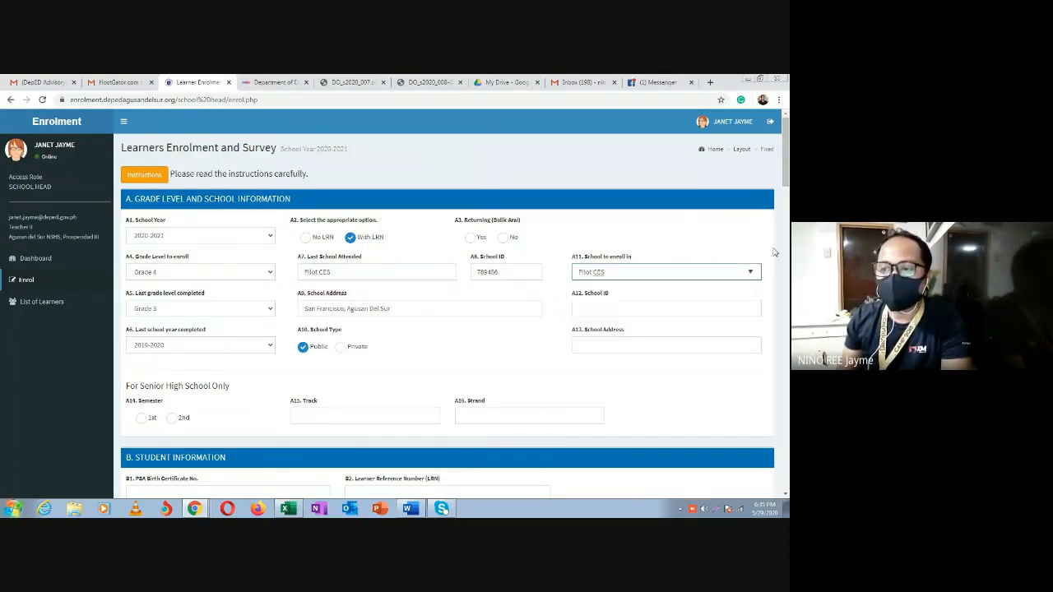
right_click(666, 308)
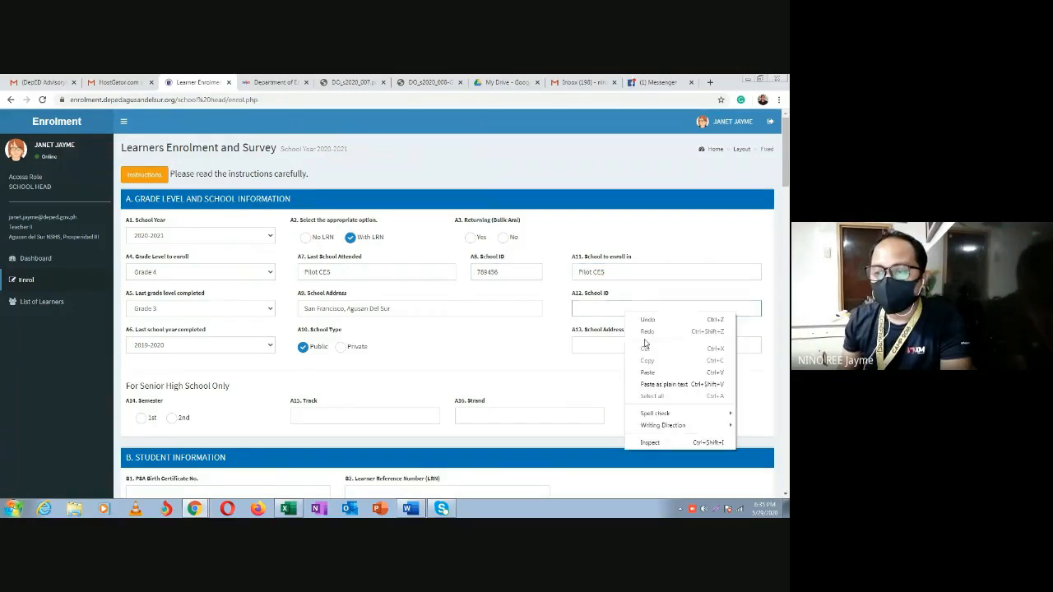
scroll("down", 3)
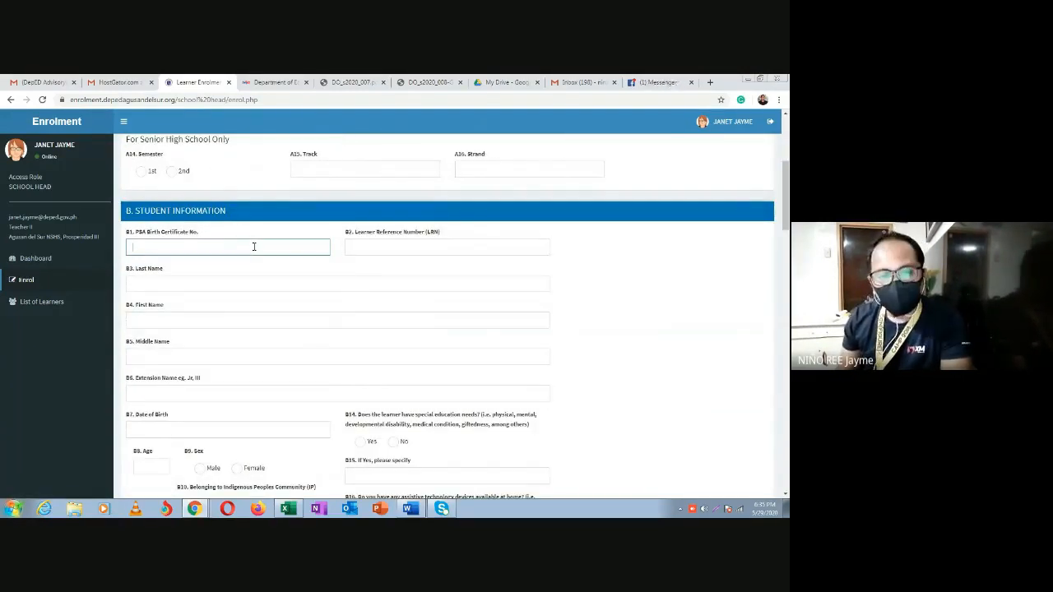
type("789456215")
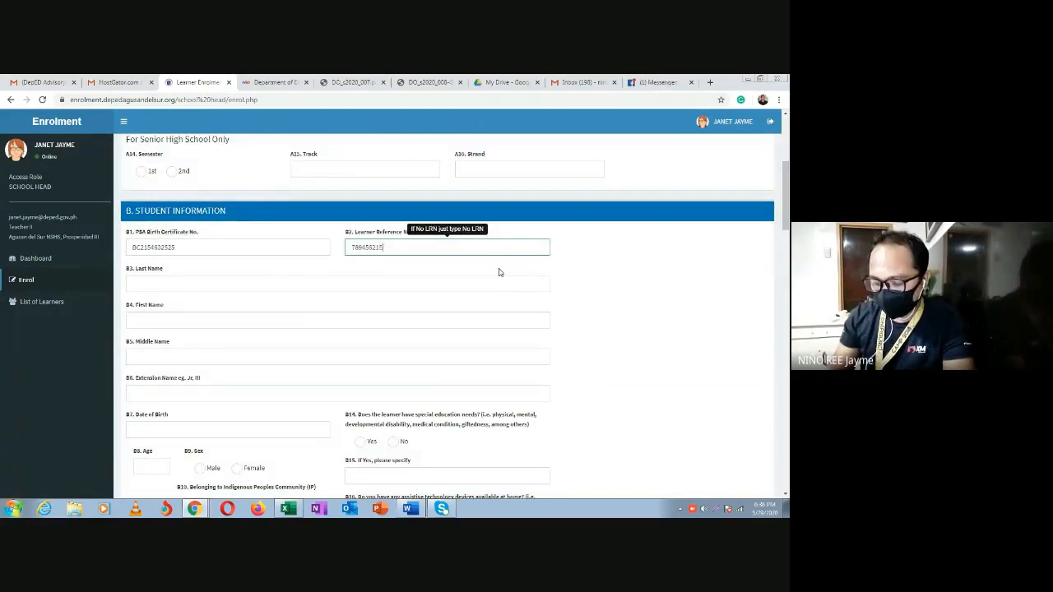
scroll("down", 3)
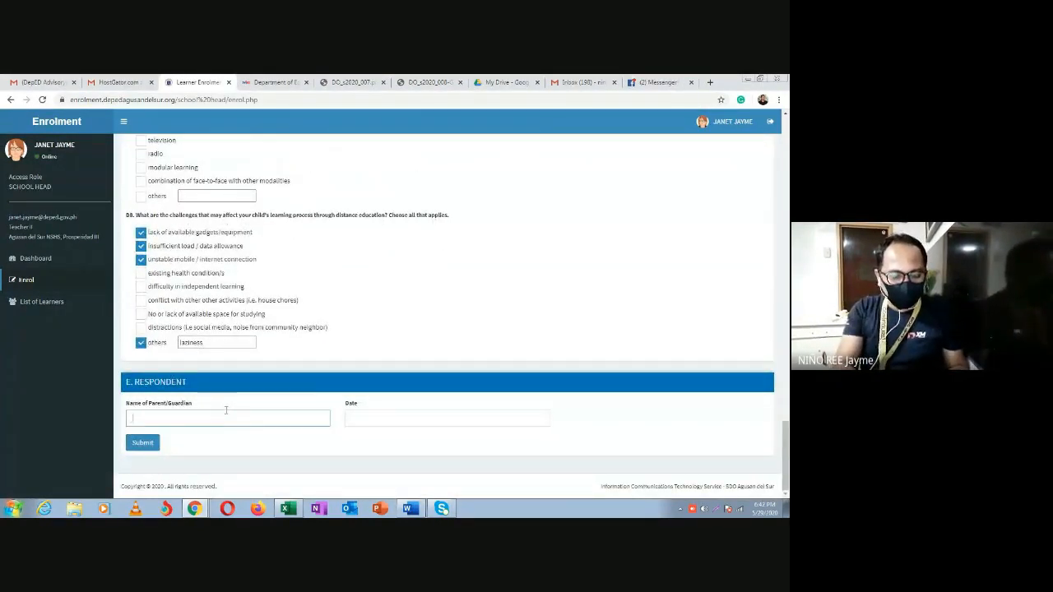
type("Grado")
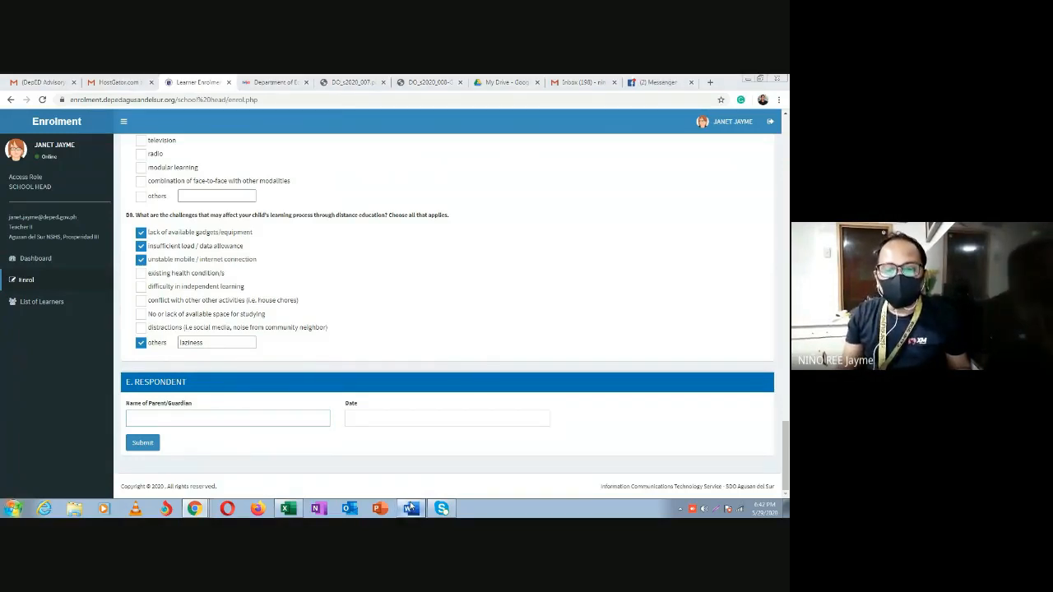
left_click(409, 507)
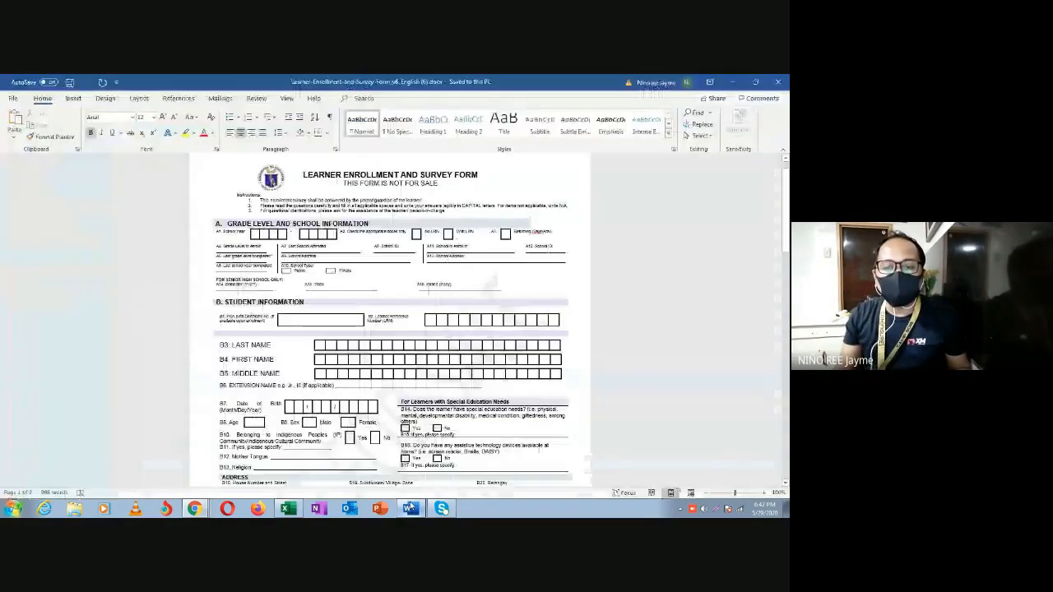
scroll("down", 3)
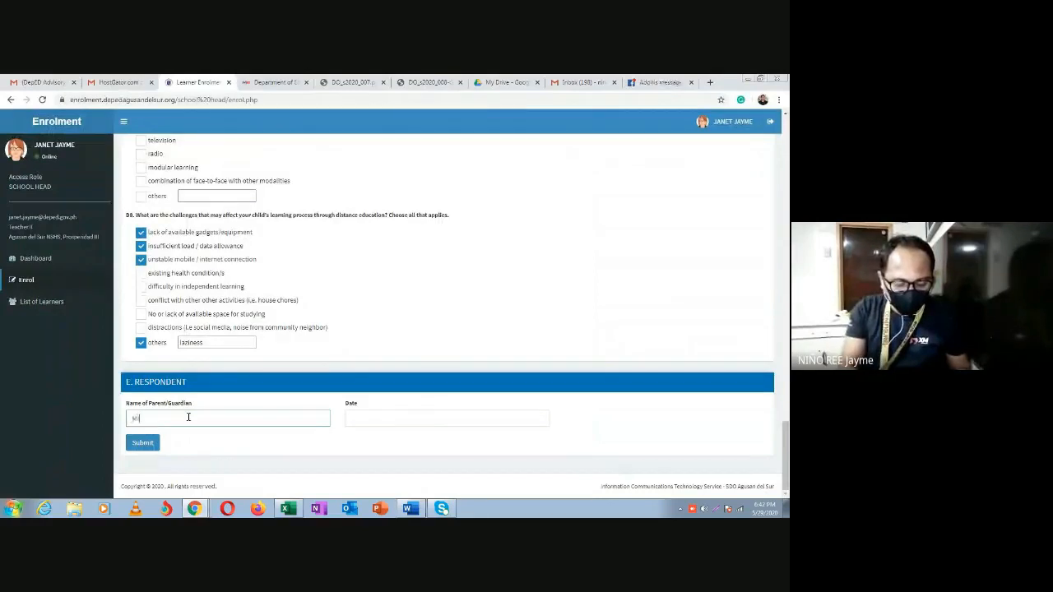
type("Mico Gomez Gradu")
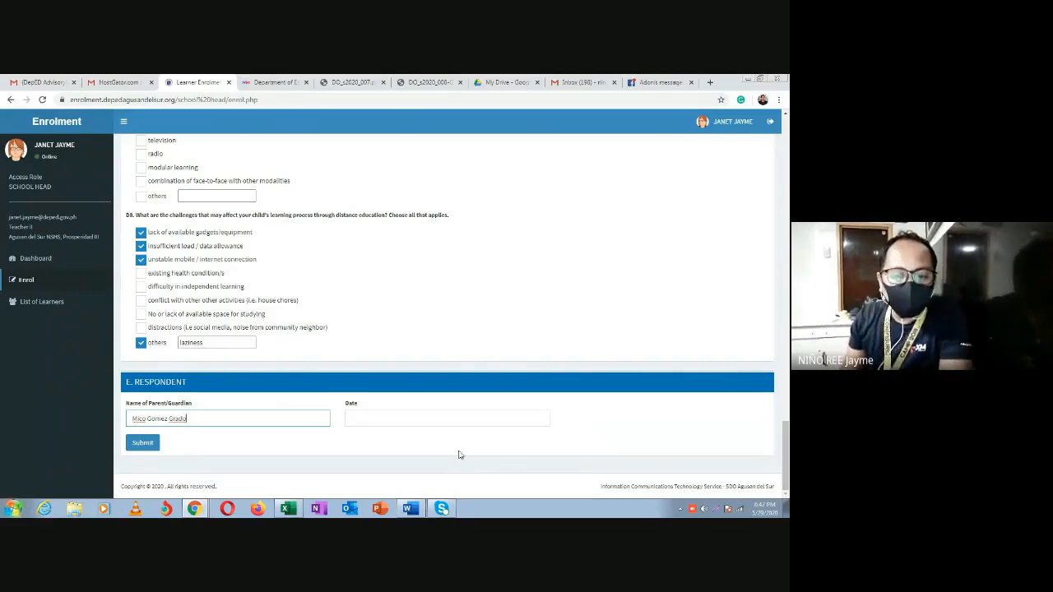
left_click(447, 418)
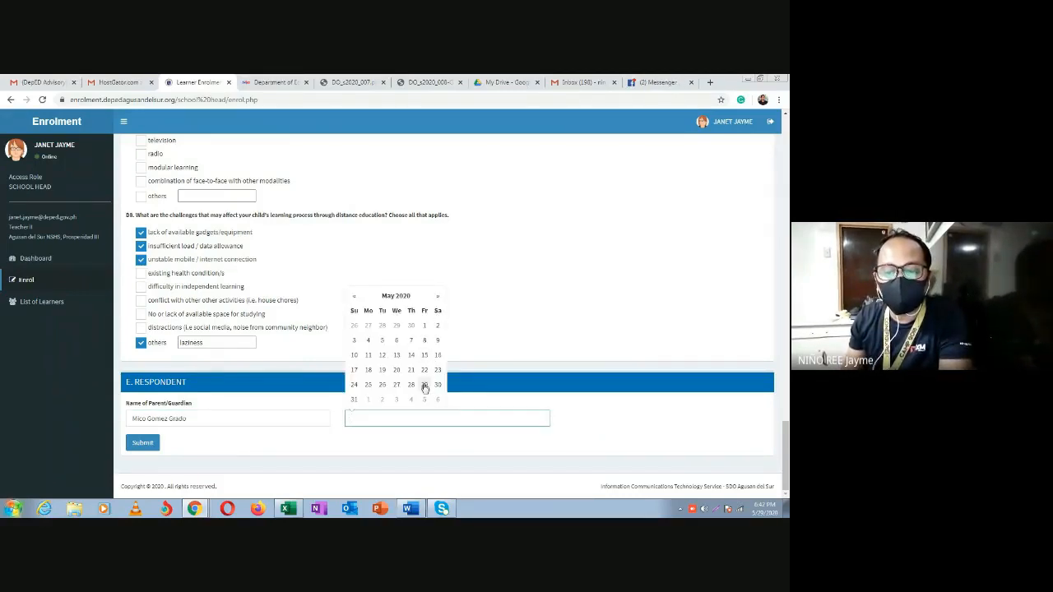
left_click(424, 384)
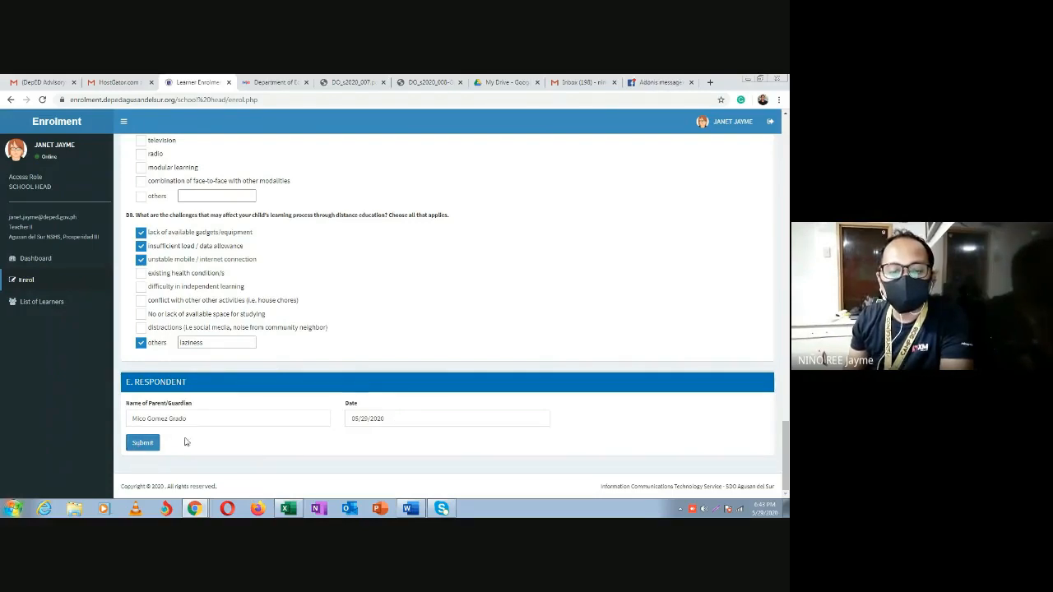
left_click(143, 442)
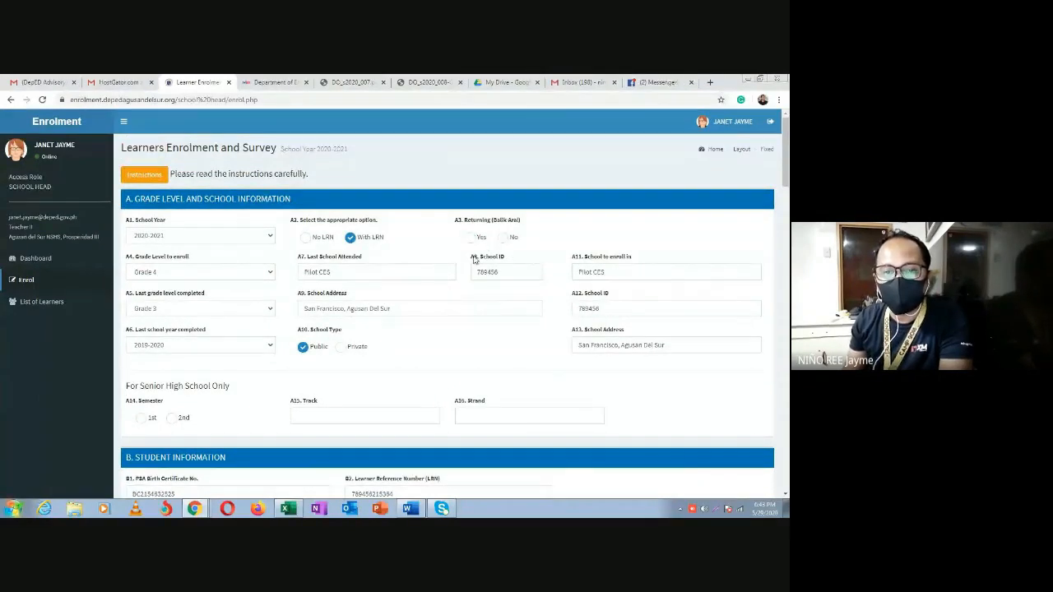
scroll("down", 3)
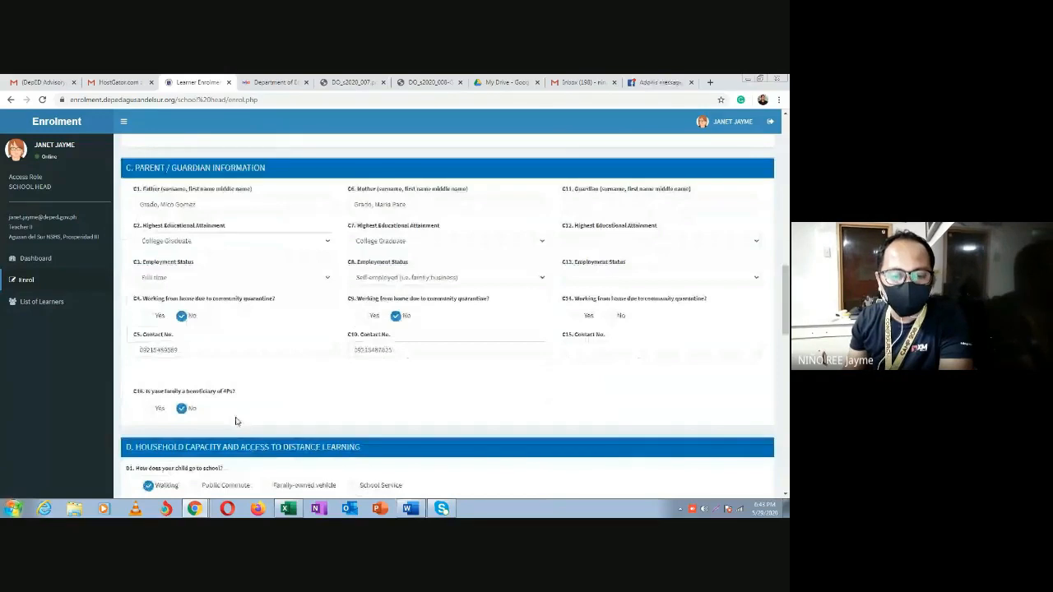
scroll("down", 3)
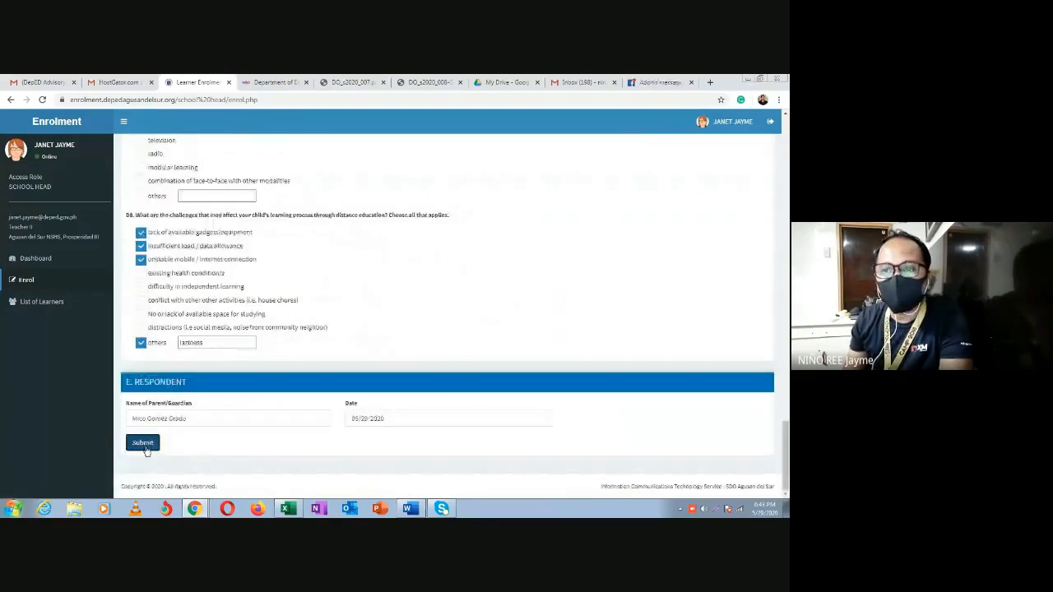
Mark A3 Returning (Balik Aral) as No and submit the enrolment form.
left_click(143, 443)
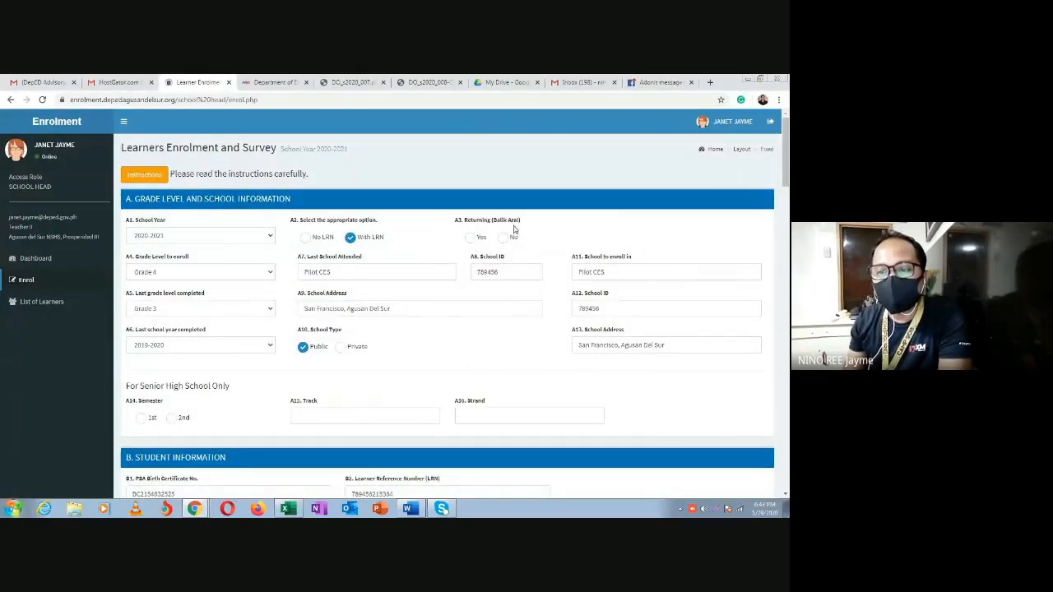
left_click(503, 237)
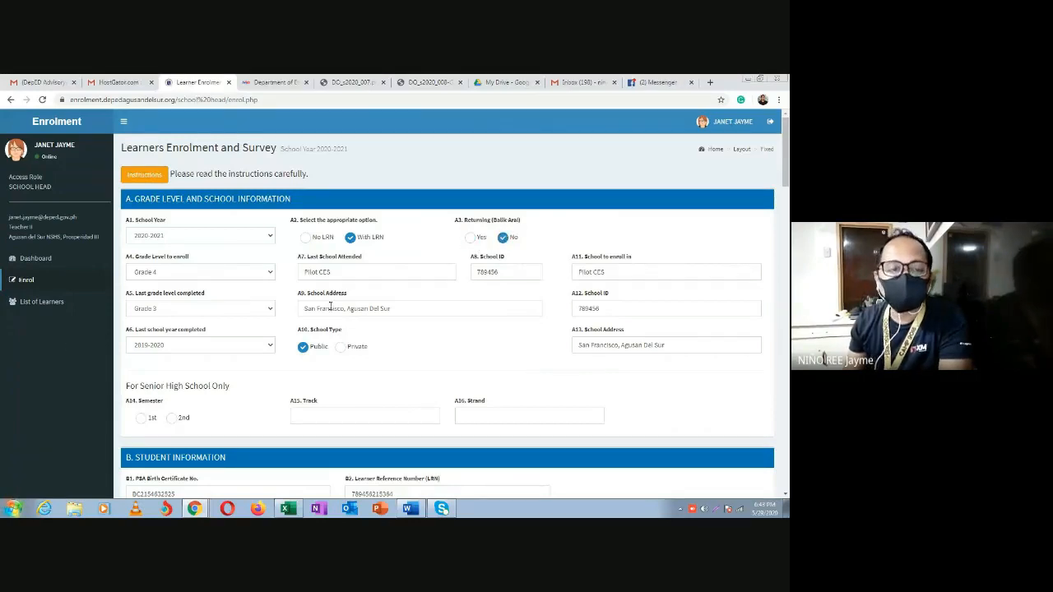
scroll("down", 3)
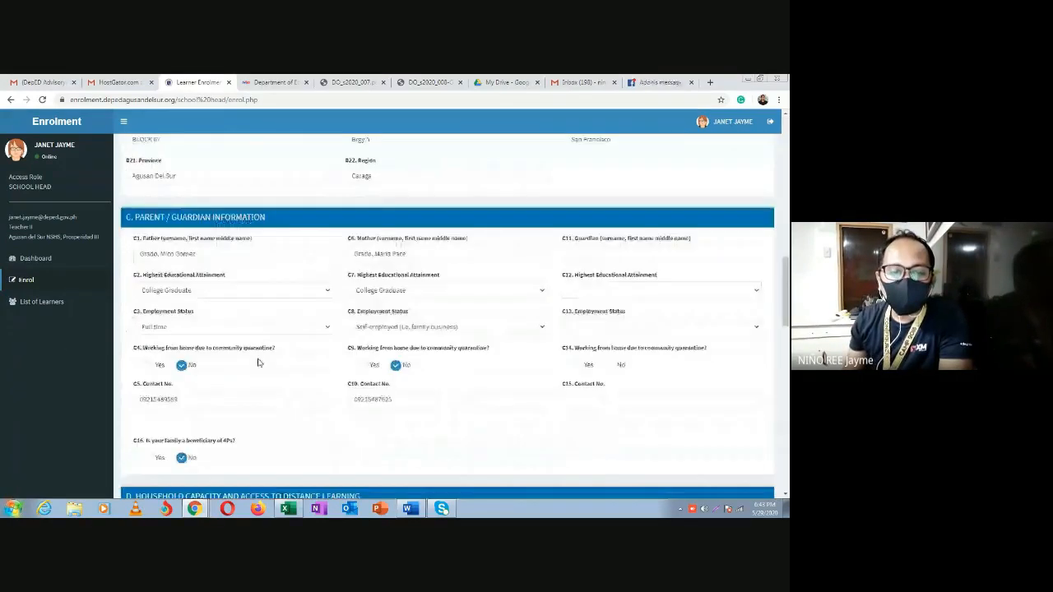
scroll("down", 3)
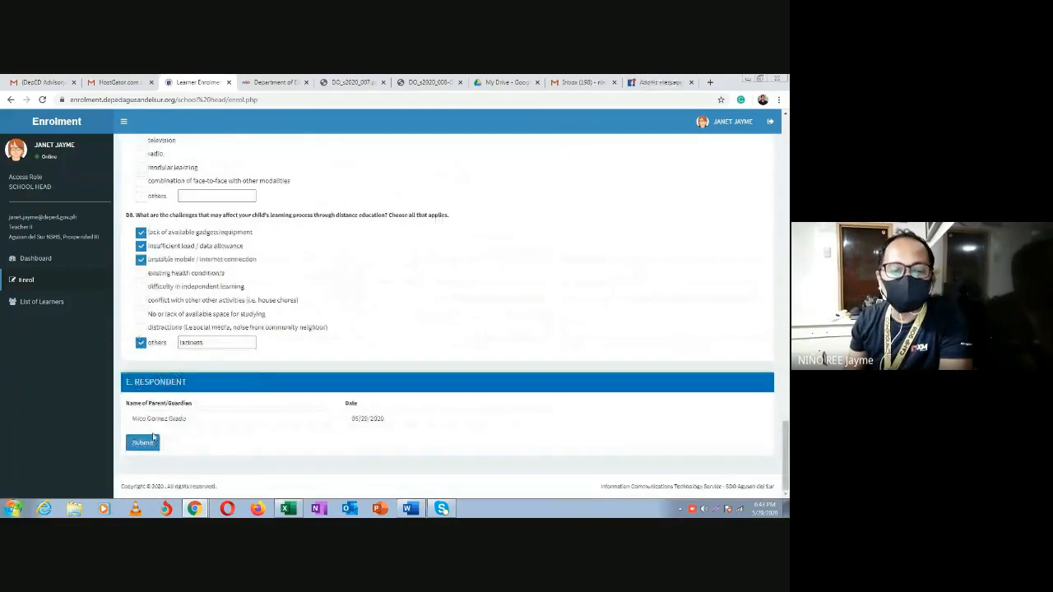
left_click(143, 442)
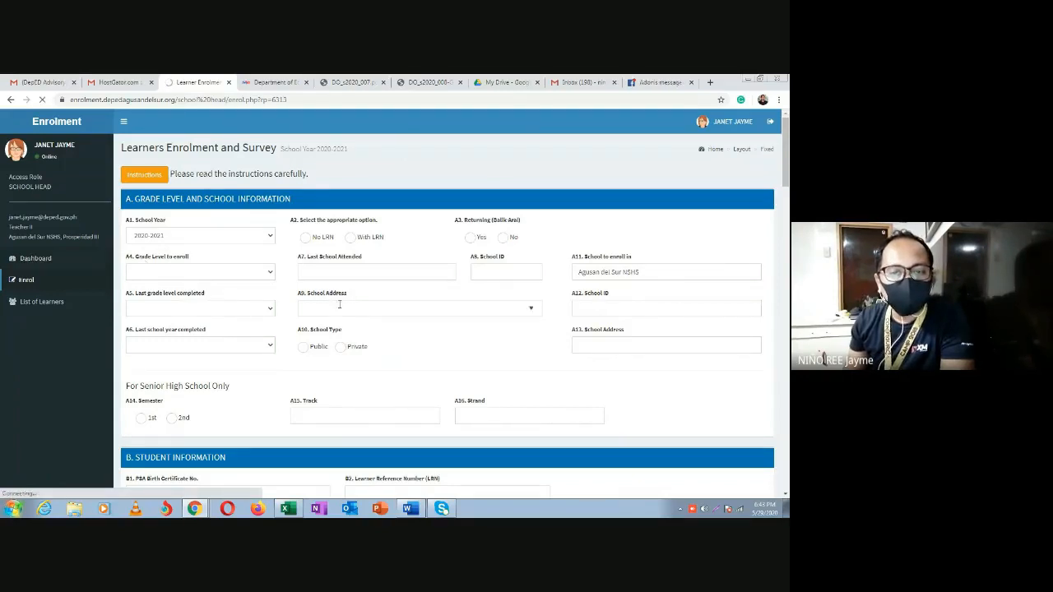
Review the dashboard's enrollment summary tables, showing one Grade 4 learner in total.
left_click(35, 258)
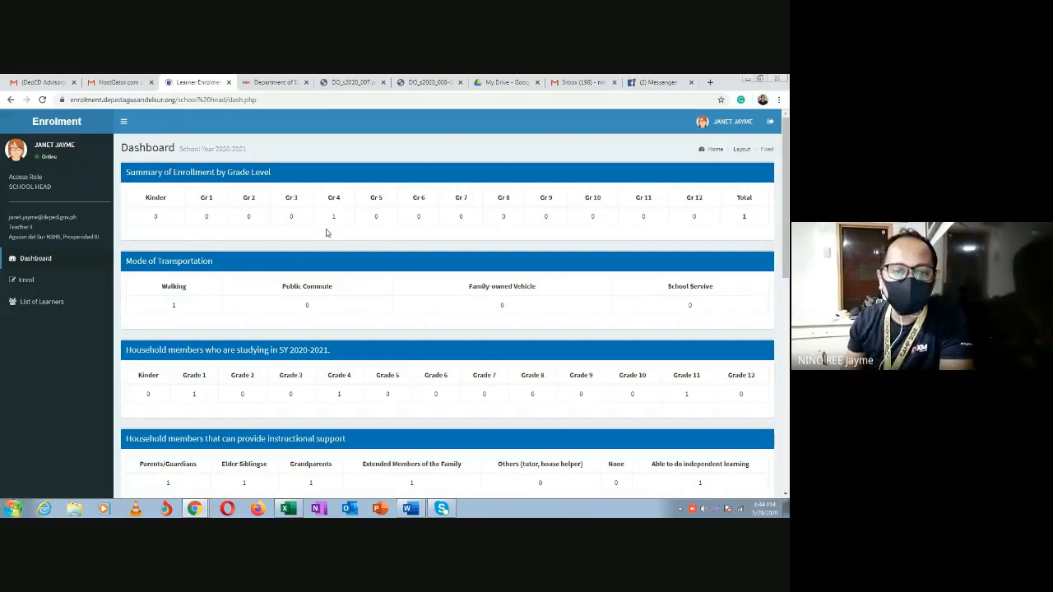
mouse_move(335, 252)
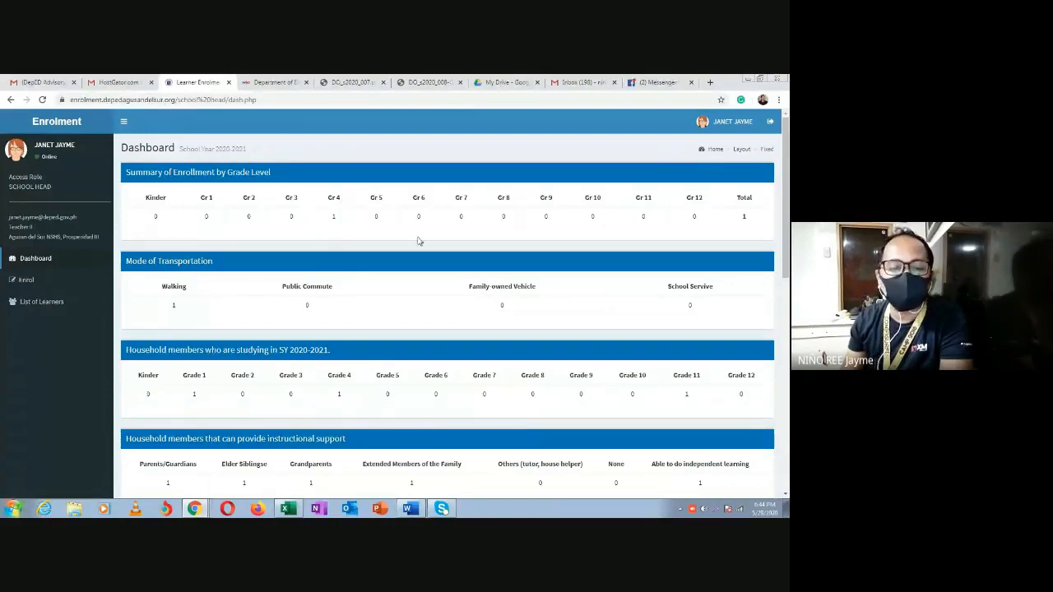
scroll("down", 3)
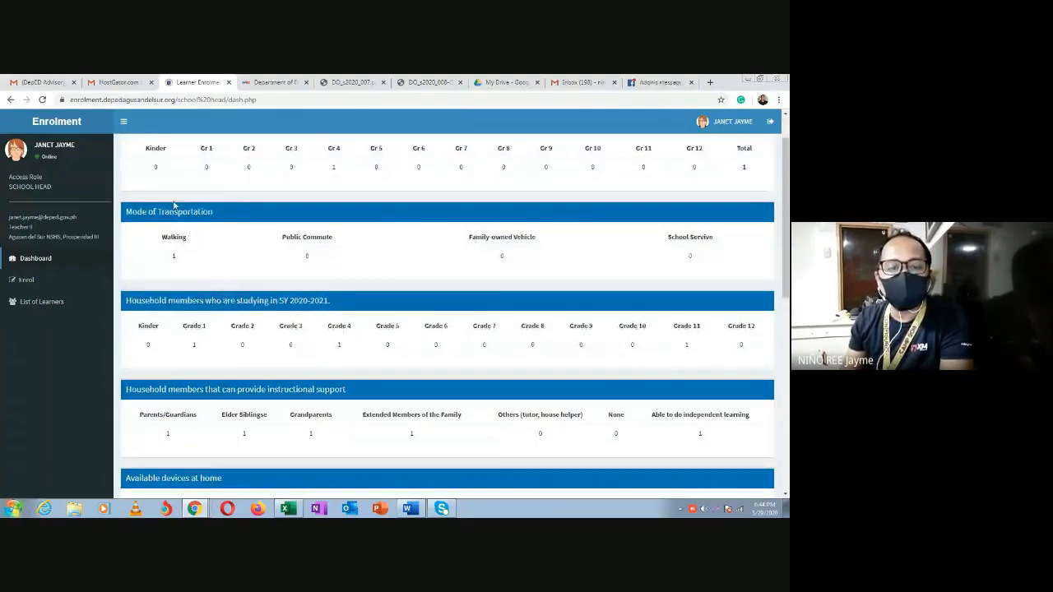
scroll("down", 3)
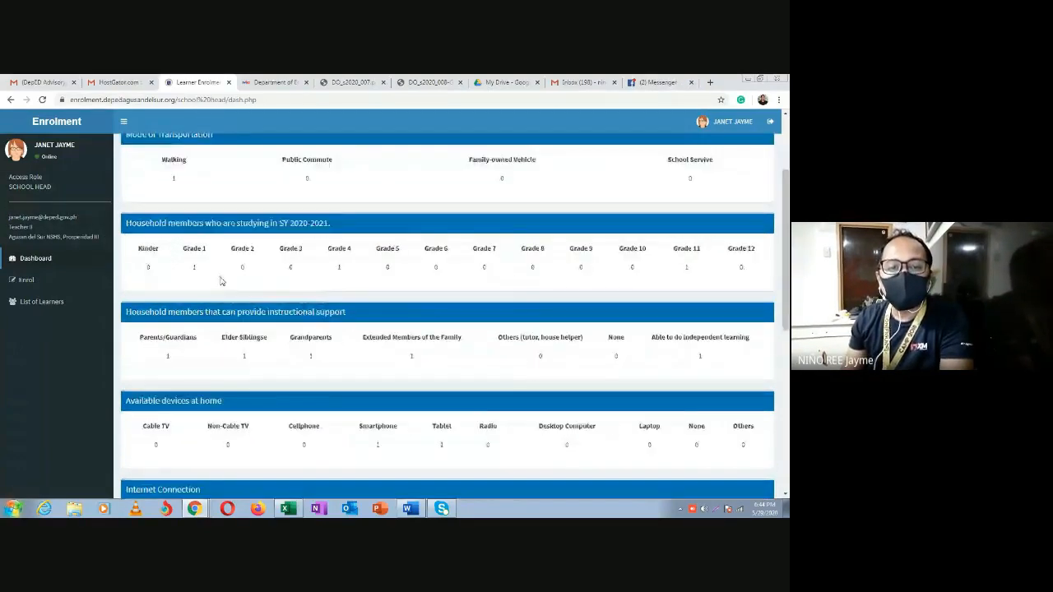
scroll("down", 3)
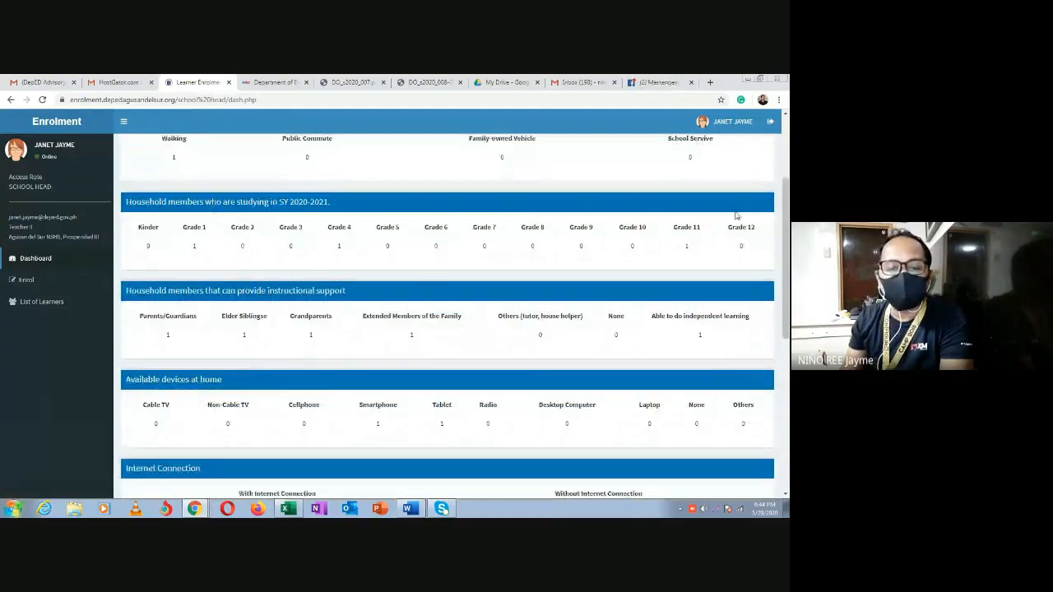
scroll("down", 3)
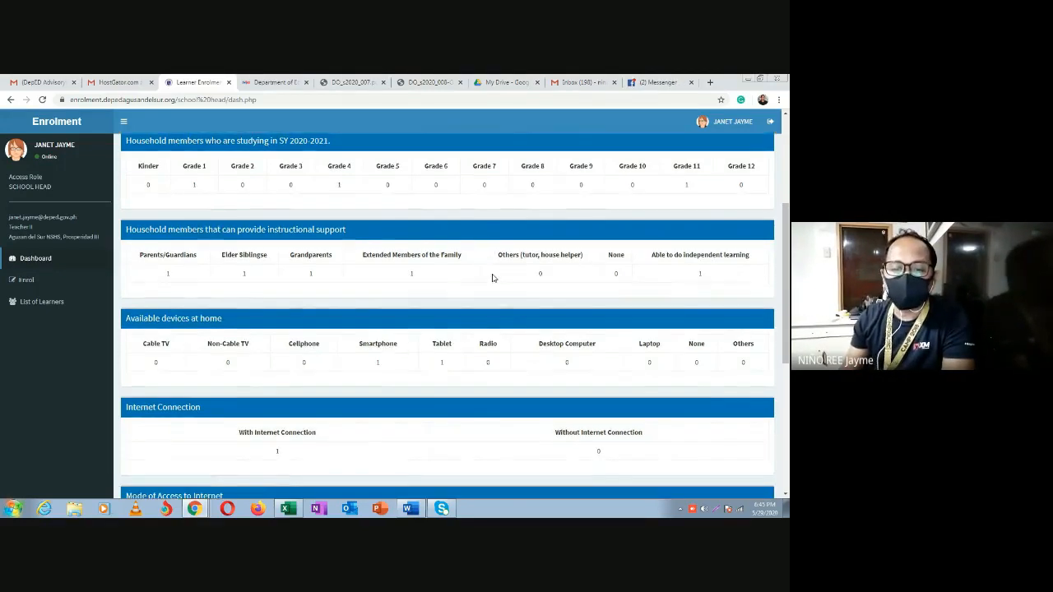
scroll("down", 3)
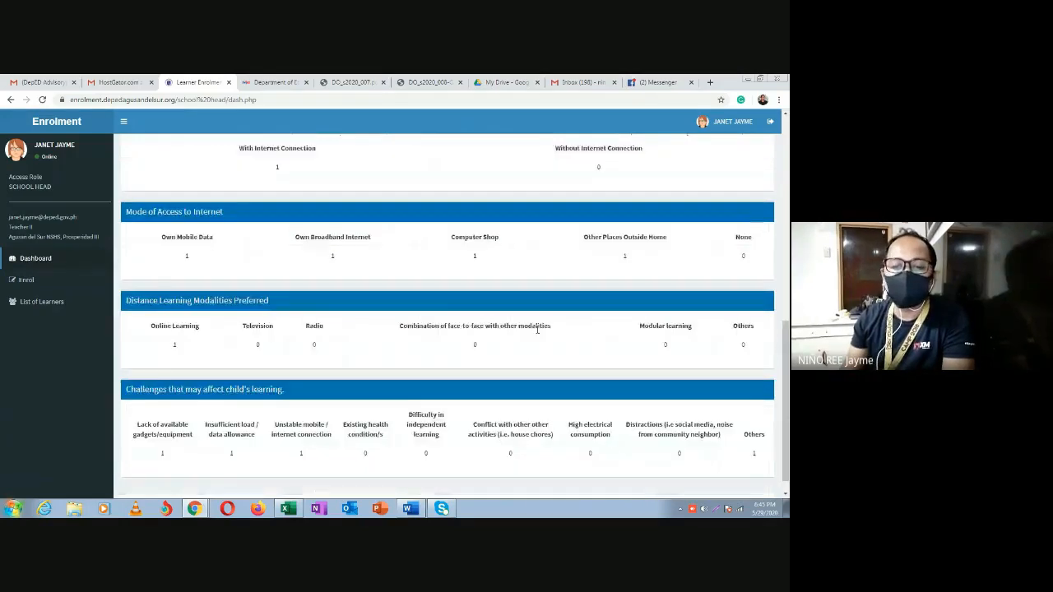
scroll("down", 3)
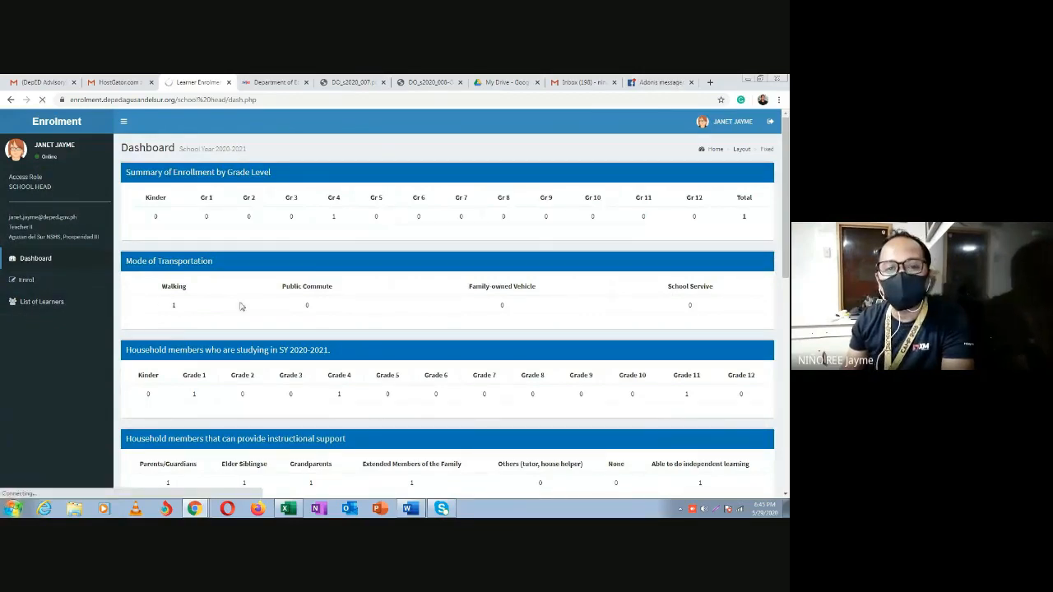
Show the List of Enrollees with the single Grade 4 learner from Pilot CES.
left_click(41, 301)
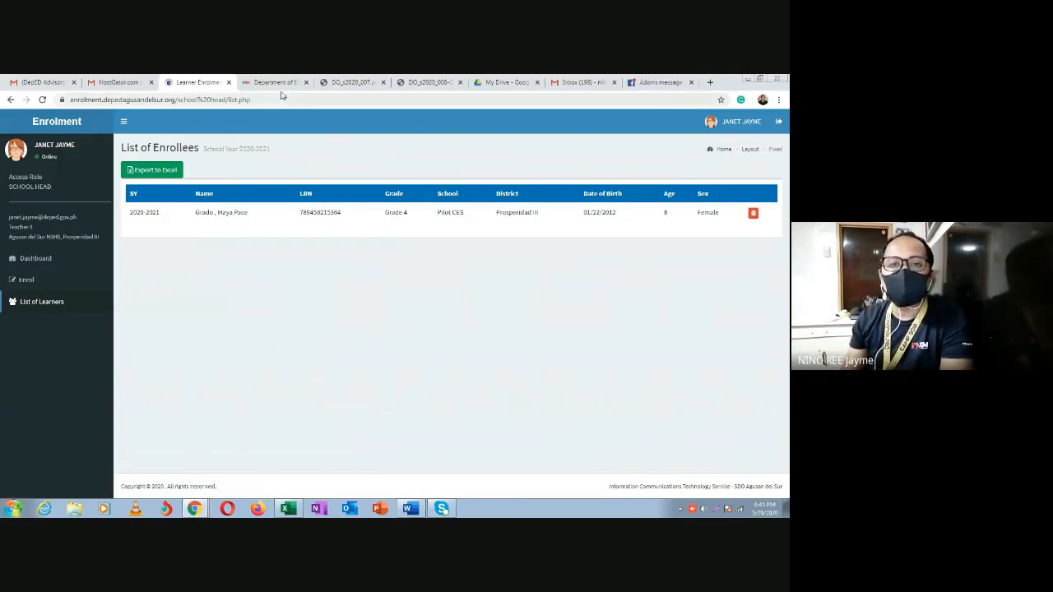
Switch to the DepEd LIS Single Sign On page.
left_click(276, 82)
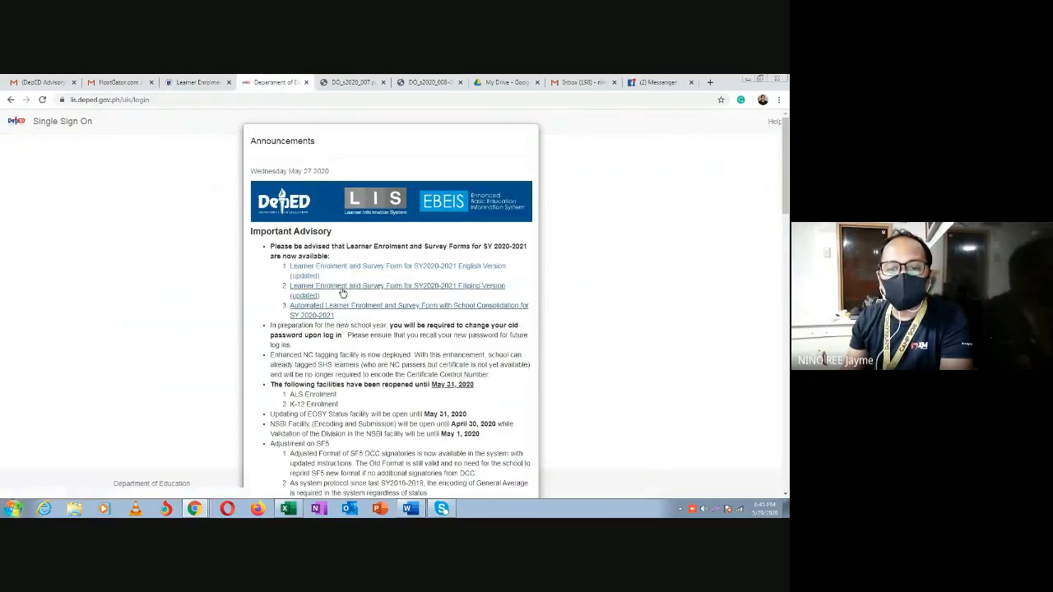
mouse_move(337, 310)
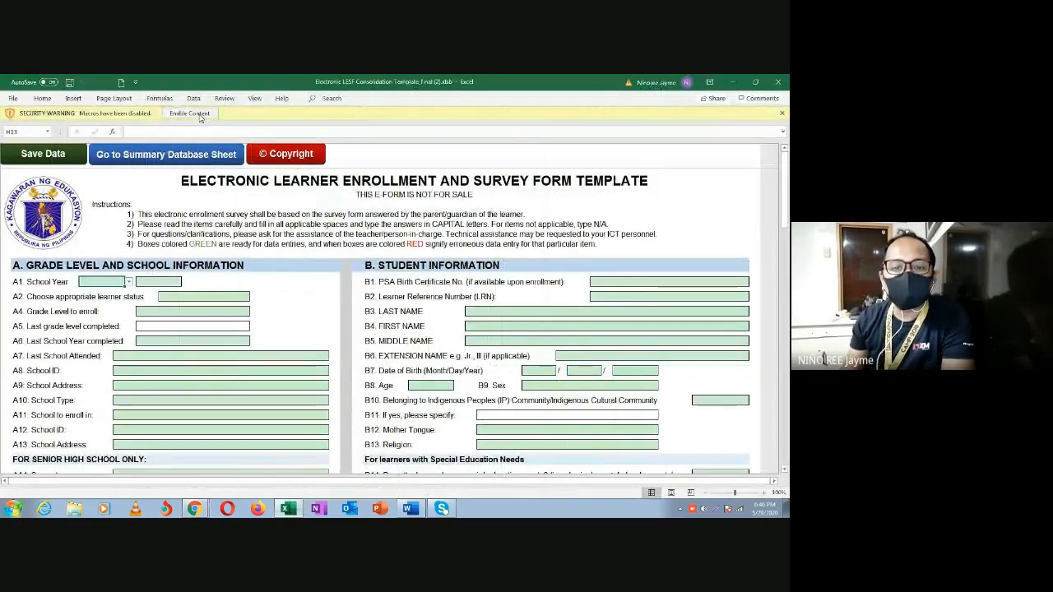
Enable macros in the Electronic LESF template workbook and scroll the encoding form.
left_click(189, 113)
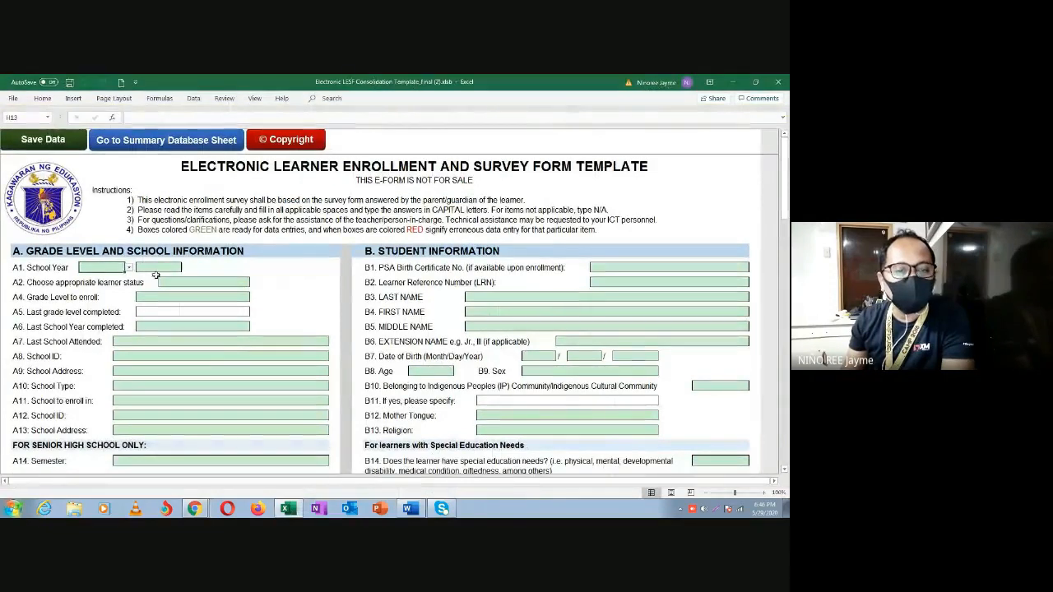
left_click(129, 267)
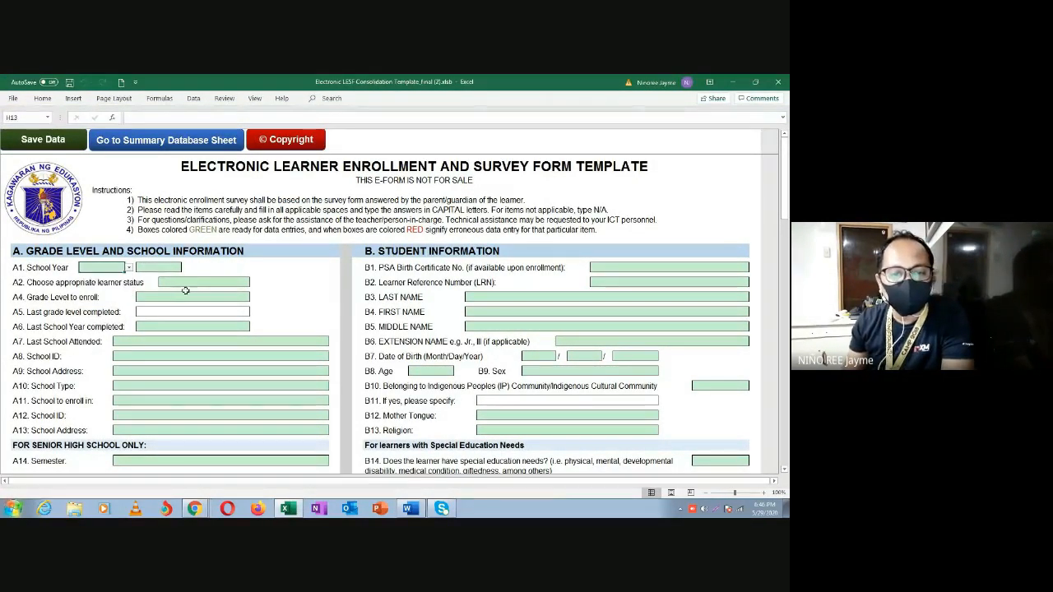
mouse_move(597, 319)
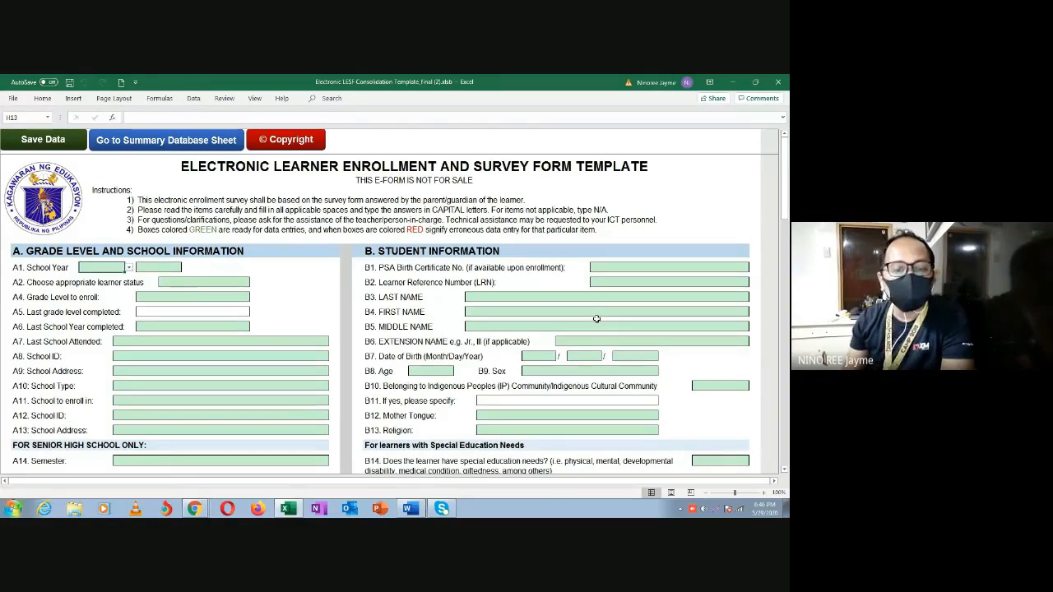
scroll("down", 3)
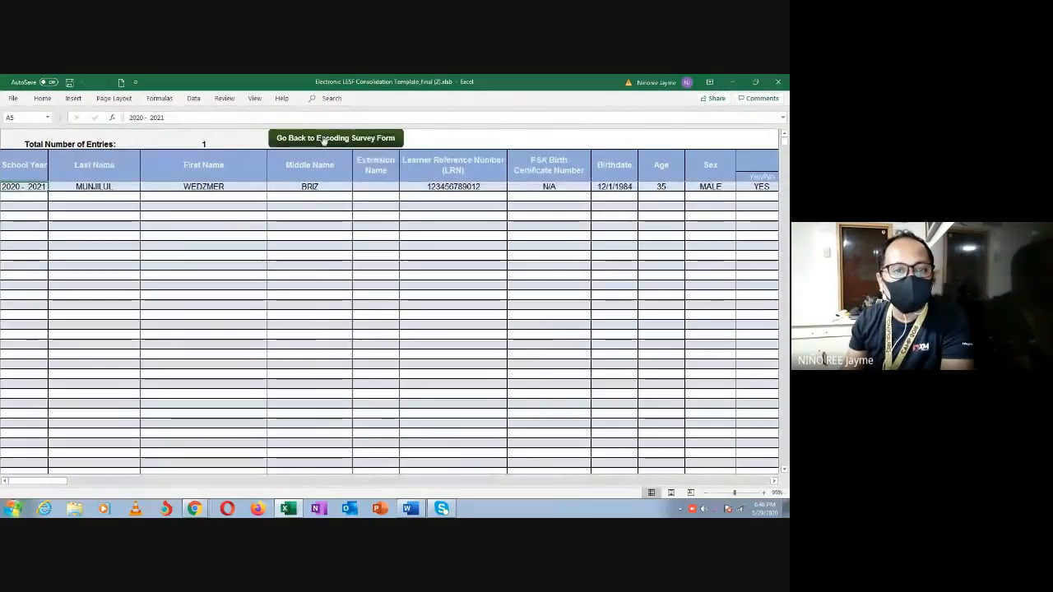
Check the summary database sheet's single entry, then return to the blank encoding survey form.
left_click(335, 138)
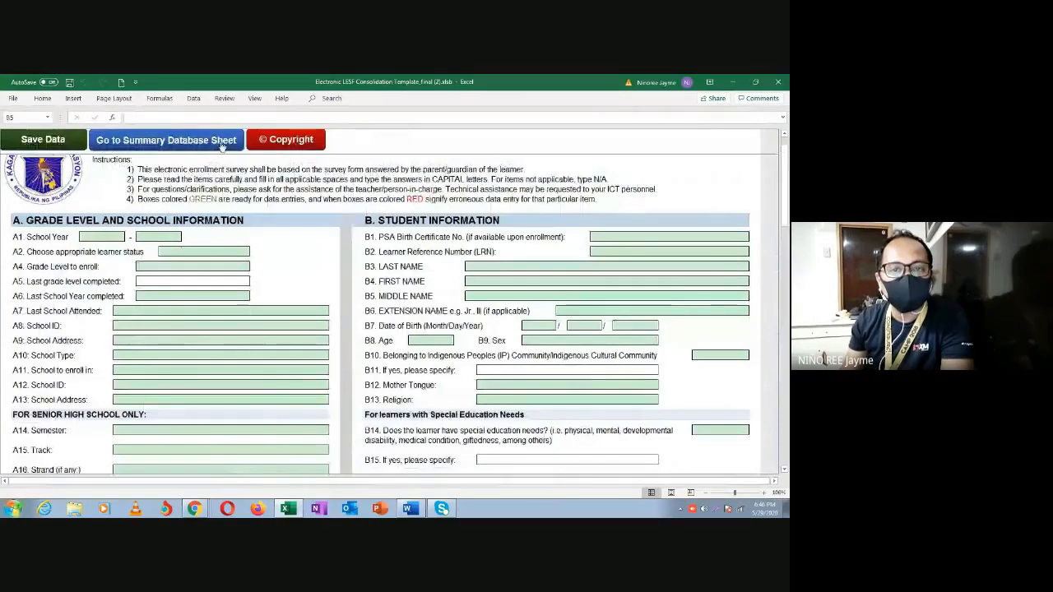
left_click(167, 139)
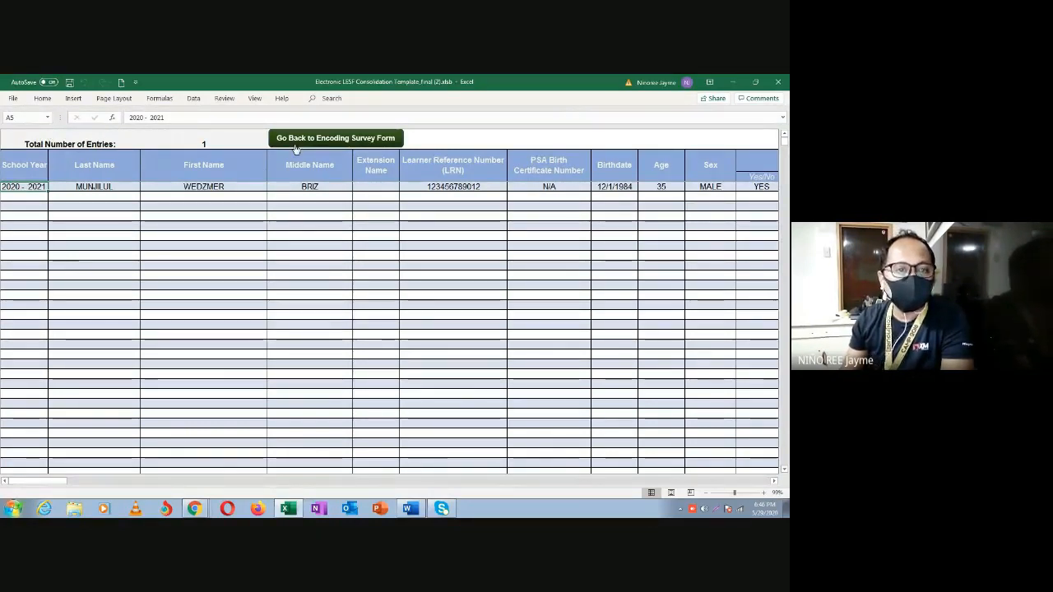
left_click(335, 137)
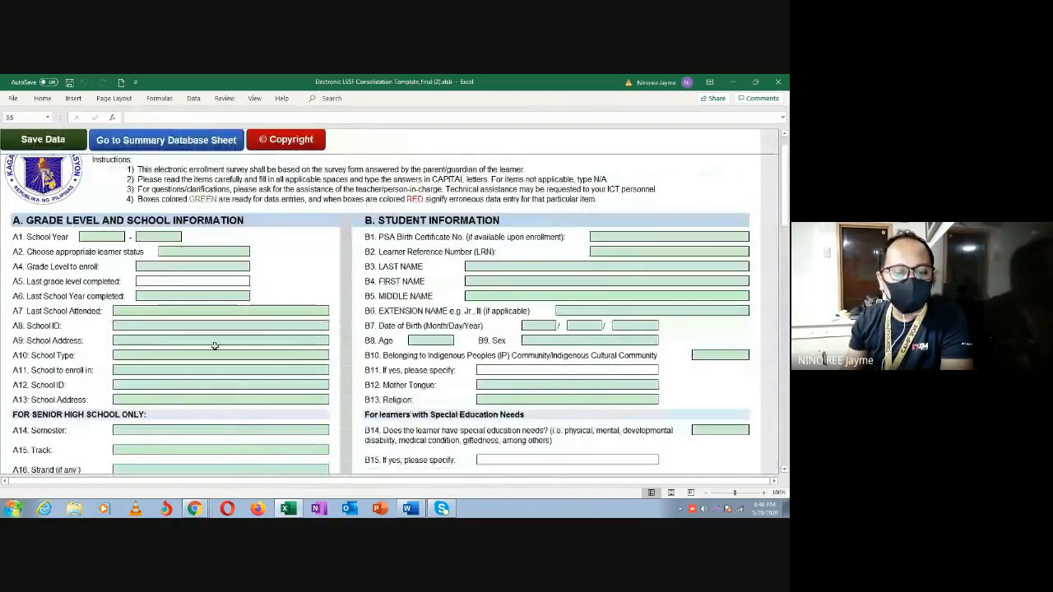
scroll("down", 3)
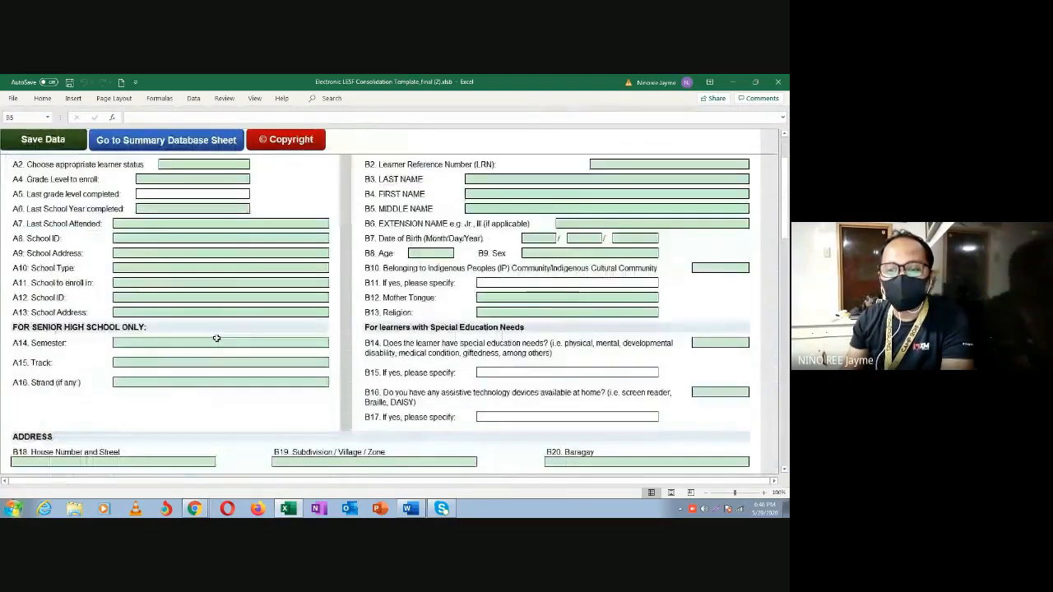
scroll("down", 3)
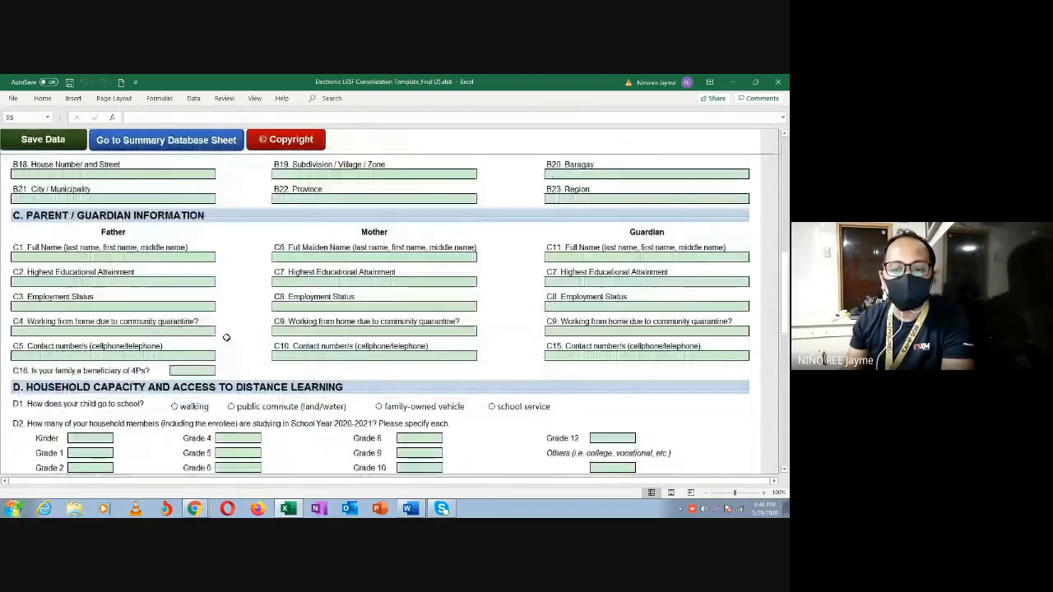
scroll("down", 3)
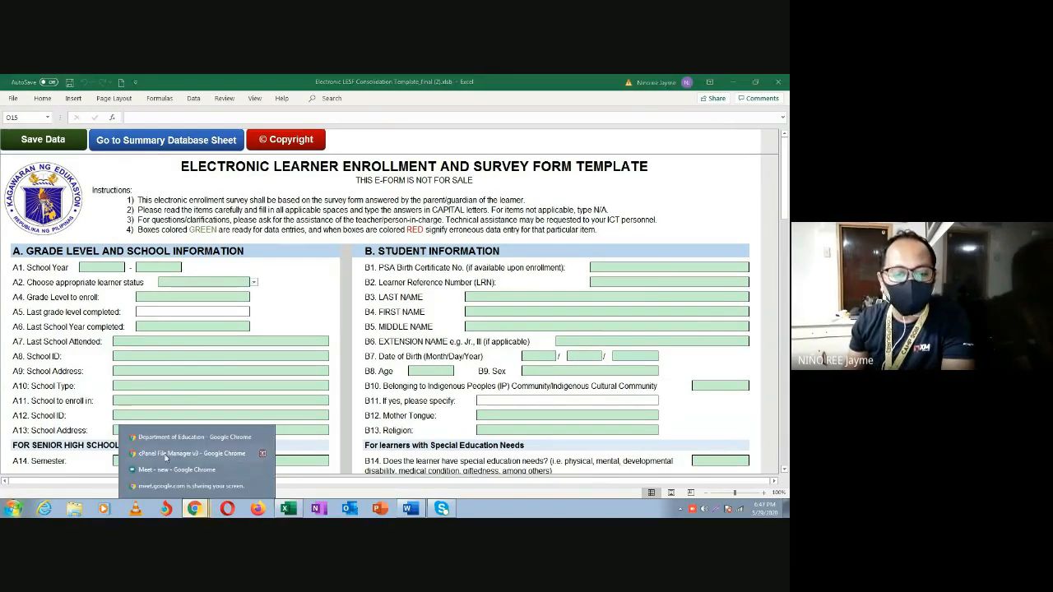
Export the enrollee list to Excel and open the downloaded file.
left_click(194, 437)
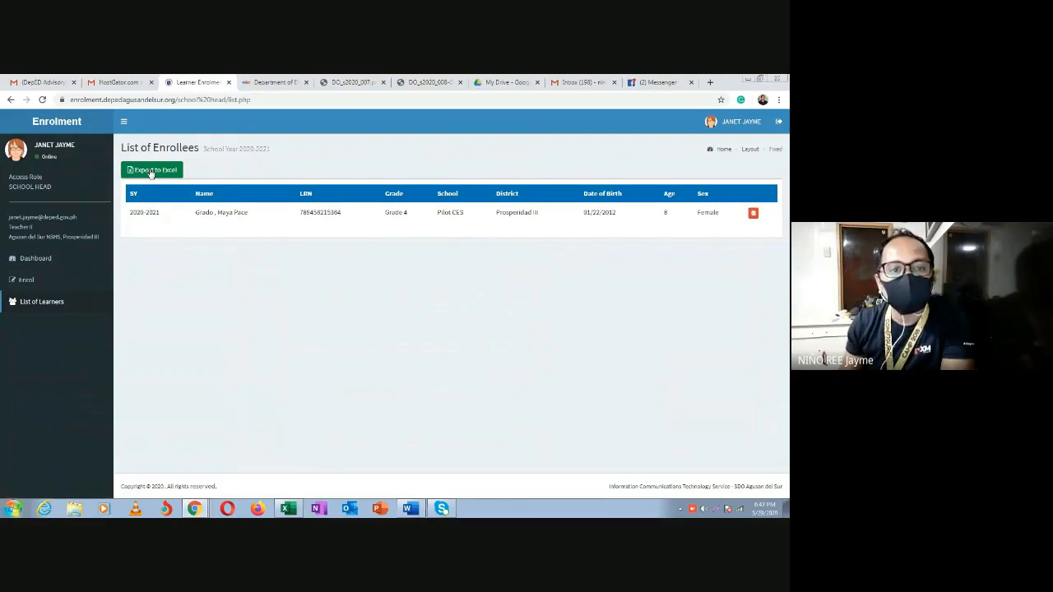
left_click(151, 169)
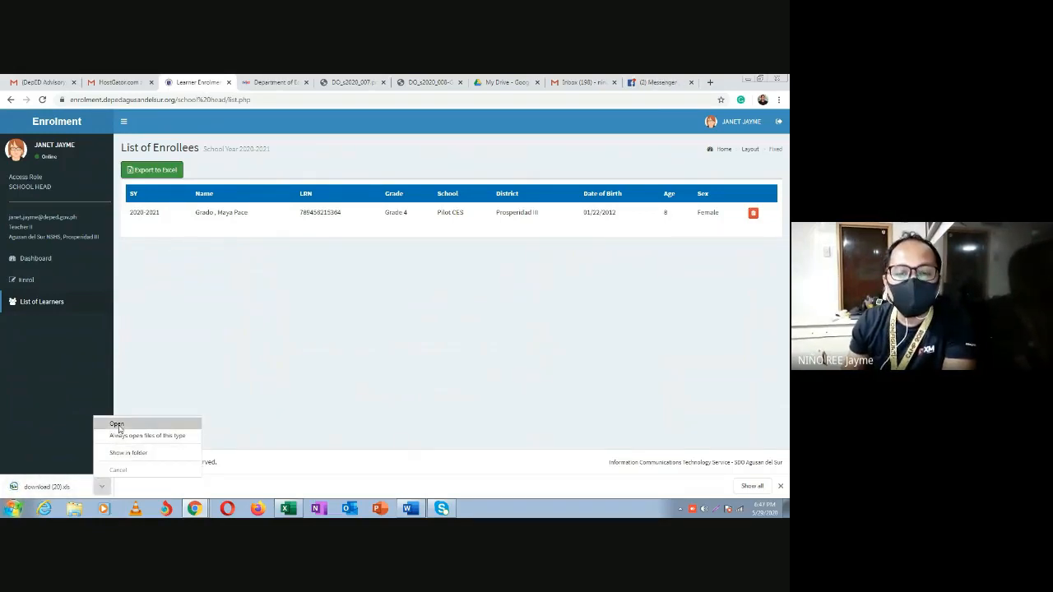
left_click(116, 423)
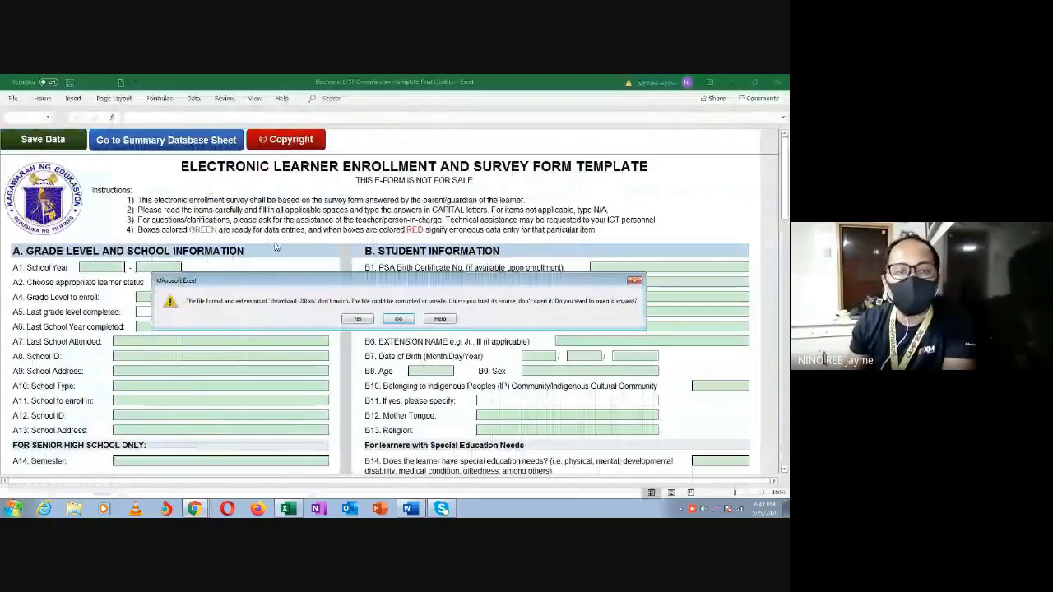
Open the exported file with editing enabled and copy the learner's row 2.
left_click(357, 318)
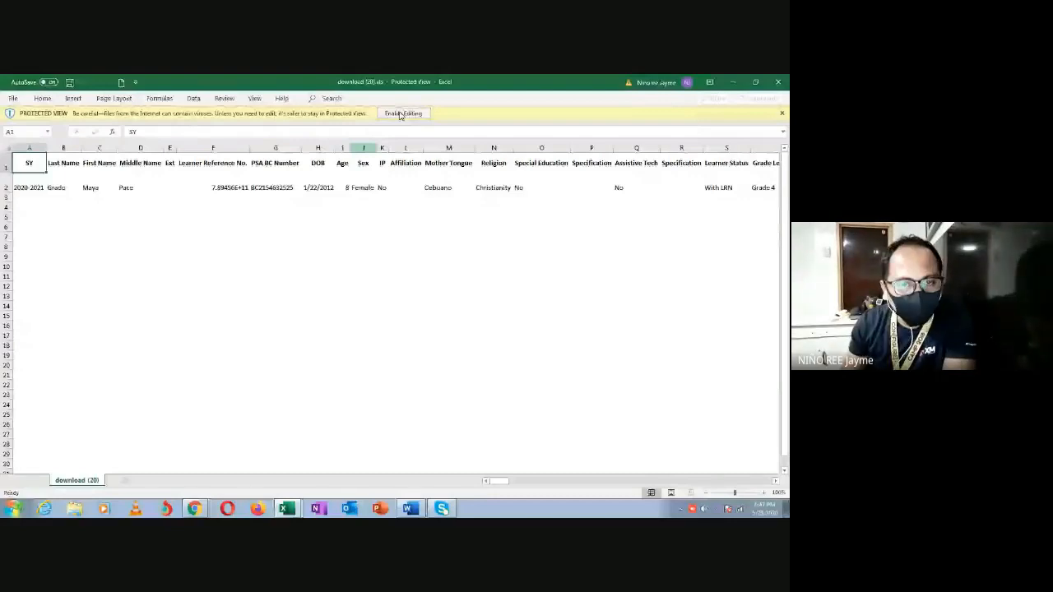
left_click(402, 113)
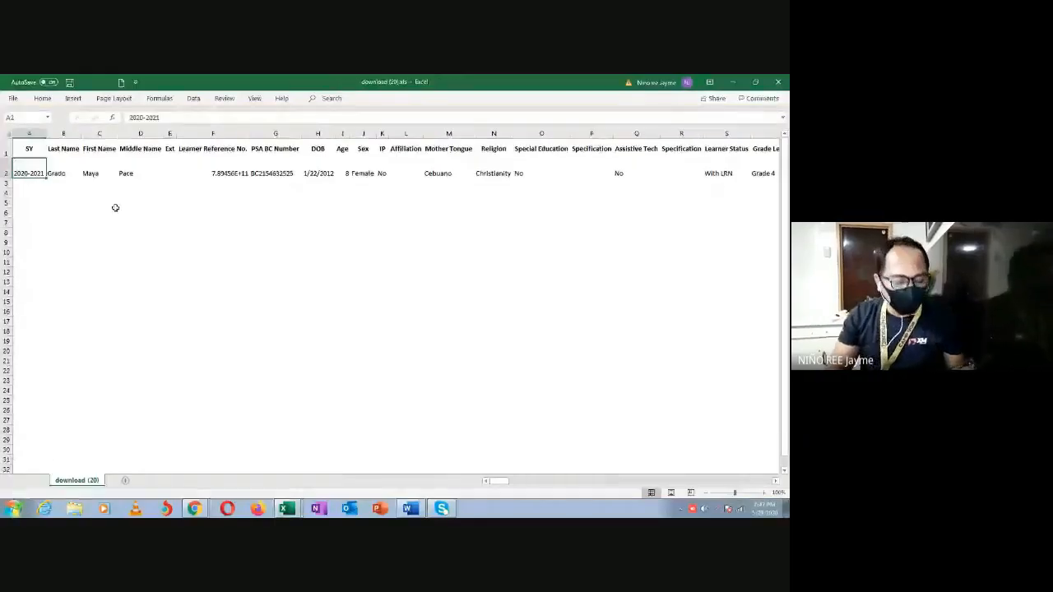
mouse_move(139, 216)
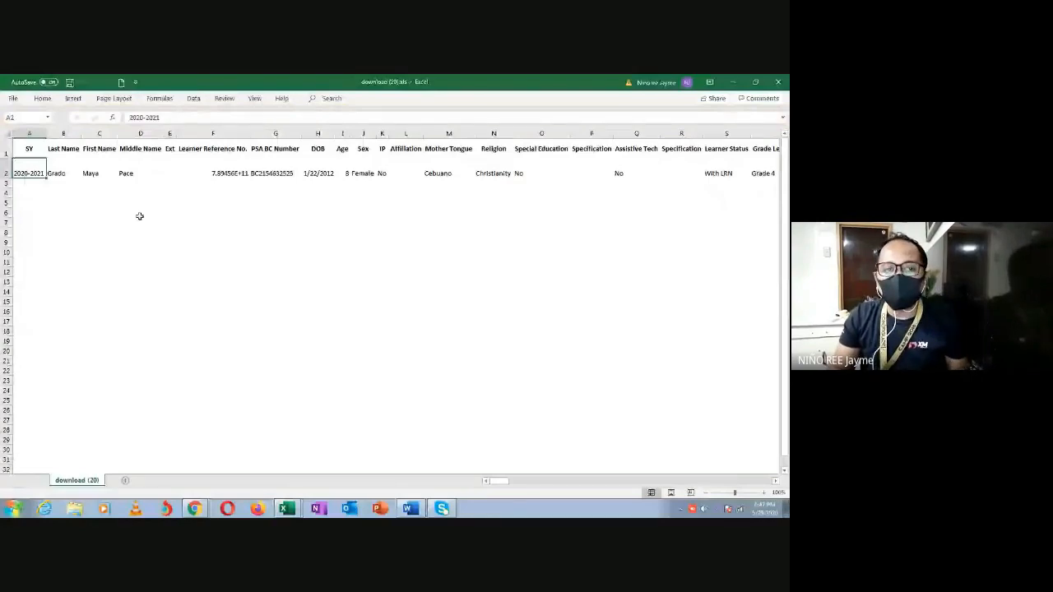
left_click_drag(29, 173, 63, 173)
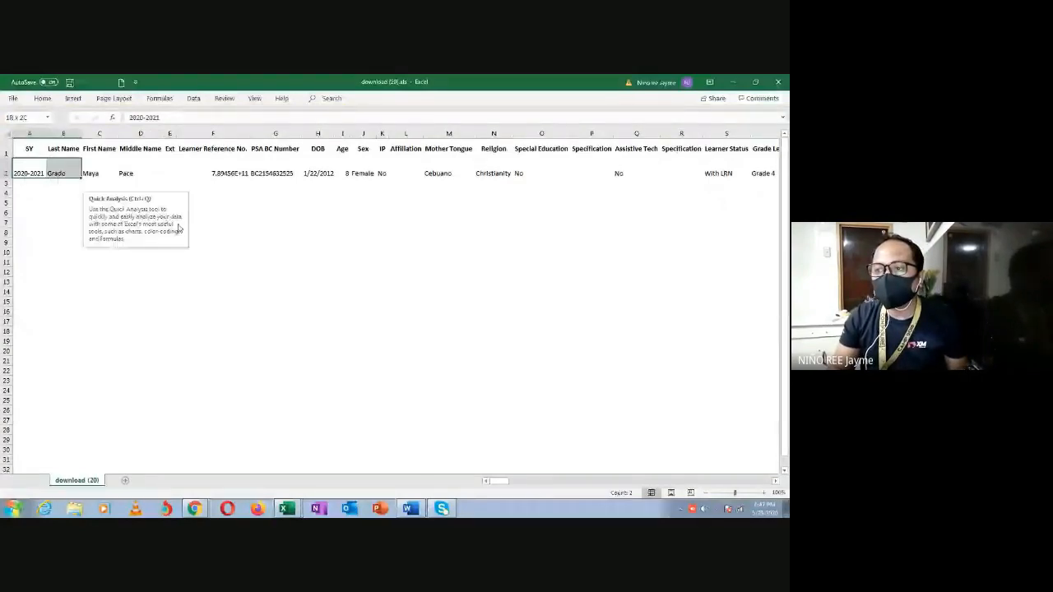
scroll("right", 3)
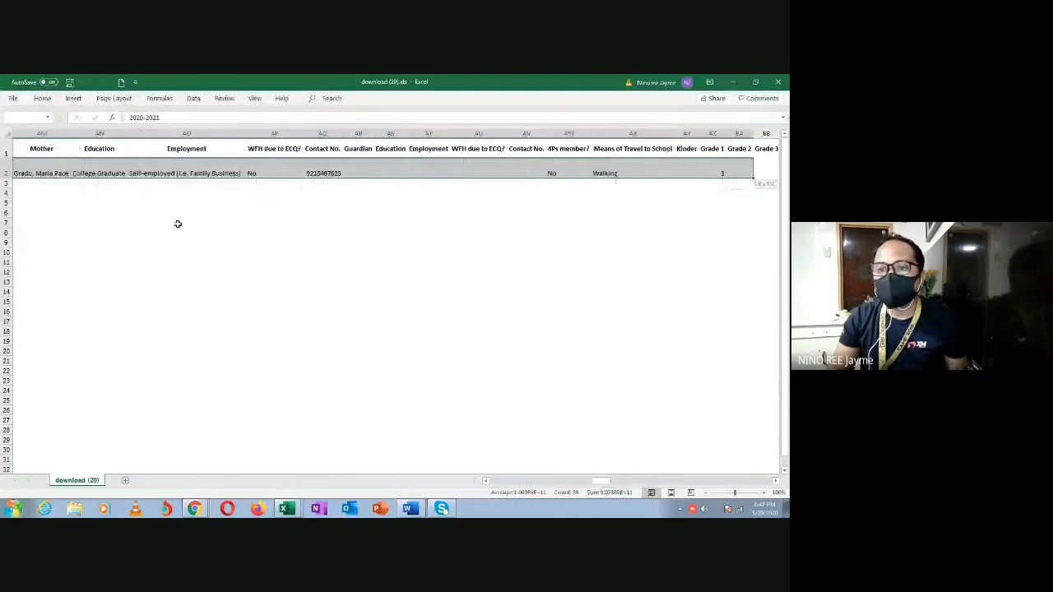
scroll("right", 3)
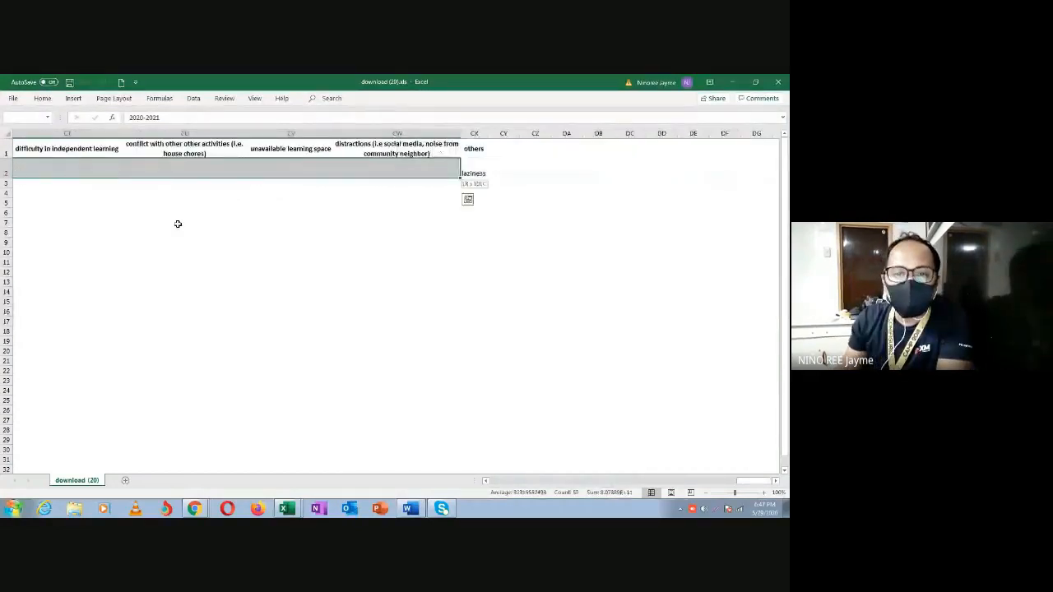
right_click(178, 173)
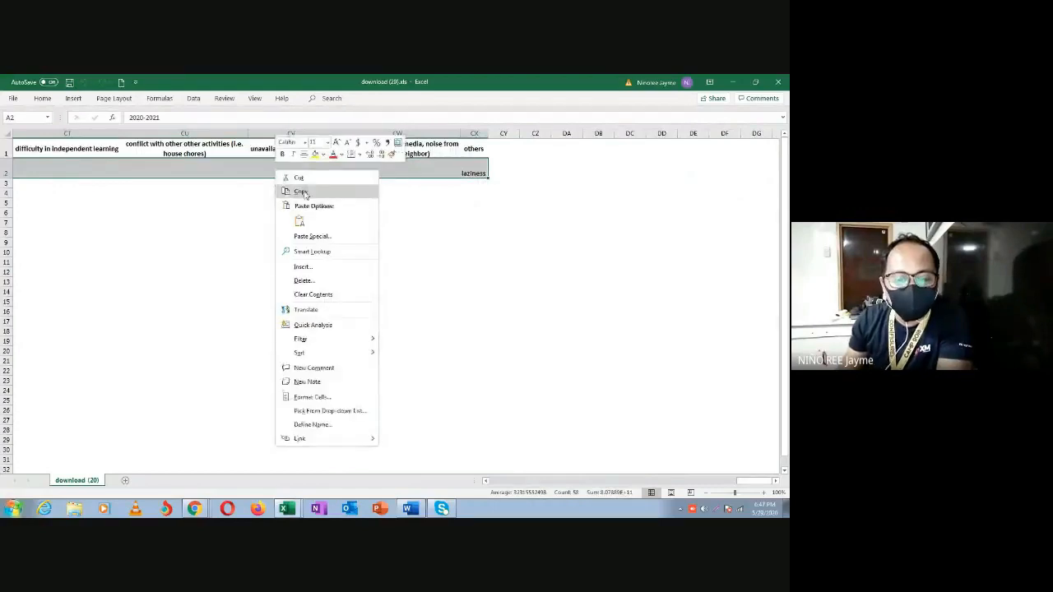
left_click(301, 191)
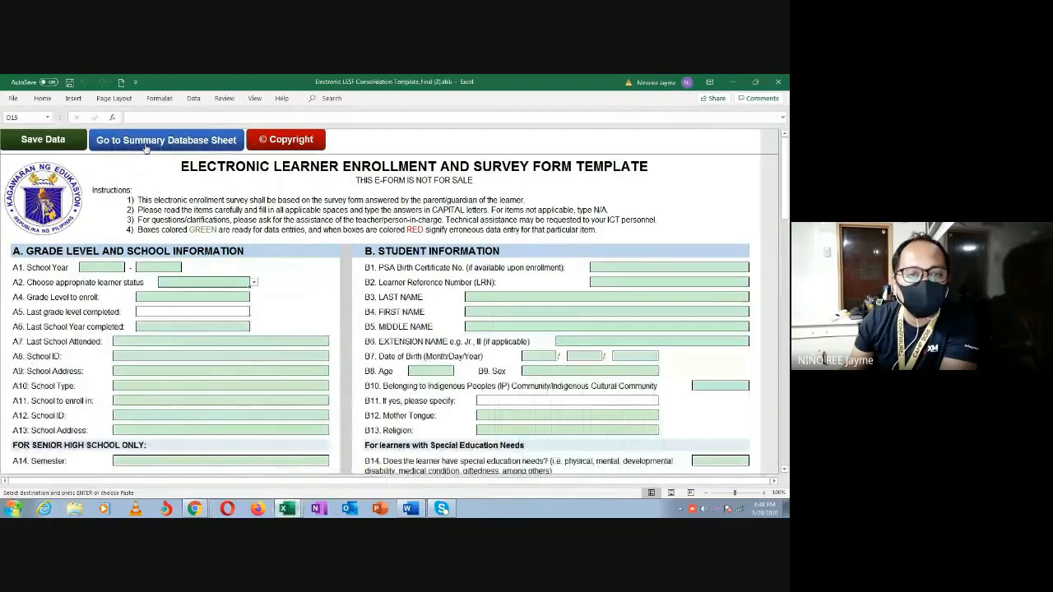
Paste the copied learner row into cell A6 of the summary database sheet.
left_click(166, 139)
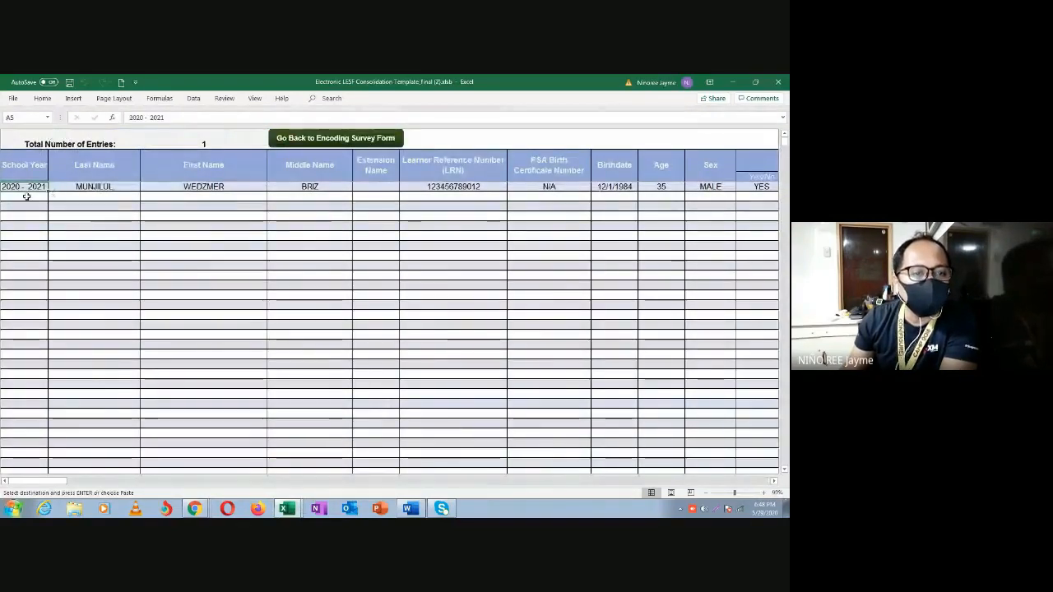
right_click(25, 196)
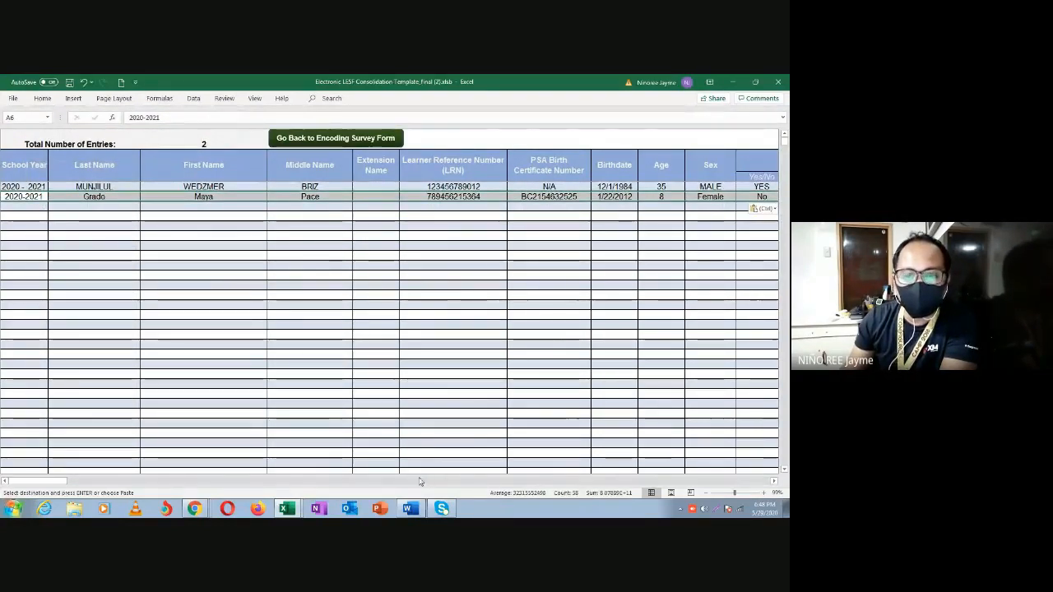
scroll("right", 3)
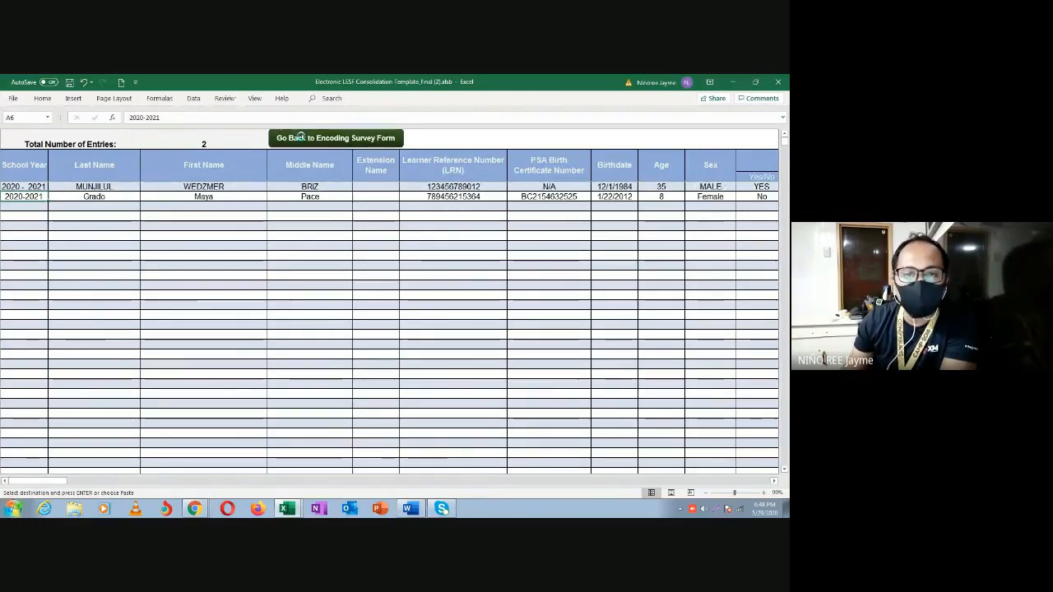
Recheck the two summary entries, return to the encoding form, and switch to Chrome.
left_click(335, 138)
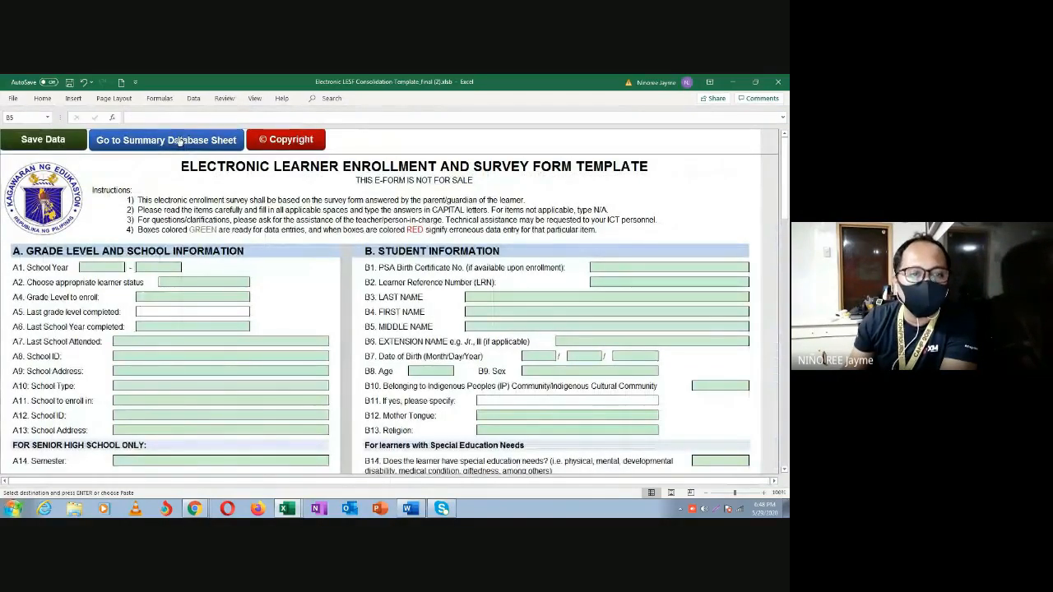
left_click(166, 139)
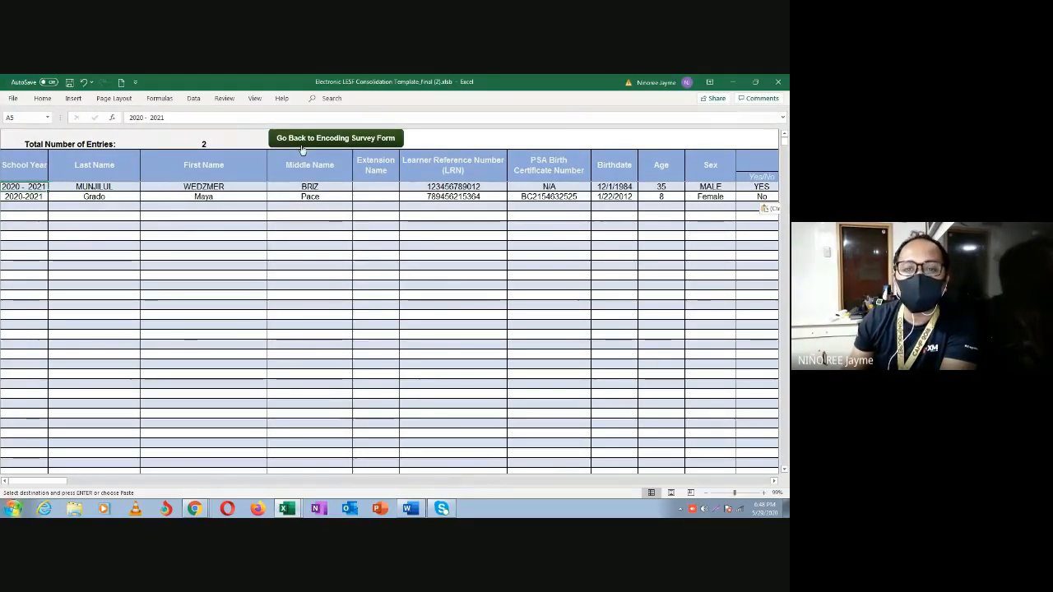
left_click(335, 137)
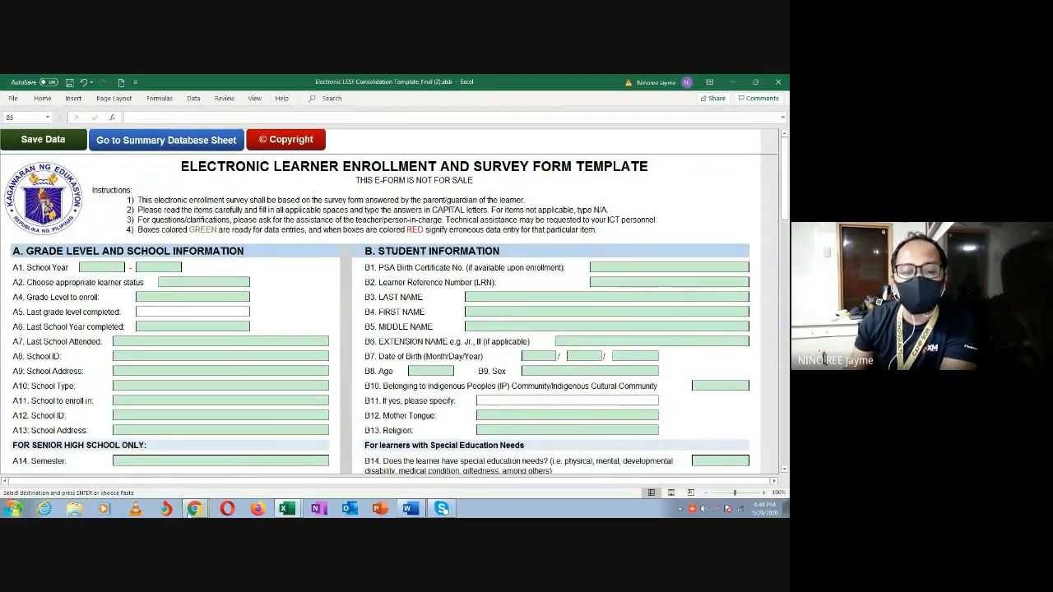
left_click(195, 507)
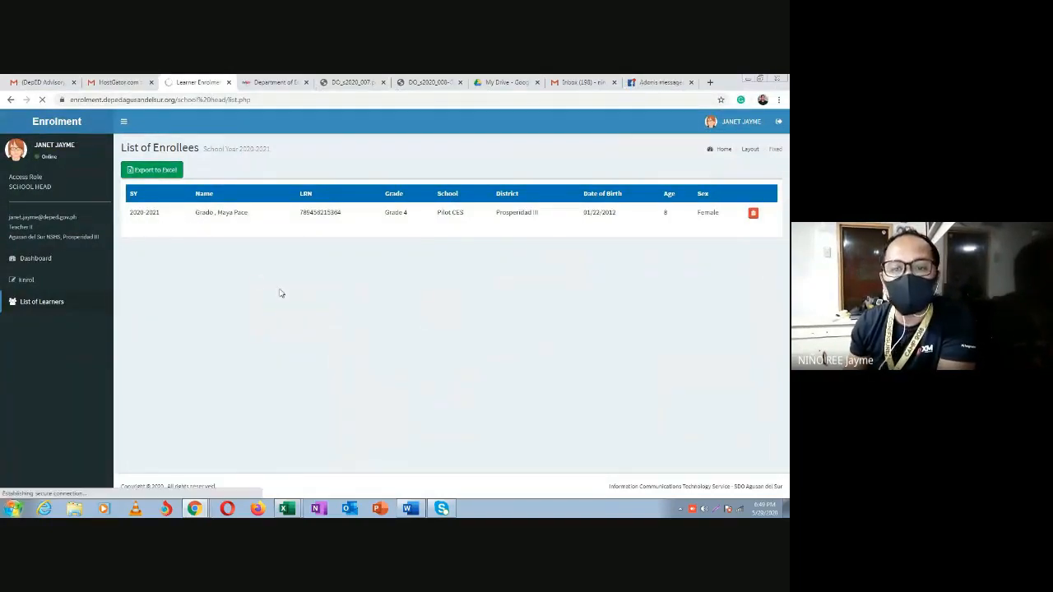
Return to the dashboard showing one Grade 4 learner in total.
left_click(35, 258)
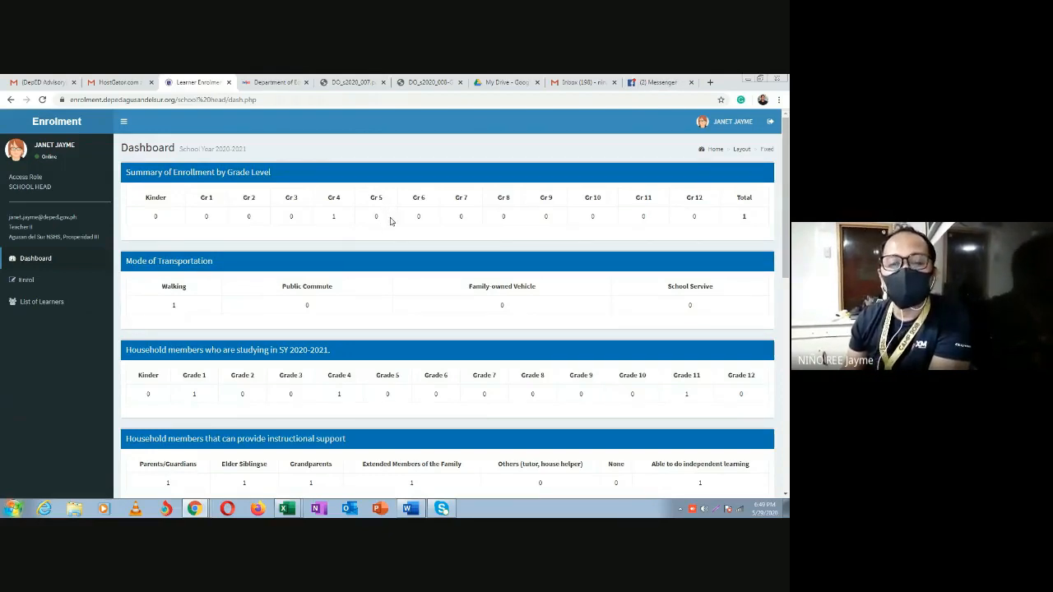
mouse_move(381, 207)
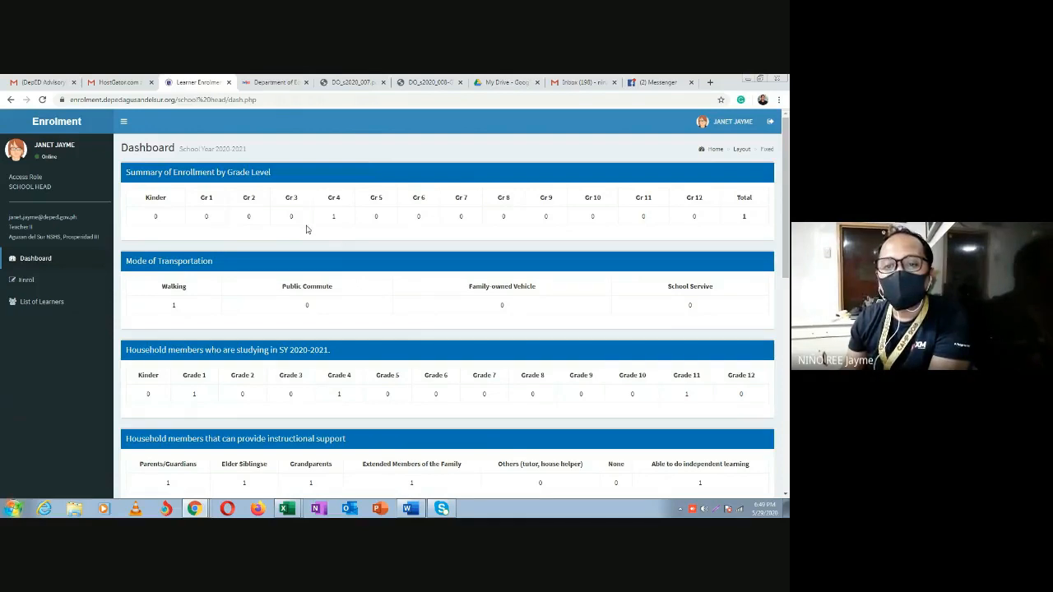
mouse_move(321, 222)
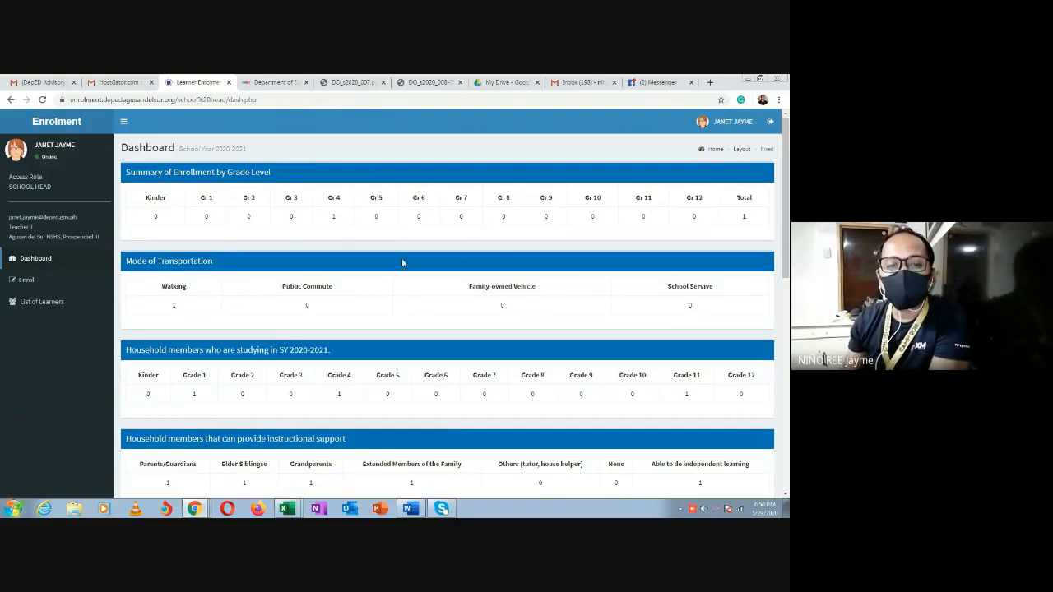
mouse_move(391, 249)
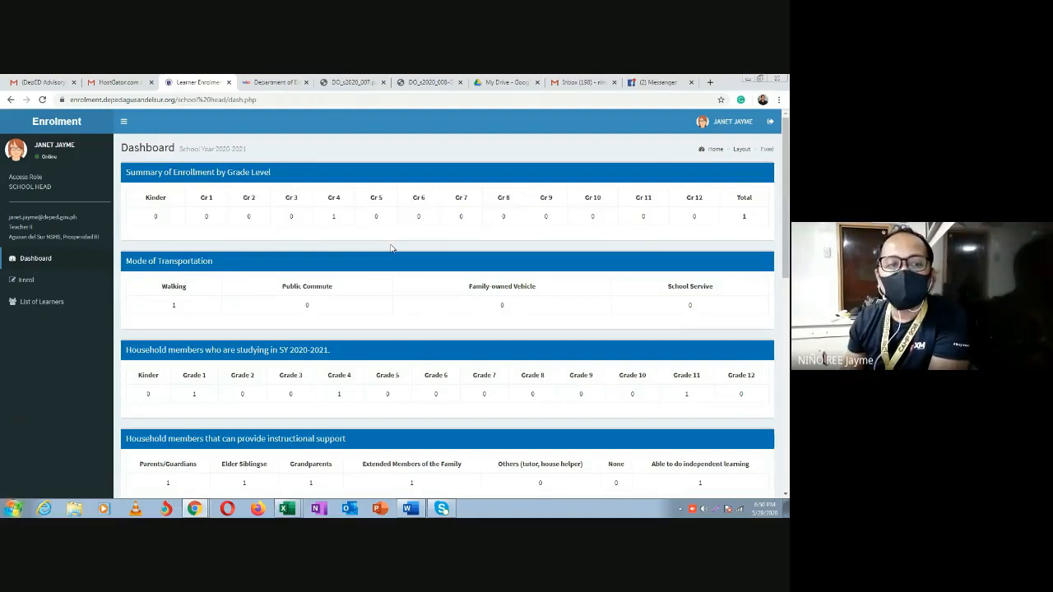